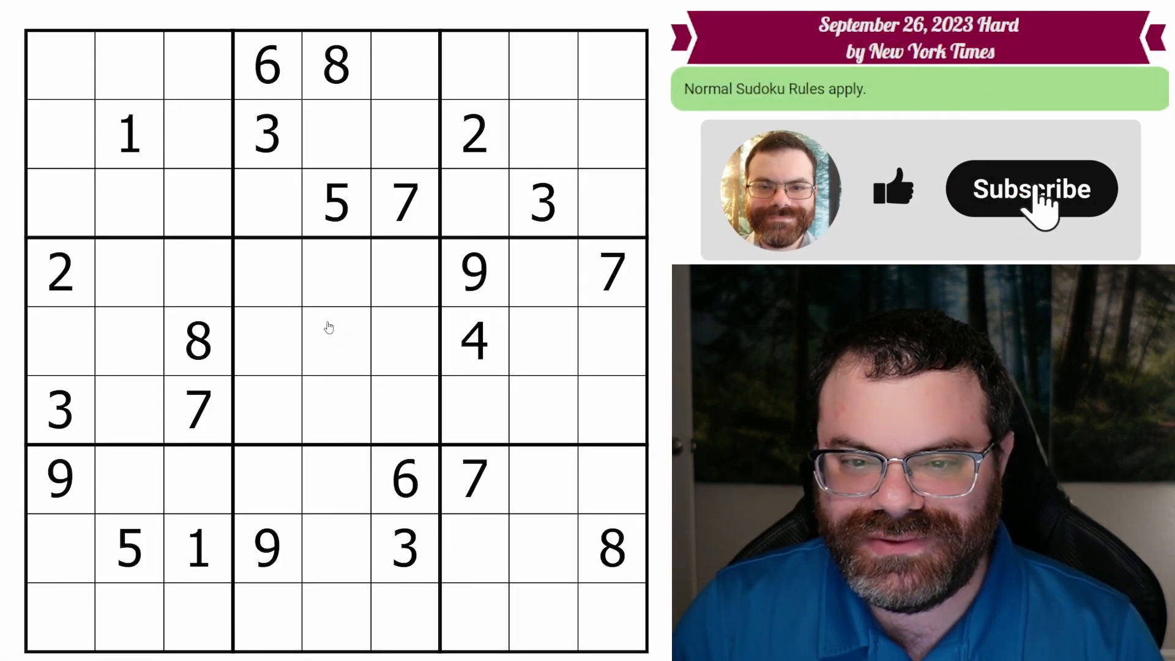
Step: Pencil candidate 3 into the two row-1 cells of the top-left box
{"action": "left_click", "coordinate": [1031, 188]}
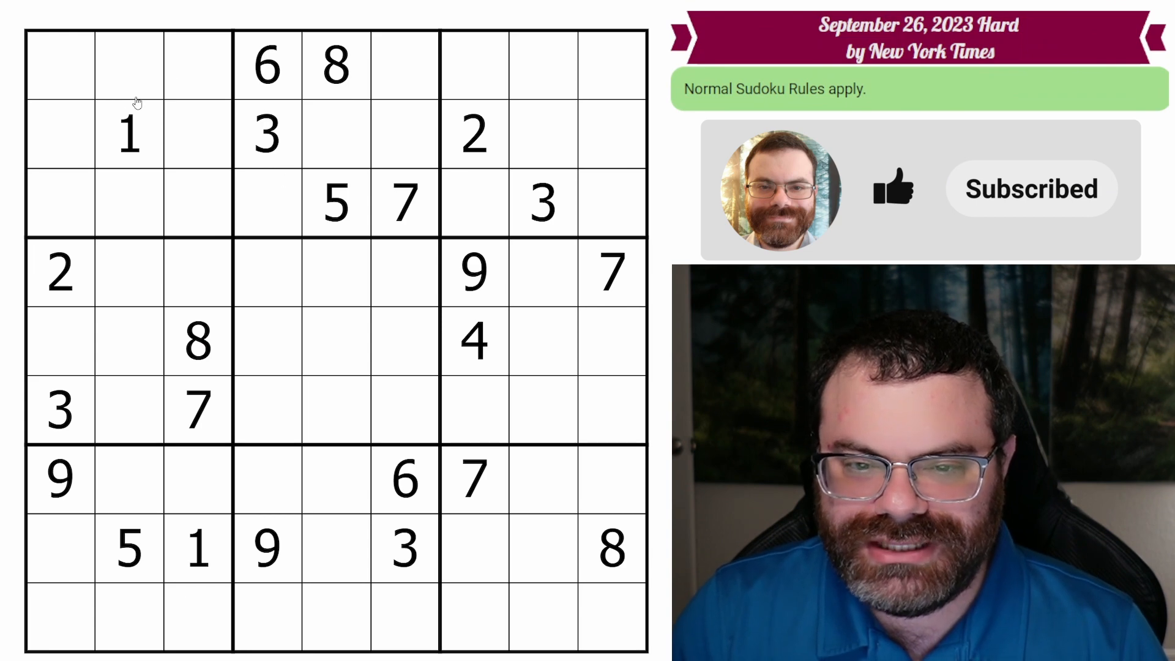
{"action": "left_click", "coordinate": [543, 203]}
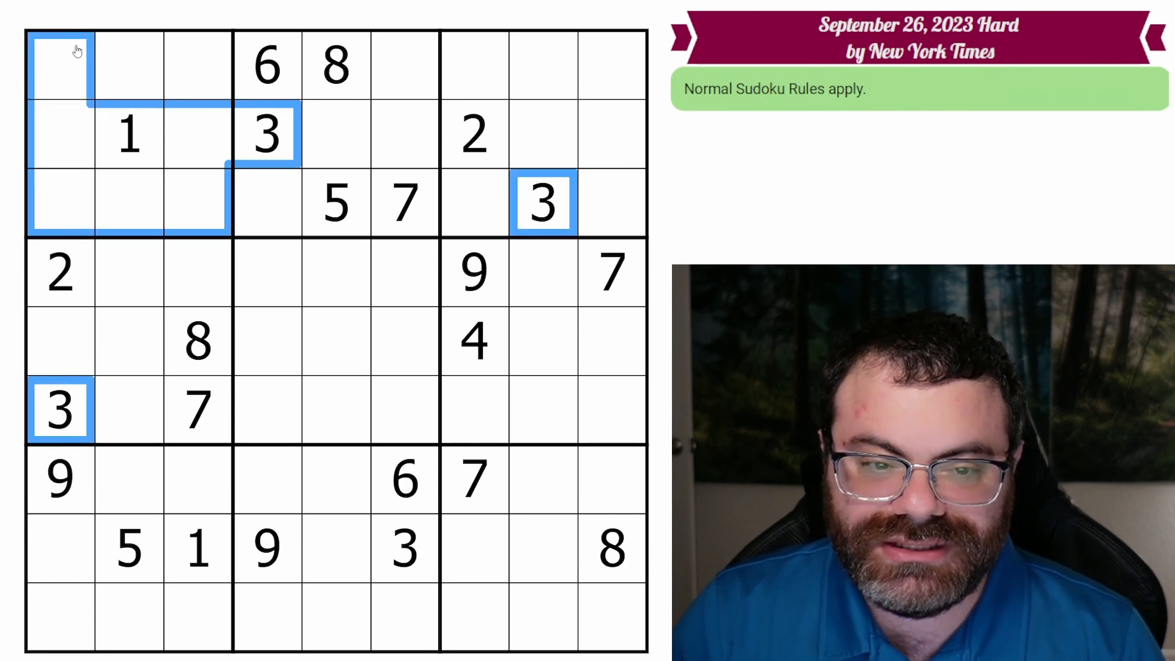
{"action": "left_click", "coordinate": [162, 65]}
{"action": "type", "text": "3"}
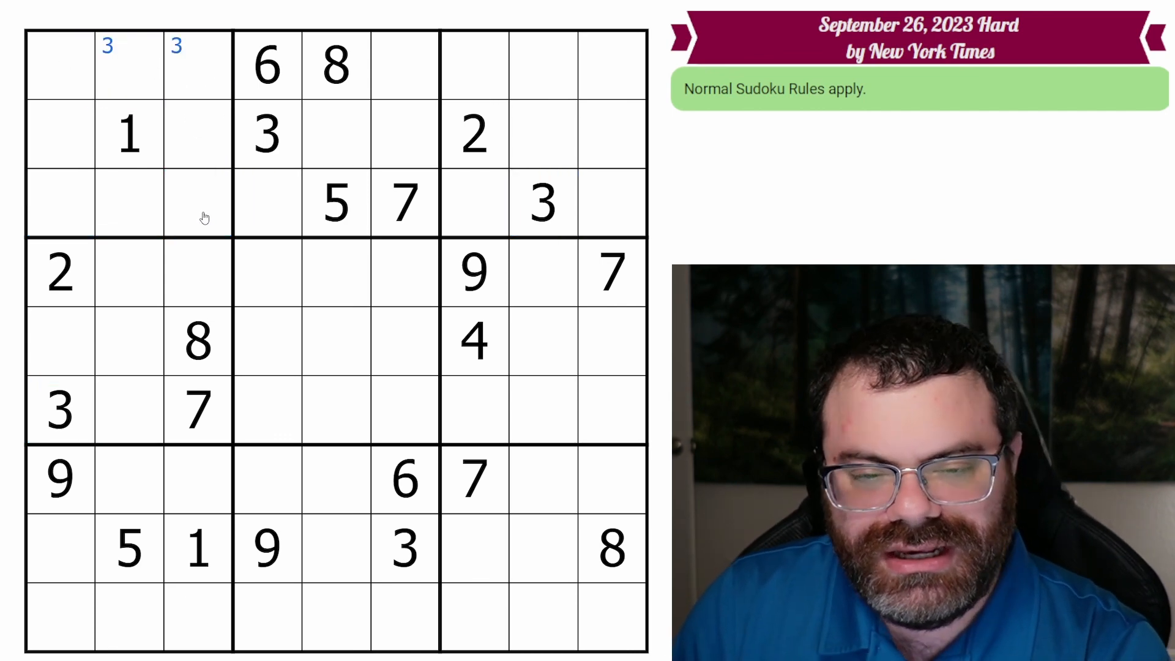
{"action": "mouse_move", "coordinate": [465, 144]}
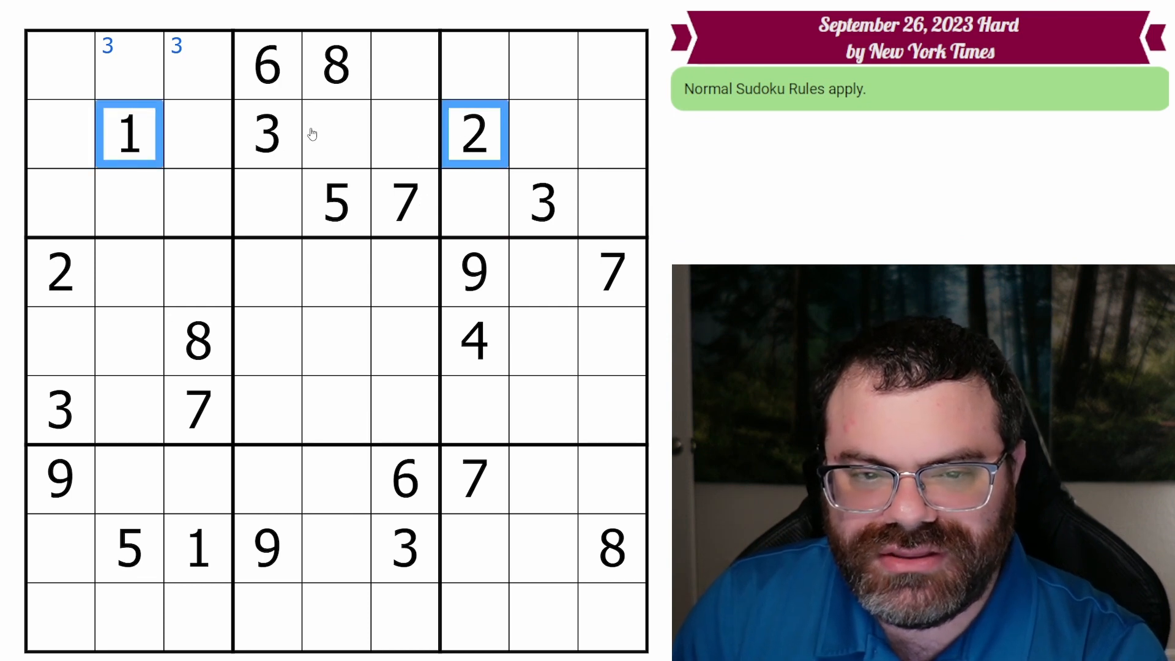
Step: Pencil candidate pairs 12 and 49 into the top-middle box cells
{"action": "left_click", "coordinate": [403, 202]}
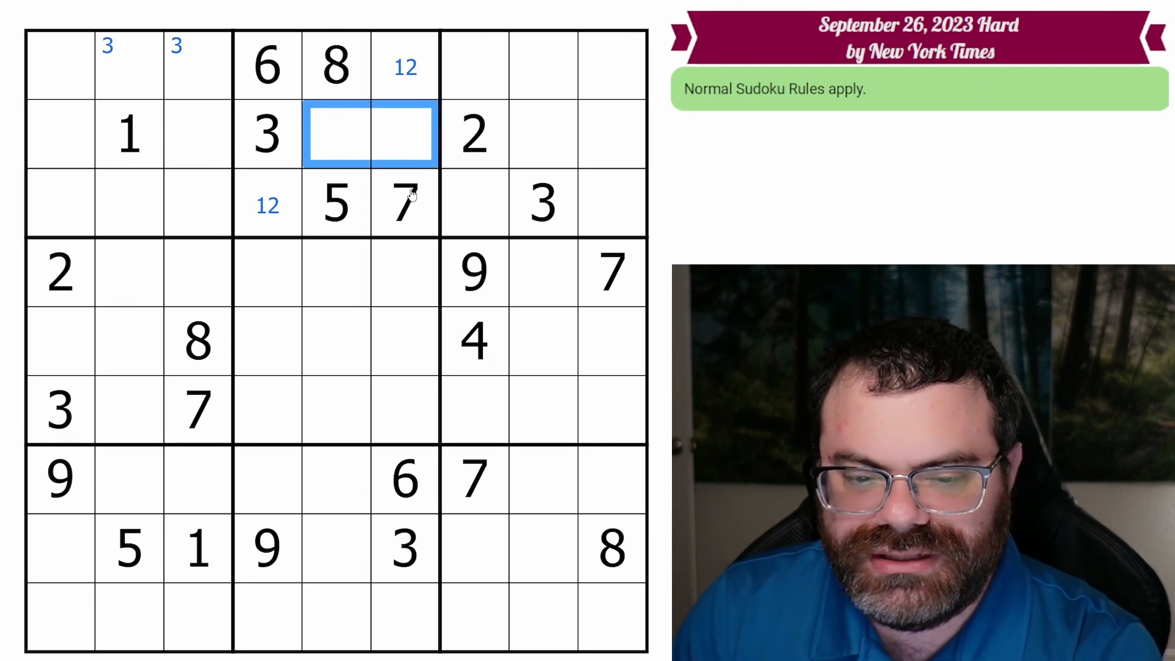
{"action": "type", "text": "49"}
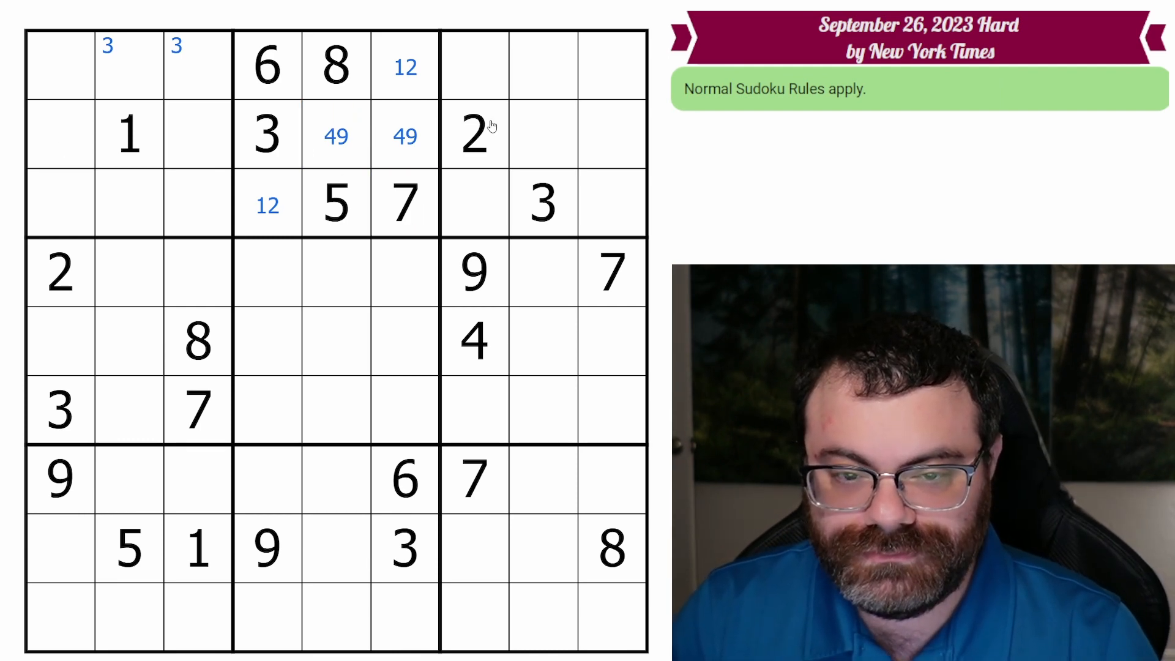
{"action": "mouse_move", "coordinate": [163, 175]}
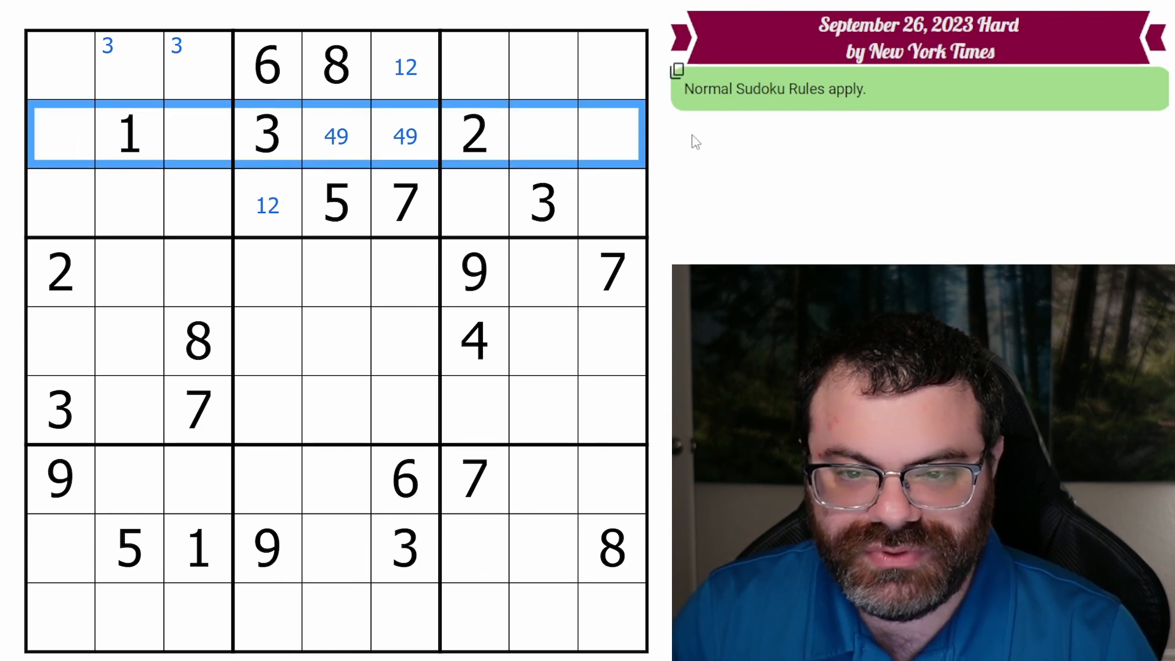
Step: Note candidate pair 56 in row 2's last cell and check column 9's 7 and 8
{"action": "left_click", "coordinate": [611, 135]}
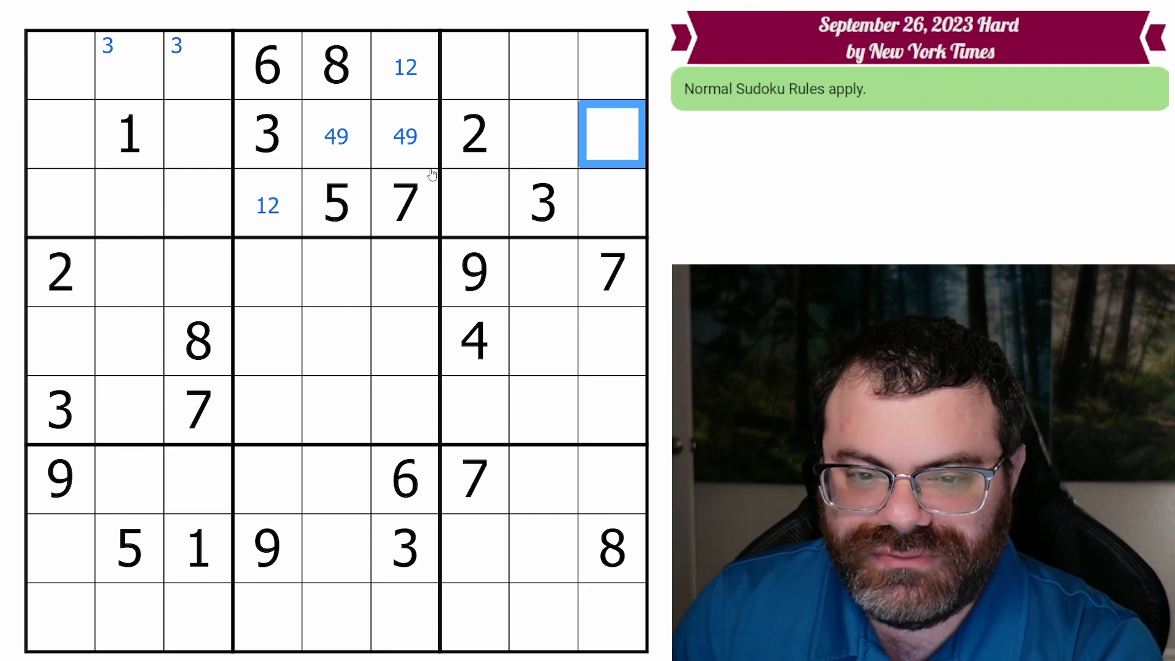
{"action": "type", "text": "56"}
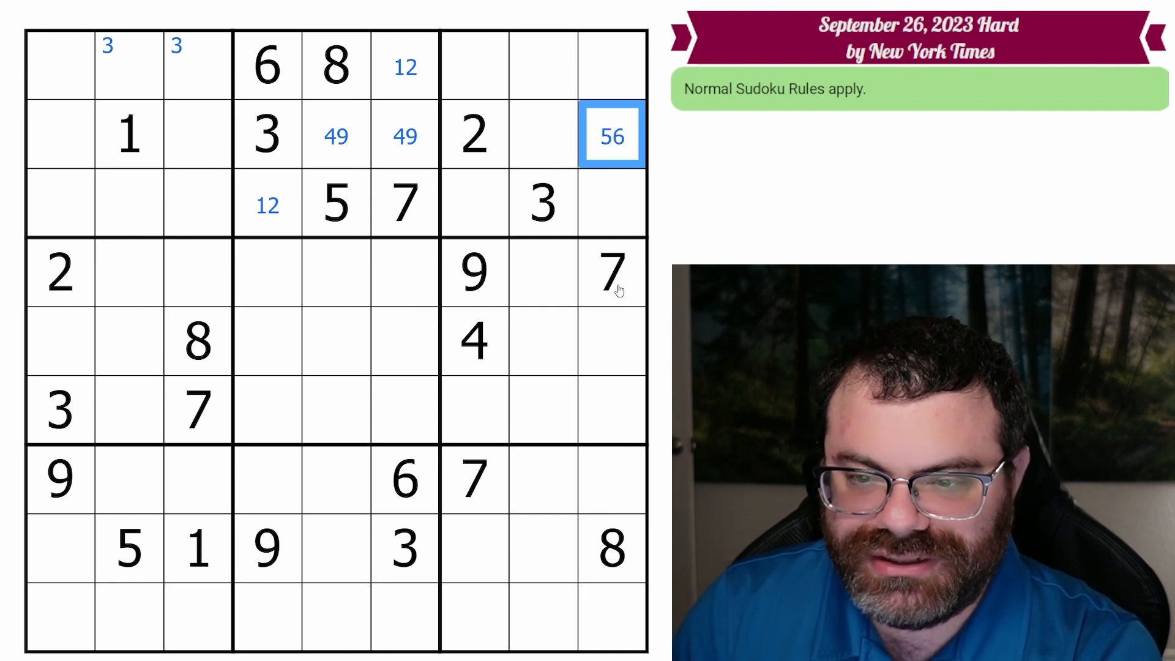
{"action": "left_click", "coordinate": [612, 271]}
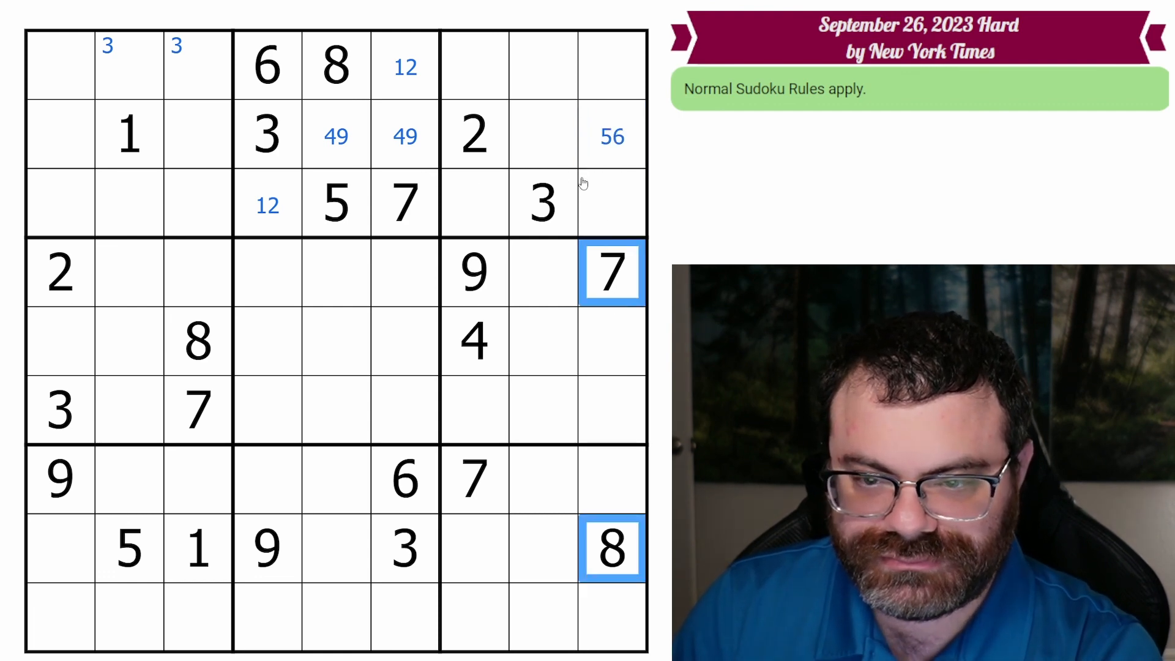
{"action": "left_click", "coordinate": [542, 134]}
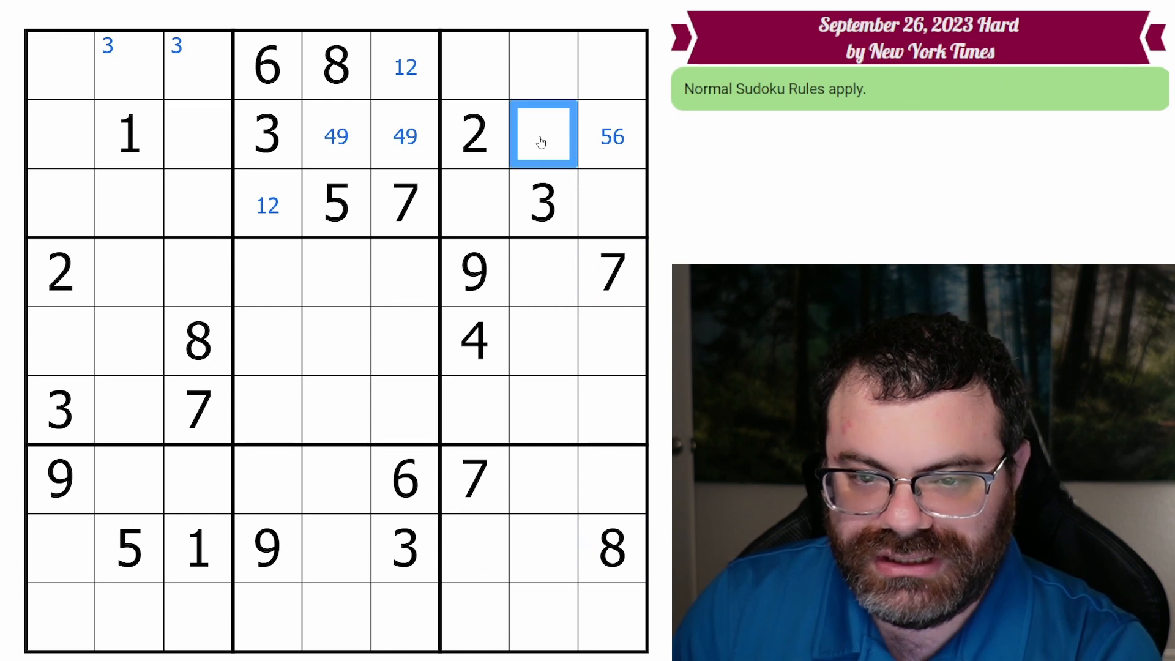
Step: Note 56 in row 2 column 3 and review the 7s and 8s affecting row 2
{"action": "left_click", "coordinate": [197, 135]}
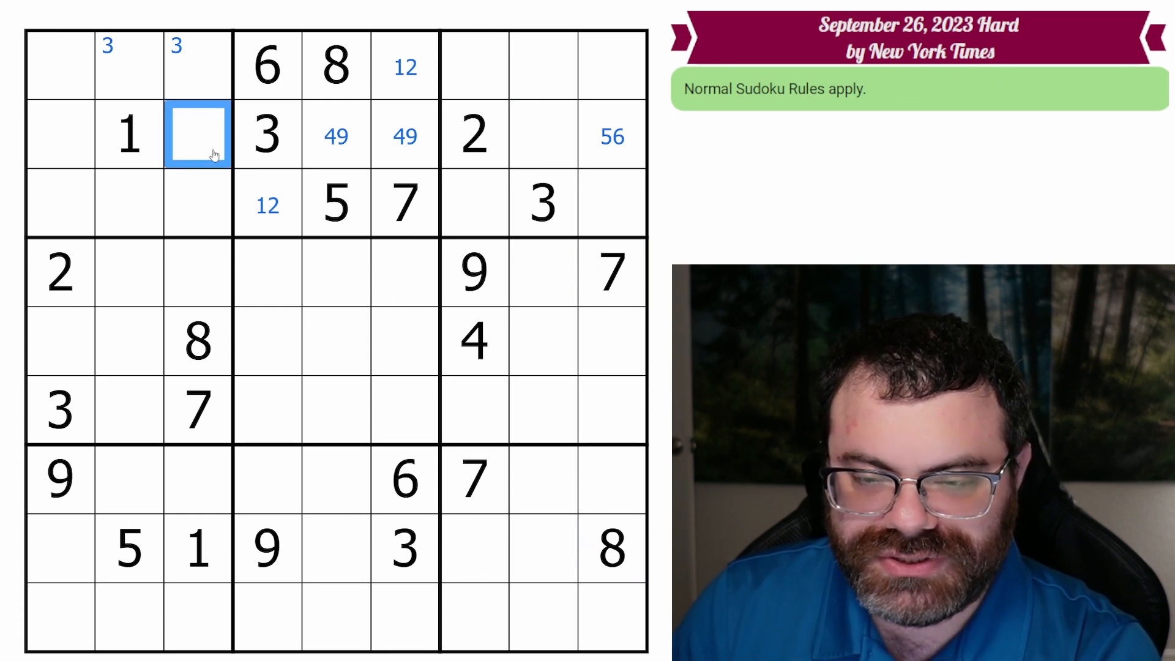
{"action": "type", "text": "56"}
{"action": "left_click", "coordinate": [60, 134]}
{"action": "type", "text": "78"}
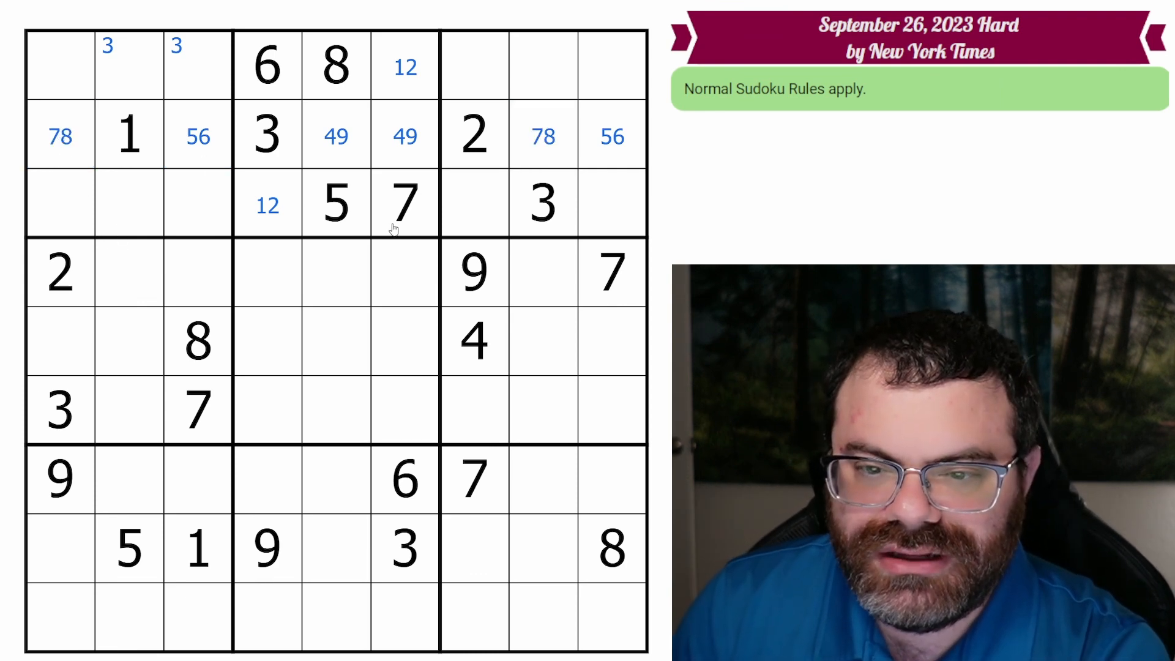
{"action": "mouse_move", "coordinate": [183, 245]}
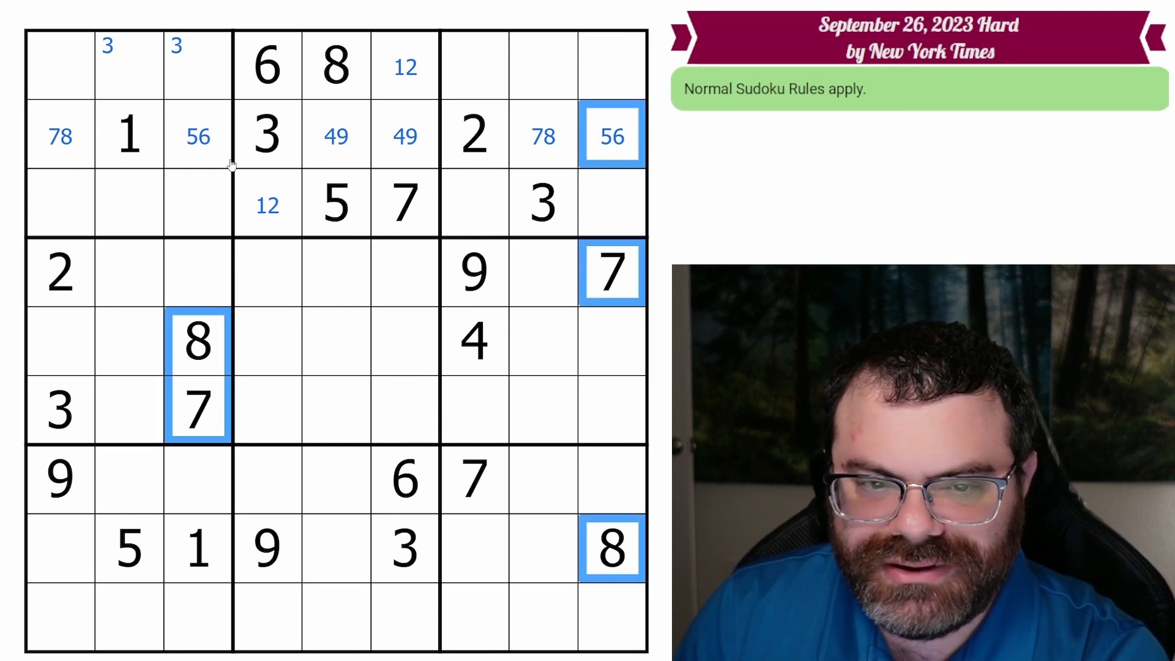
{"action": "left_click", "coordinate": [197, 135]}
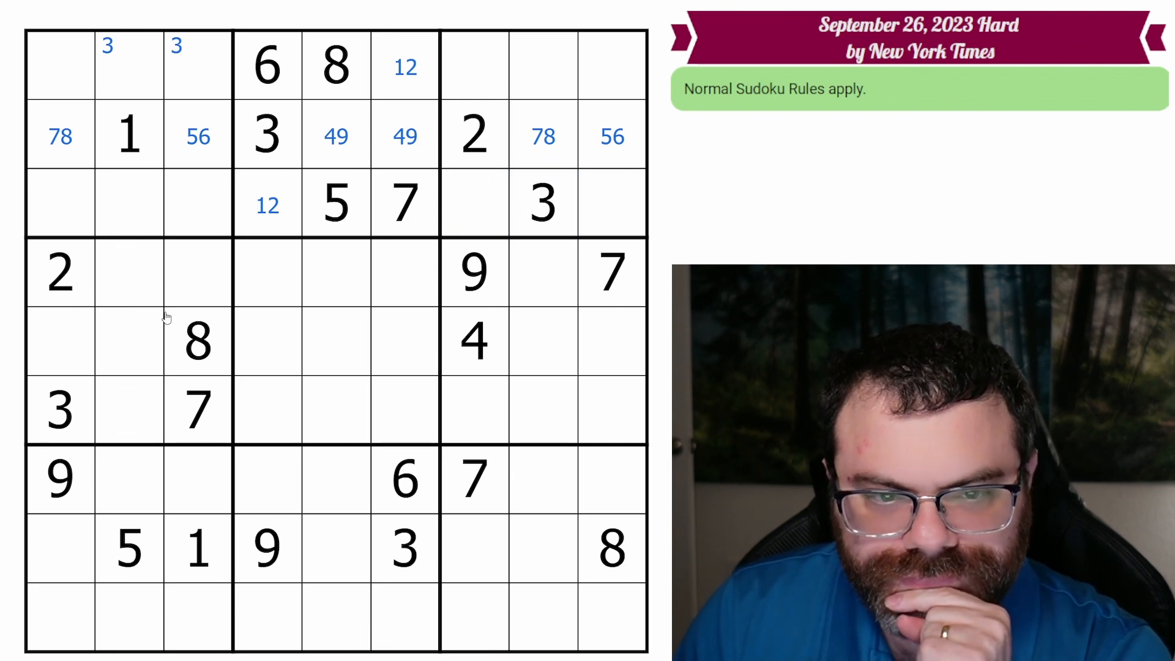
Step: Enter the digit 1 in row 5, column 1 of the middle-left box
{"action": "left_click", "coordinate": [127, 134]}
{"action": "type", "text": "1"}
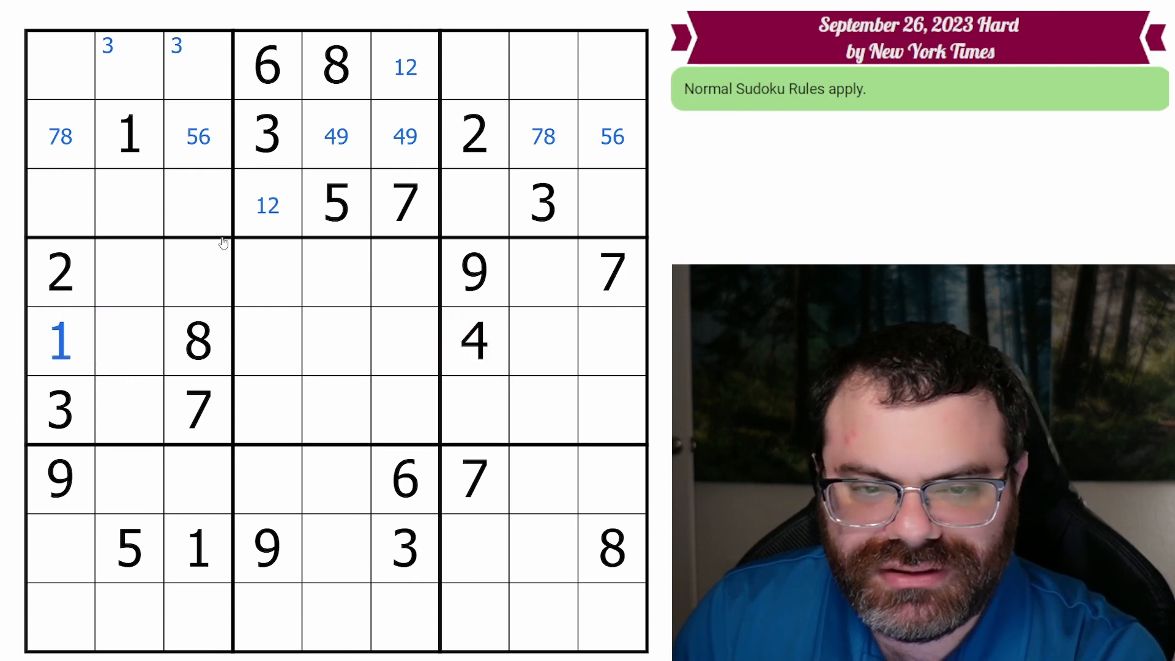
{"action": "mouse_move", "coordinate": [149, 209]}
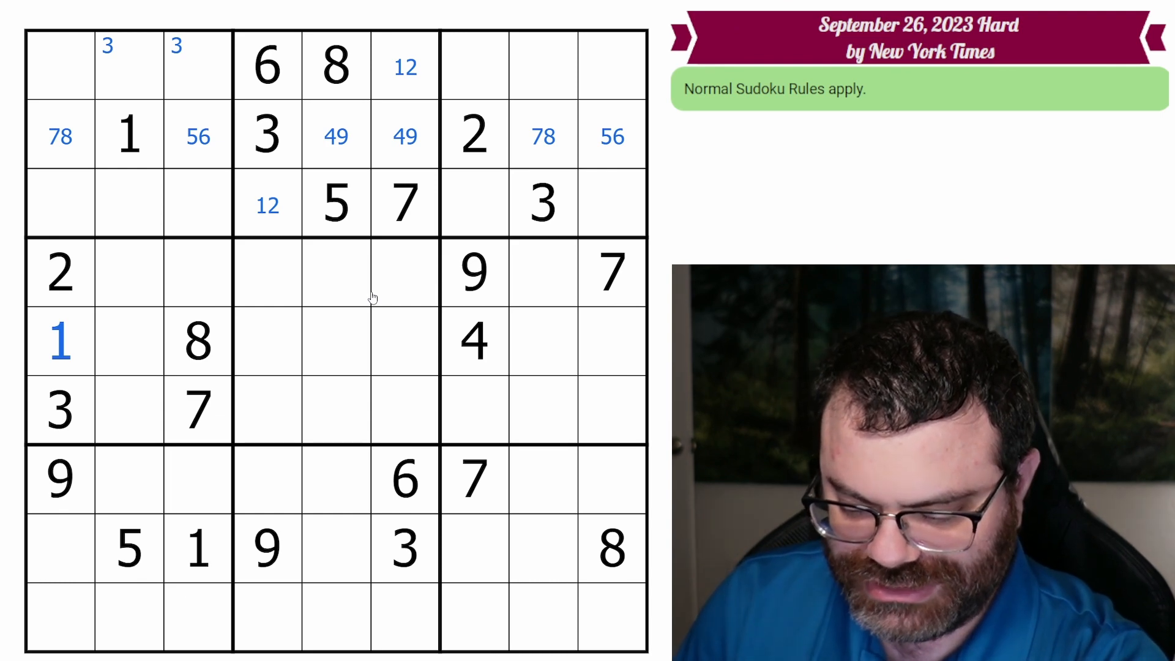
{"action": "mouse_move", "coordinate": [487, 211]}
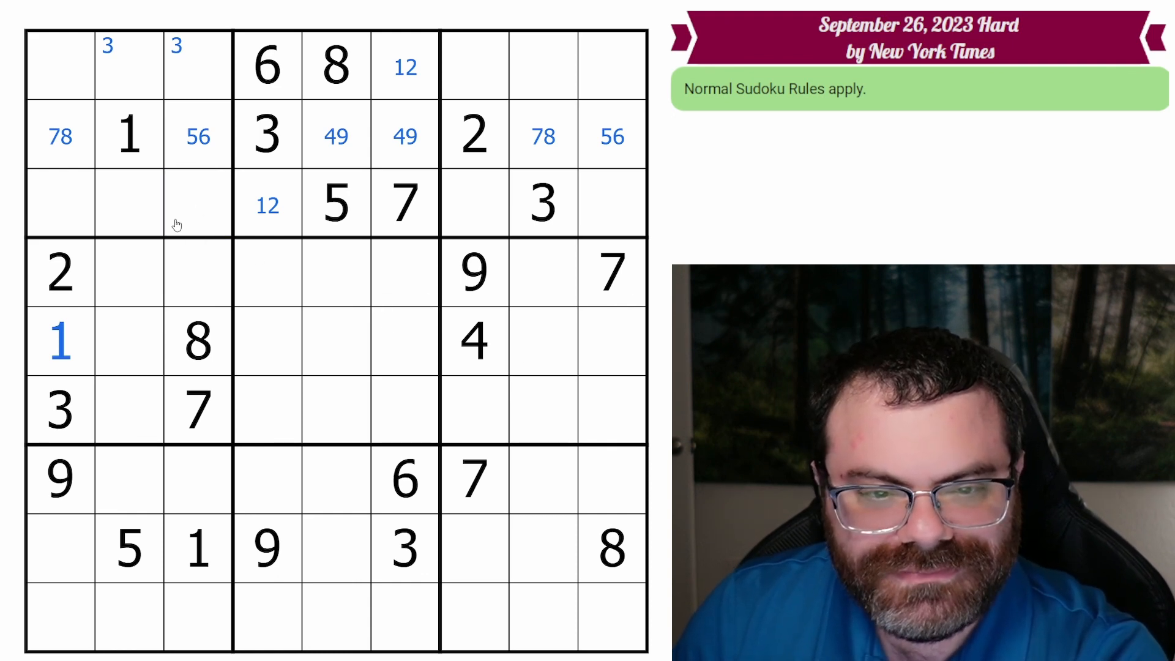
{"action": "mouse_move", "coordinate": [197, 271]}
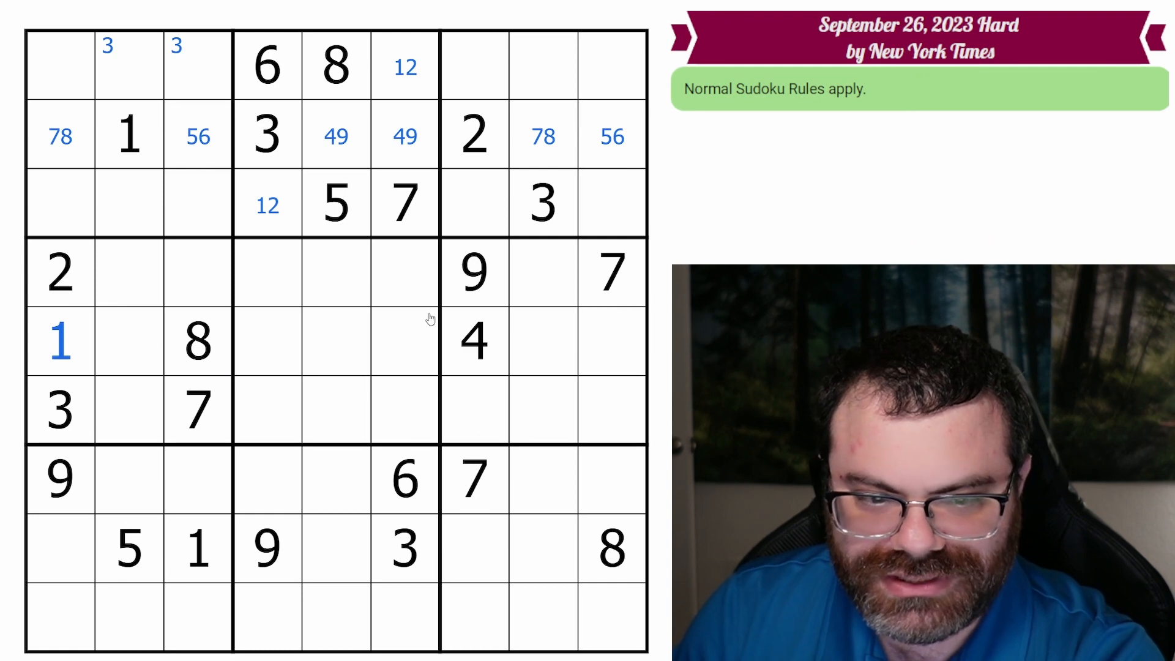
{"action": "mouse_move", "coordinate": [140, 311]}
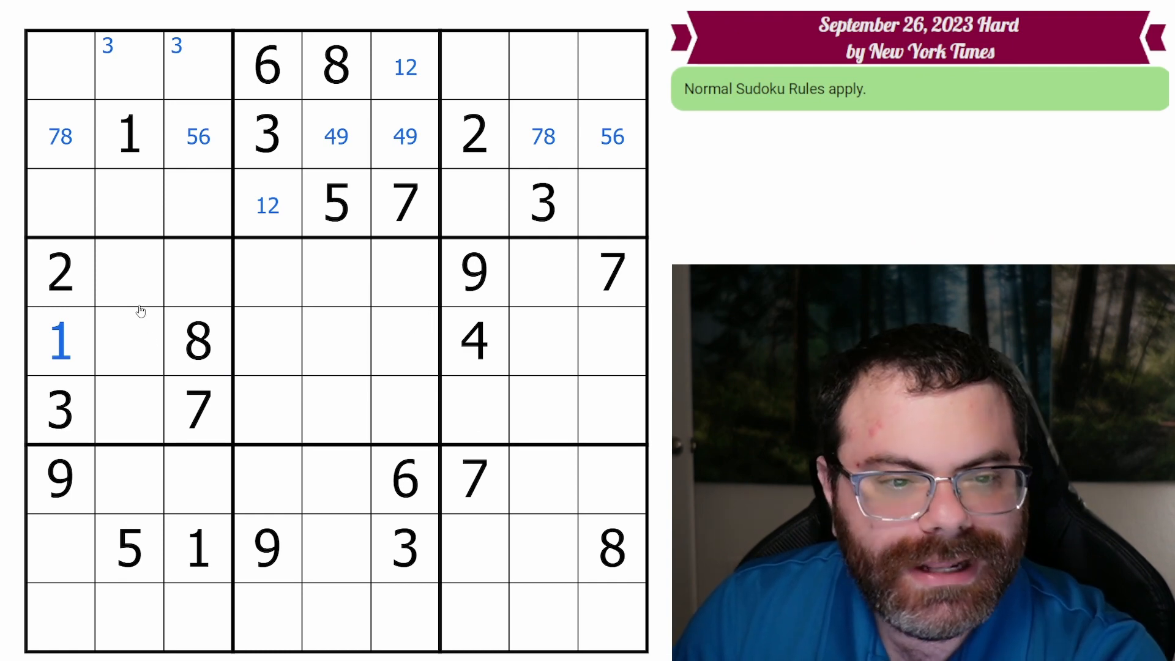
{"action": "mouse_move", "coordinate": [162, 315]}
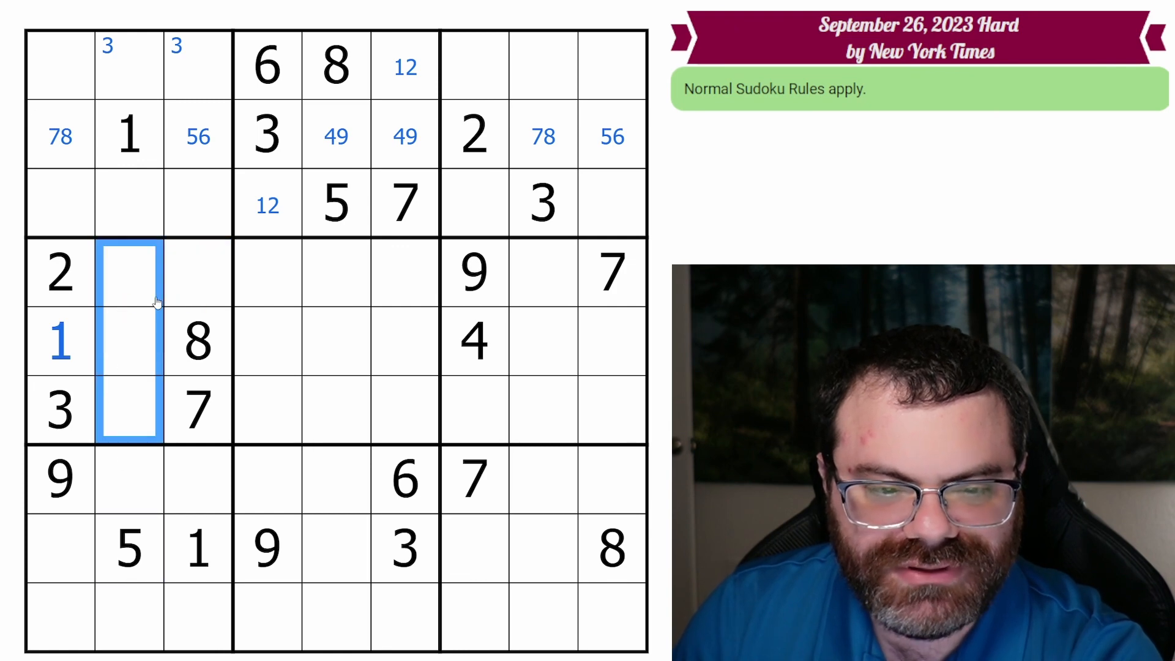
Step: Place 5 in row 4 column 3 and pencil 46, 69, 469 into the adjacent column-2 cells
{"action": "type", "text": "5"}
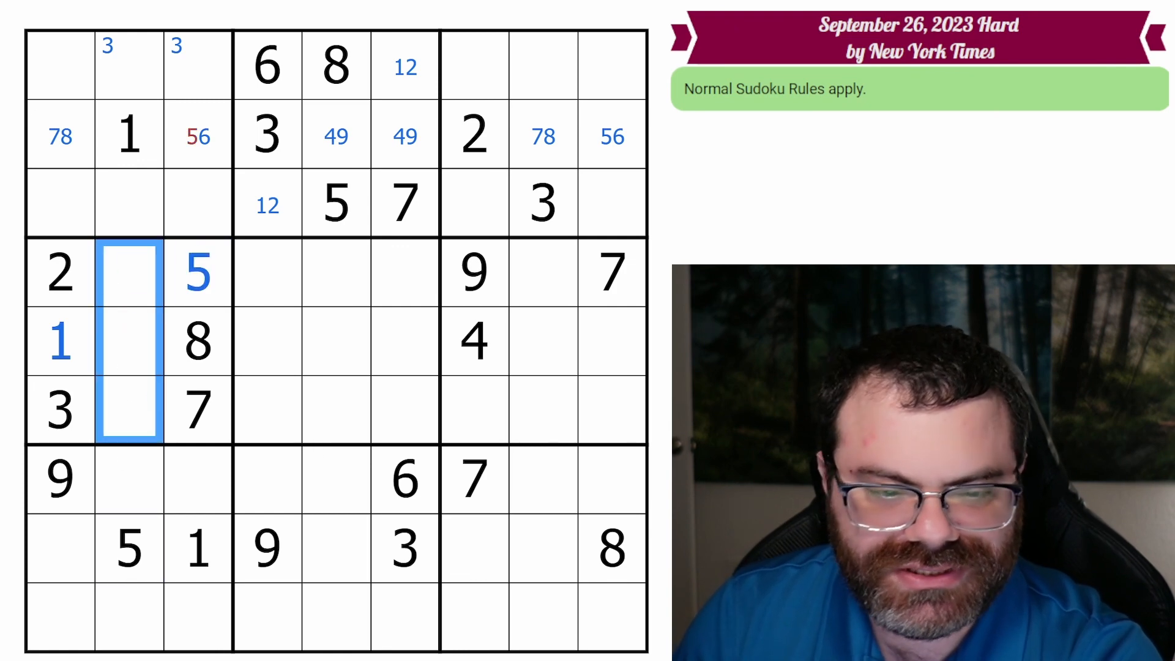
{"action": "mouse_move", "coordinate": [222, 420]}
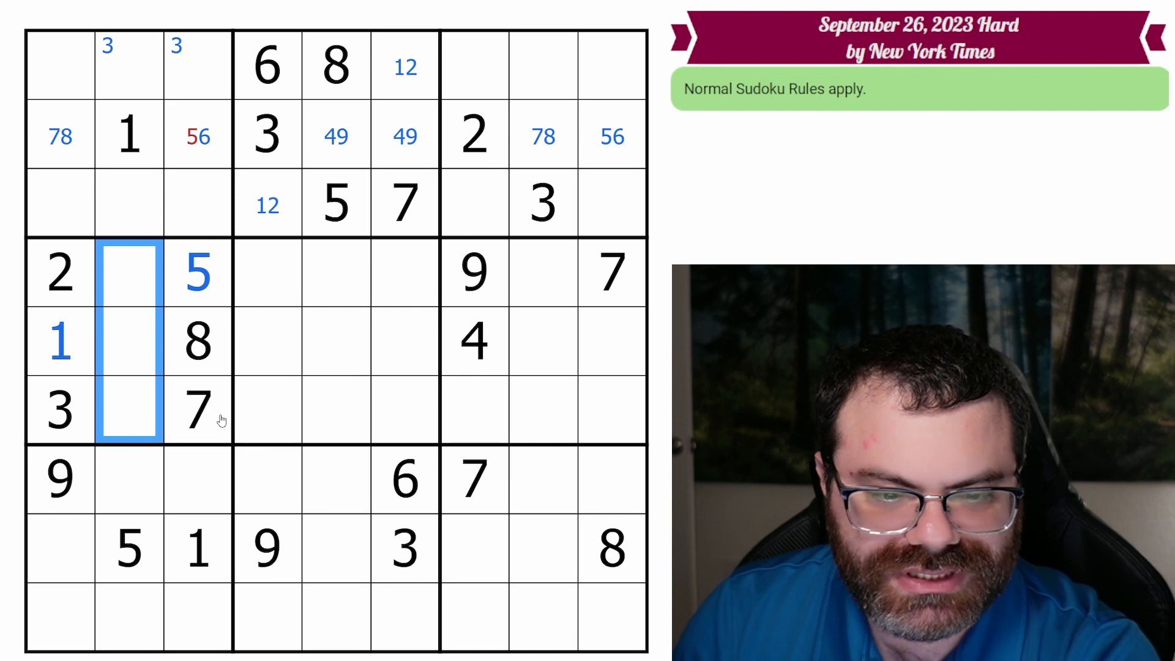
{"action": "mouse_move", "coordinate": [184, 287]}
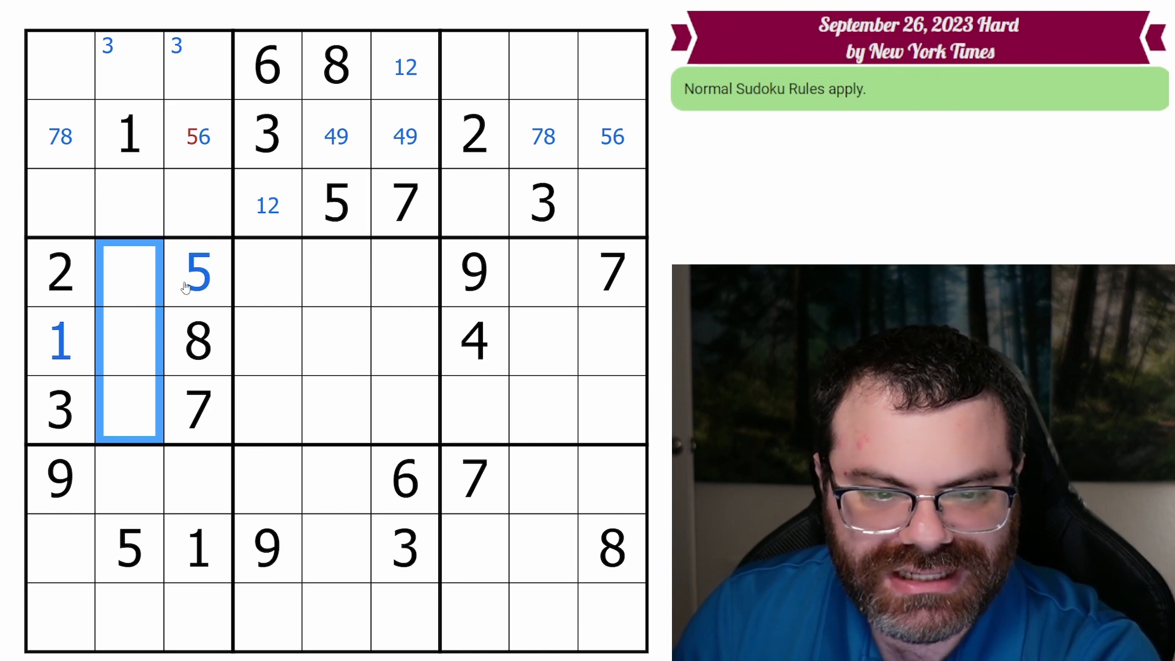
{"action": "type", "text": "469"}
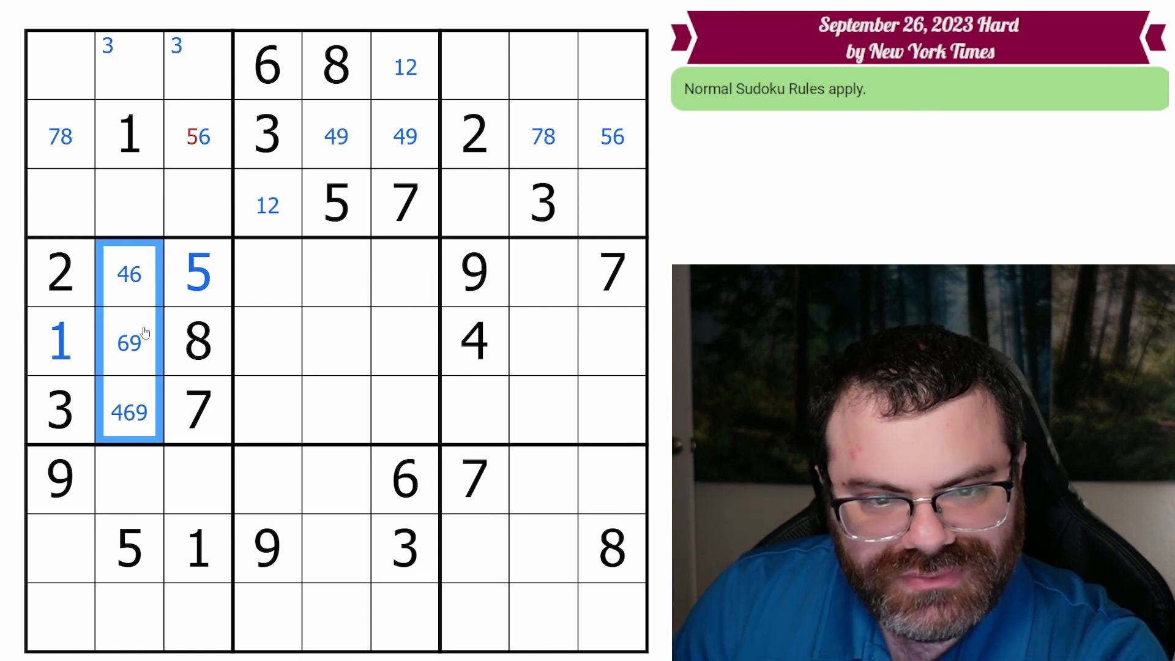
{"action": "left_click", "coordinate": [197, 135]}
{"action": "type", "text": "6"}
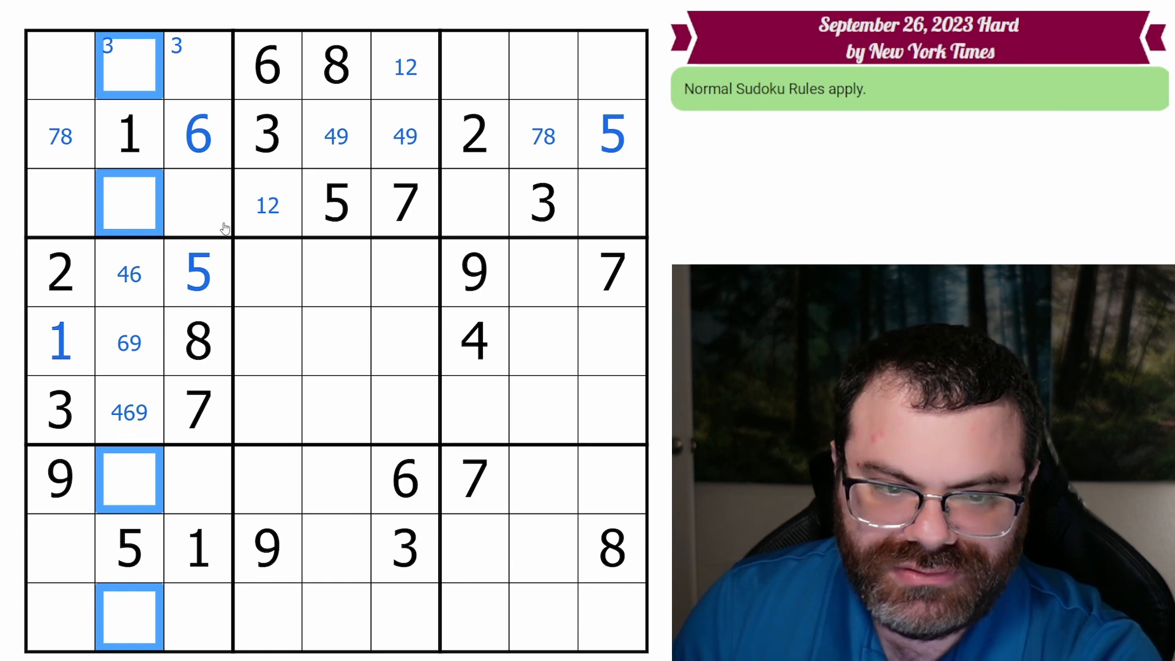
{"action": "mouse_move", "coordinate": [466, 473]}
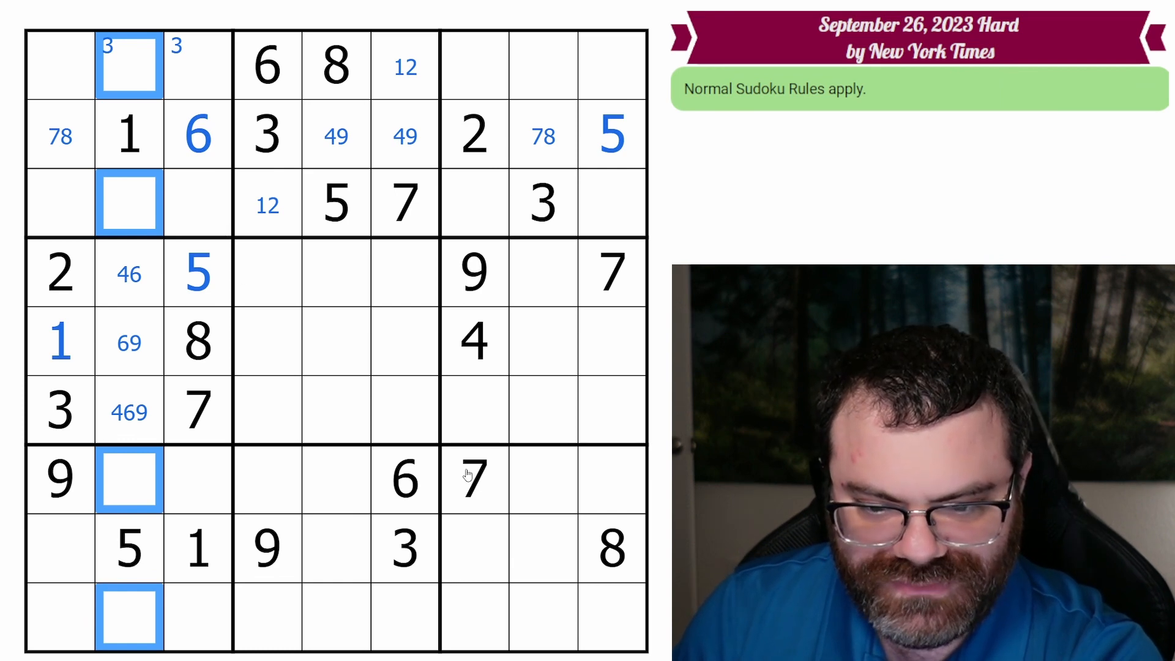
{"action": "mouse_move", "coordinate": [318, 115]}
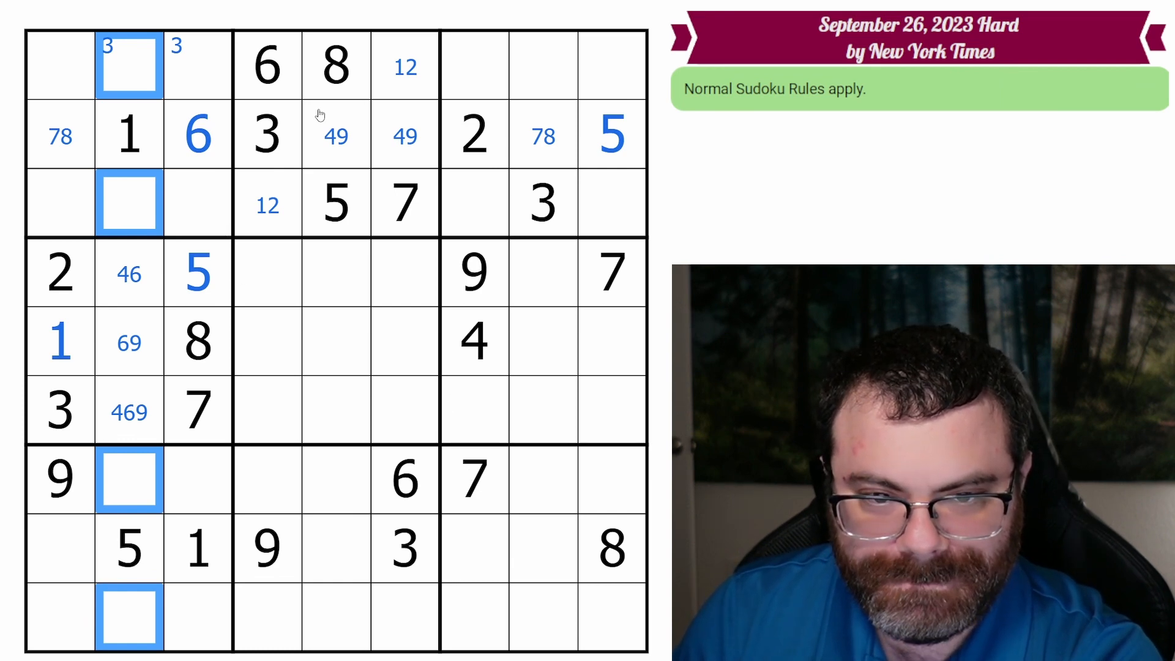
{"action": "mouse_move", "coordinate": [613, 225]}
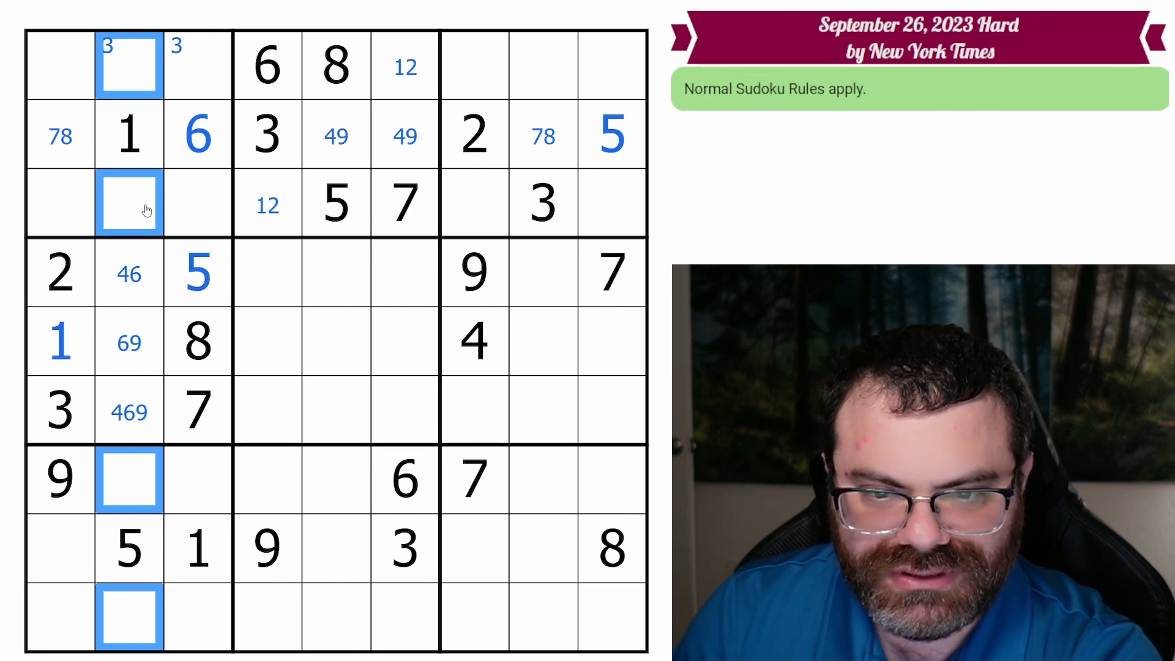
Step: Note candidates 237, 28, 238 and 2378 in column 2's empty cells, trimming the top cell
{"action": "type", "text": "28"}
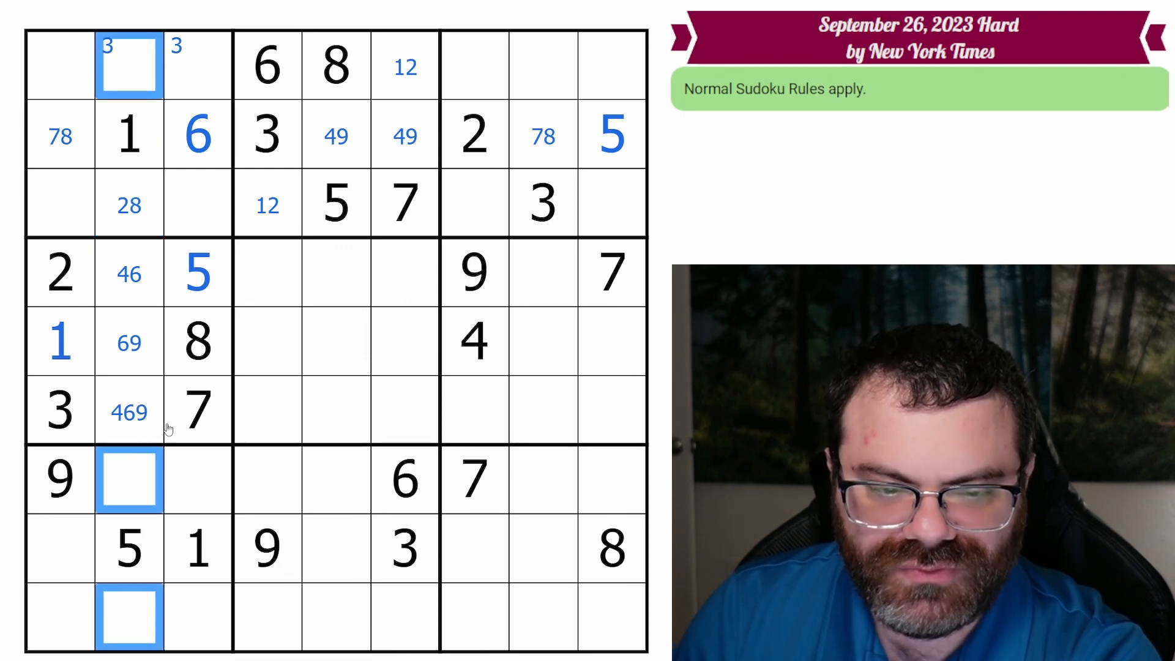
{"action": "type", "text": "2379"}
{"action": "type", "text": "238"}
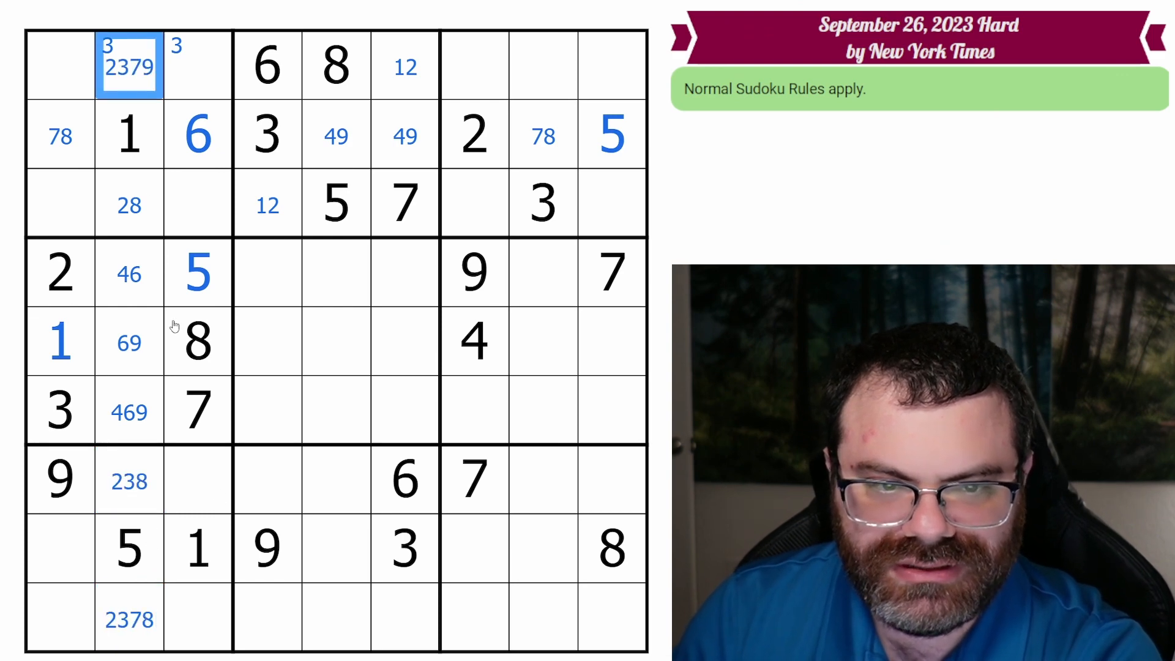
{"action": "left_click", "coordinate": [129, 619]}
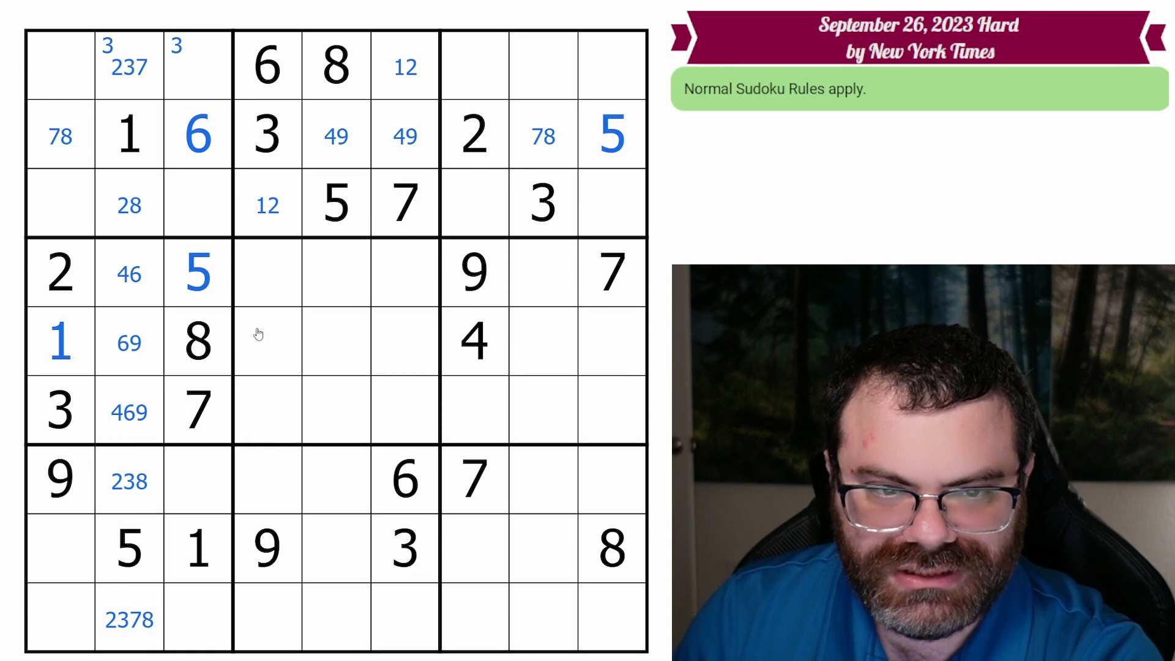
{"action": "mouse_move", "coordinate": [186, 238]}
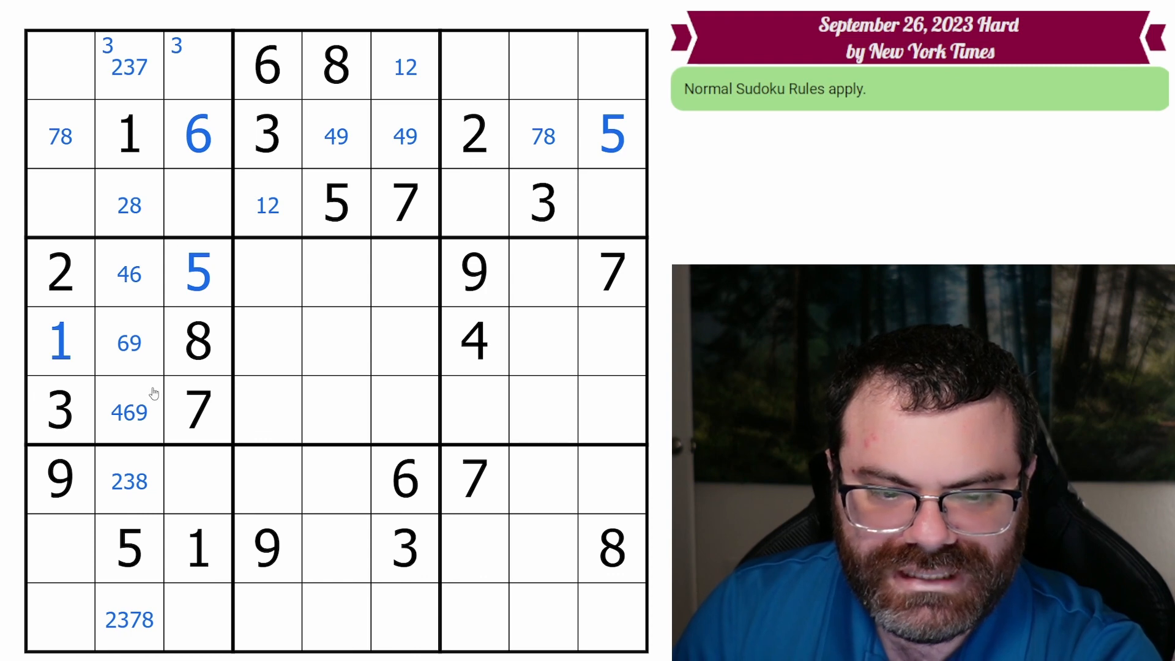
{"action": "mouse_move", "coordinate": [145, 216]}
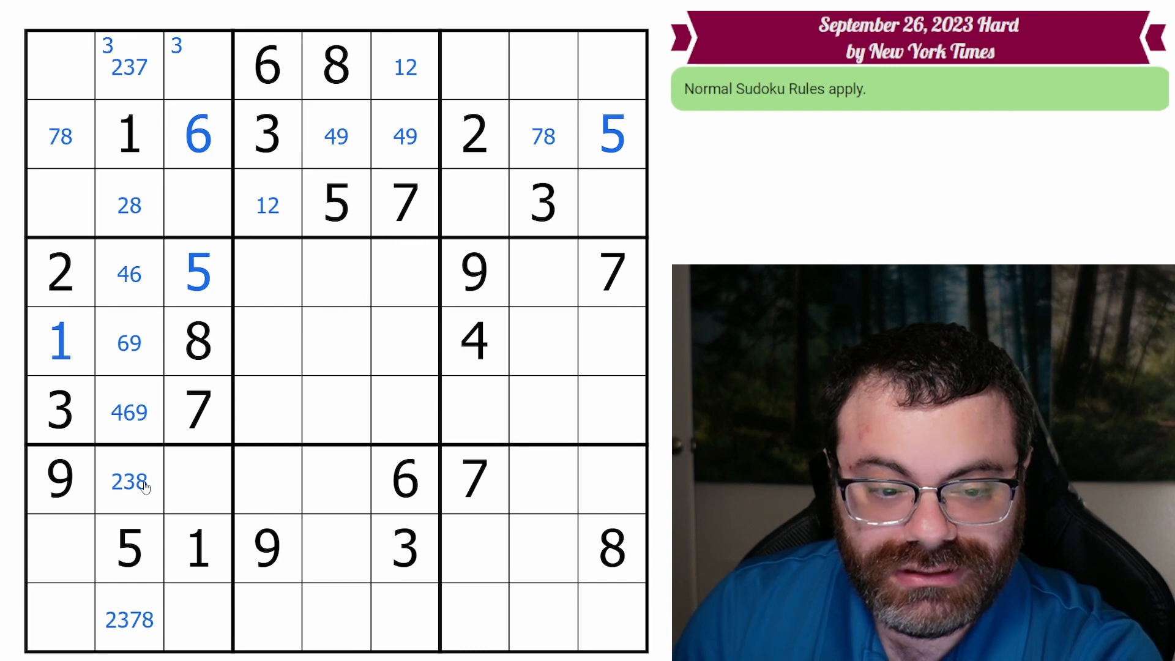
Step: Check the 2 and 4 influences, then place 3 in row 5 column 9 and row 9 column 7
{"action": "left_click", "coordinate": [60, 272]}
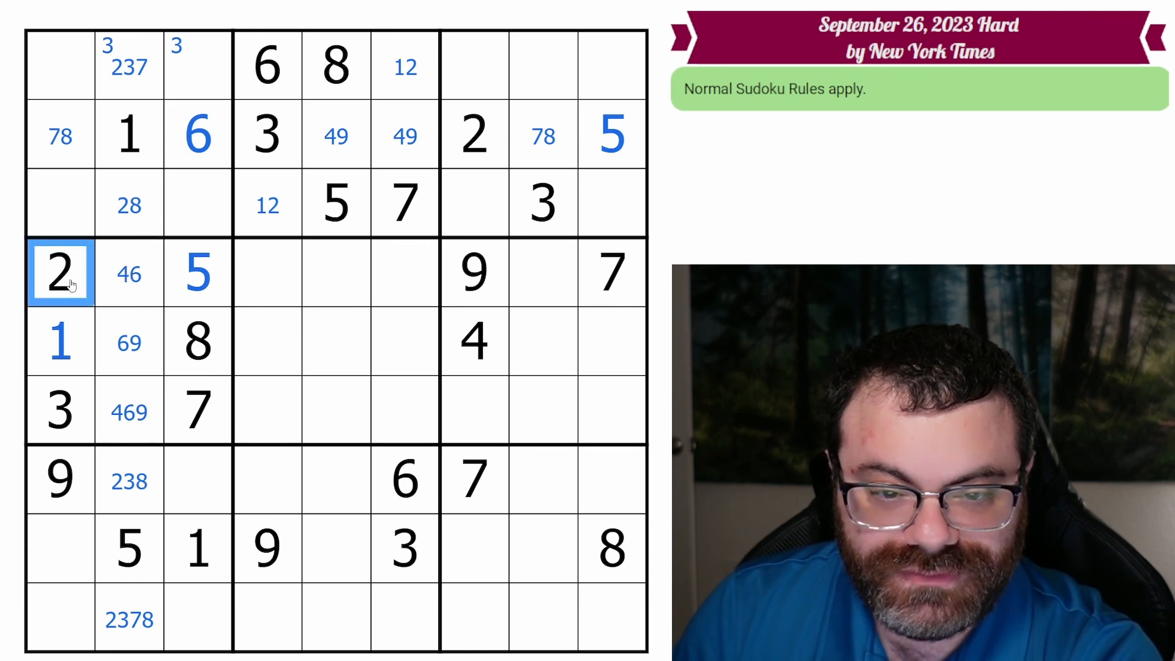
{"action": "left_click", "coordinate": [60, 480]}
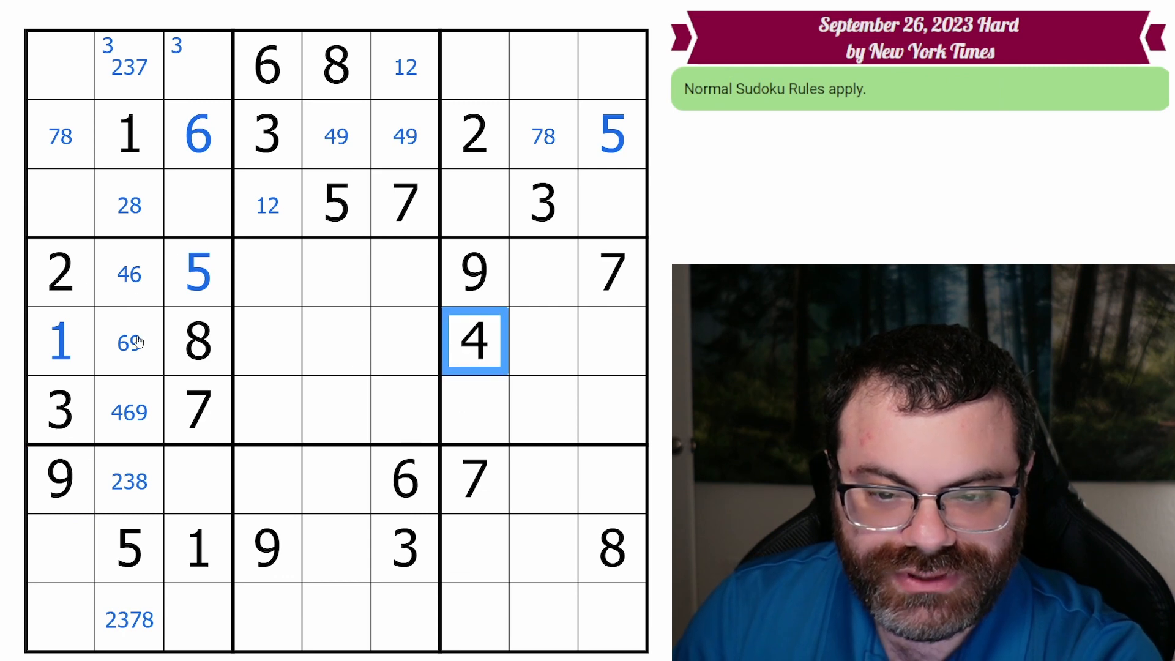
{"action": "mouse_move", "coordinate": [416, 289]}
{"action": "type", "text": "7"}
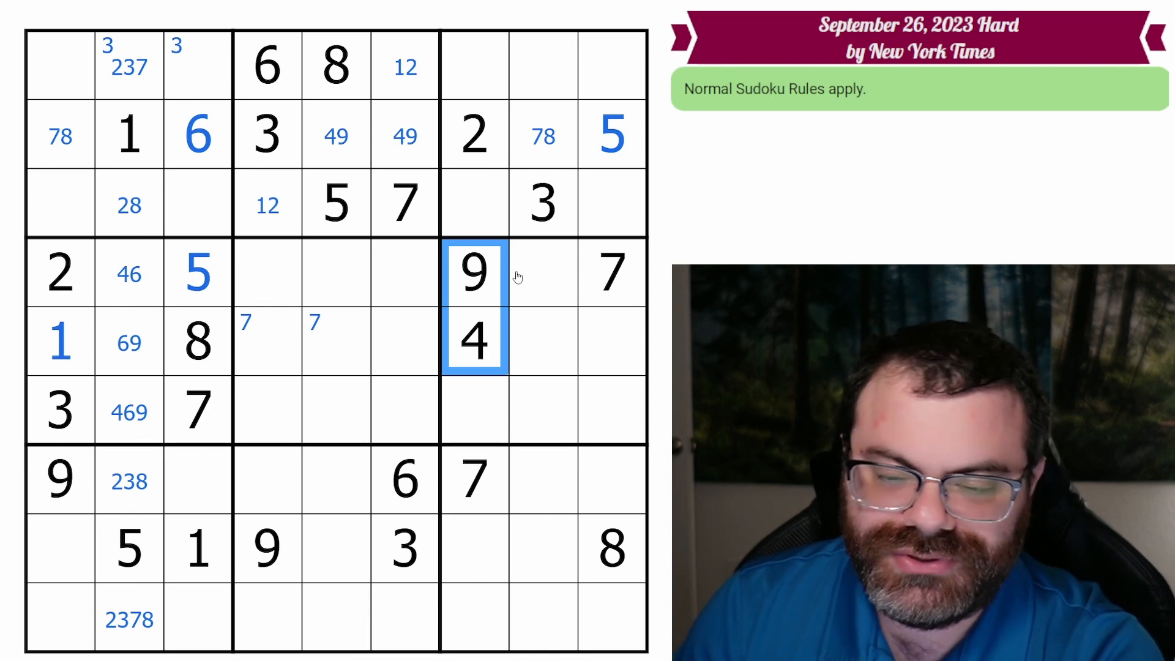
{"action": "mouse_move", "coordinate": [528, 365]}
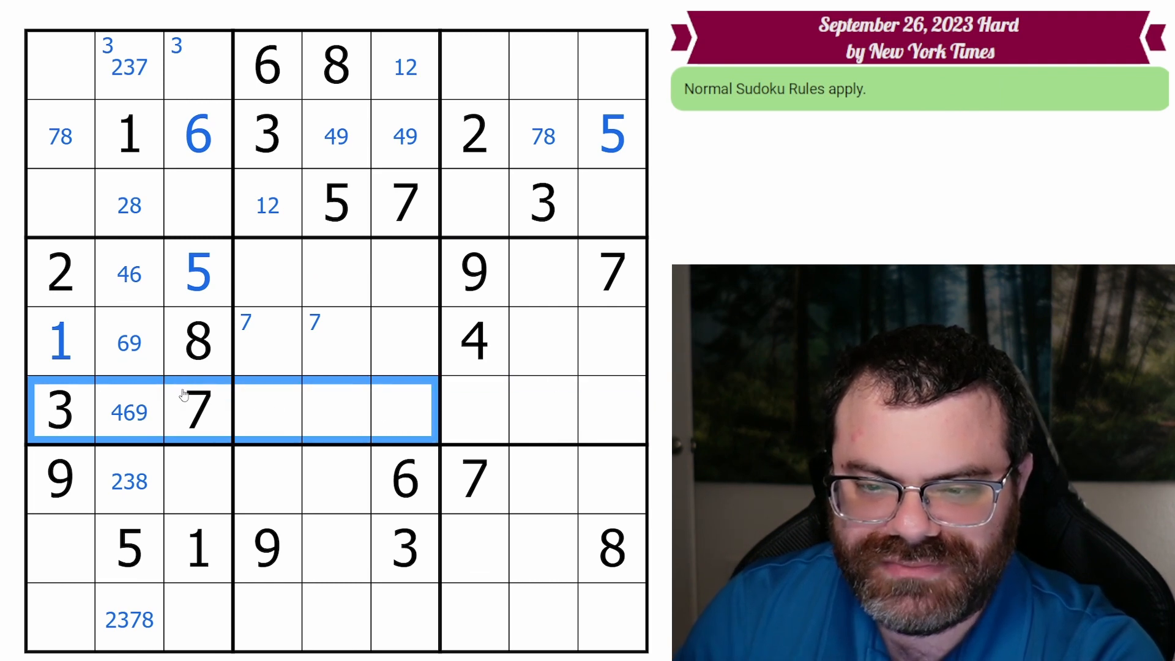
{"action": "mouse_move", "coordinate": [546, 405]}
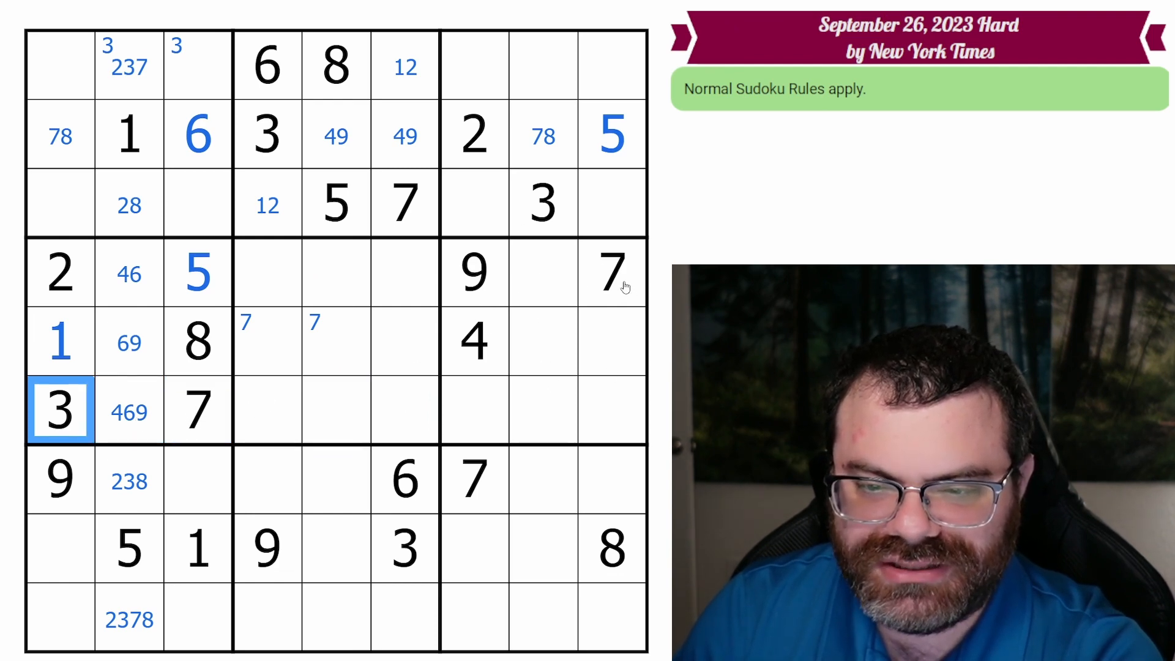
{"action": "mouse_move", "coordinate": [78, 412]}
{"action": "type", "text": "3"}
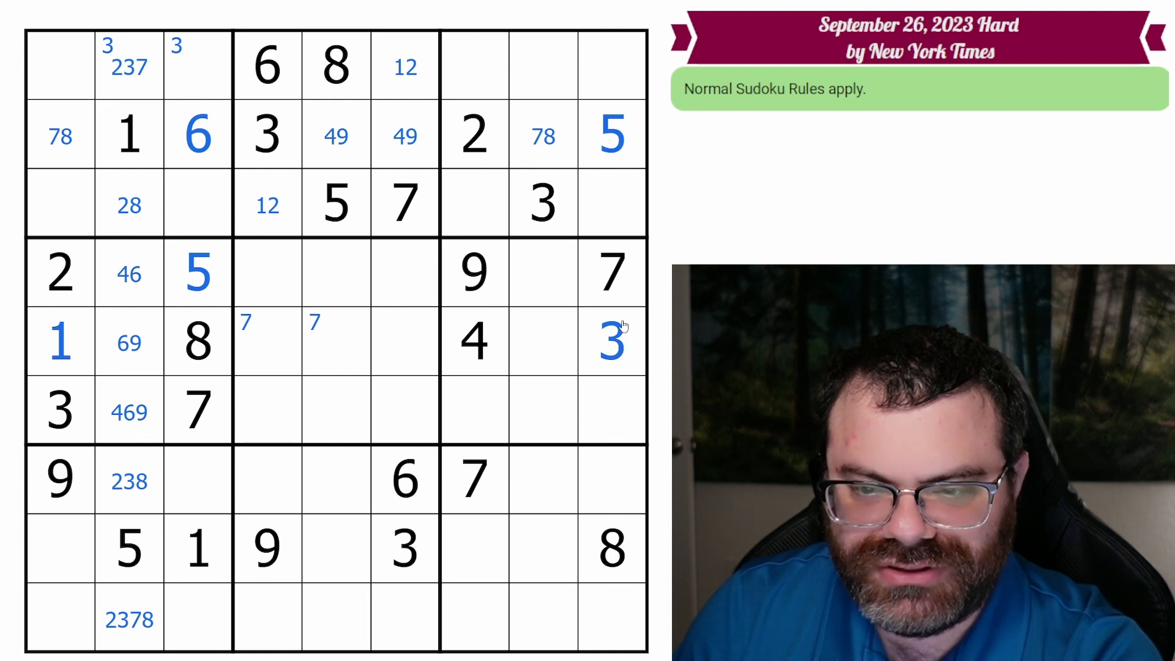
{"action": "mouse_move", "coordinate": [608, 372]}
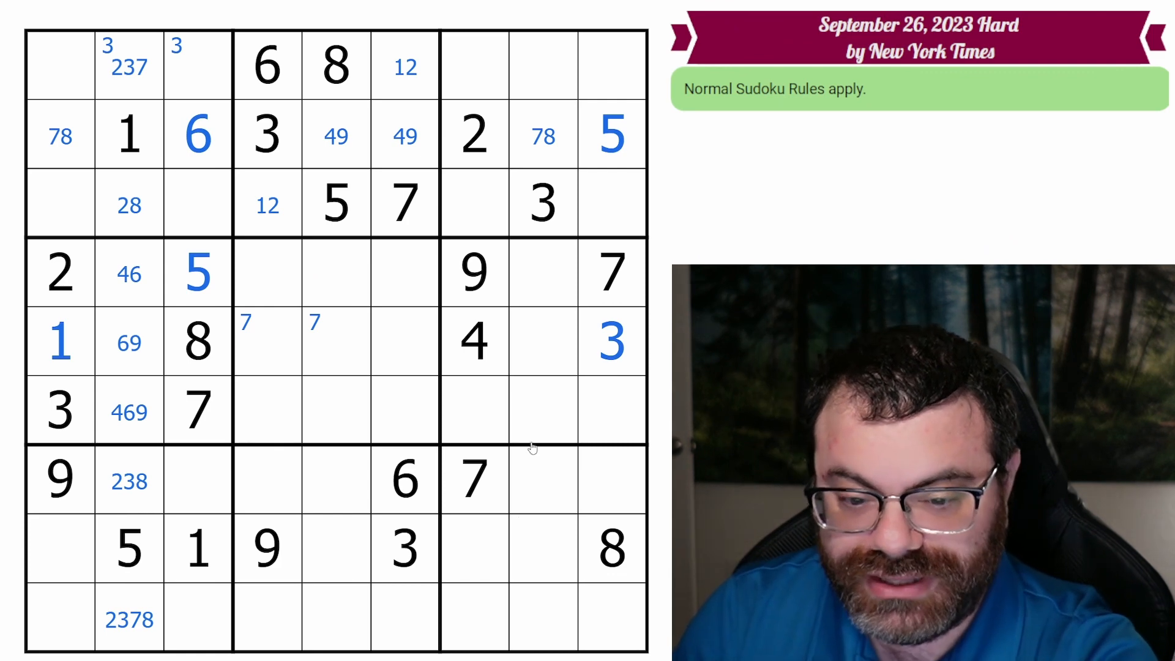
{"action": "left_click", "coordinate": [542, 204]}
{"action": "type", "text": "3"}
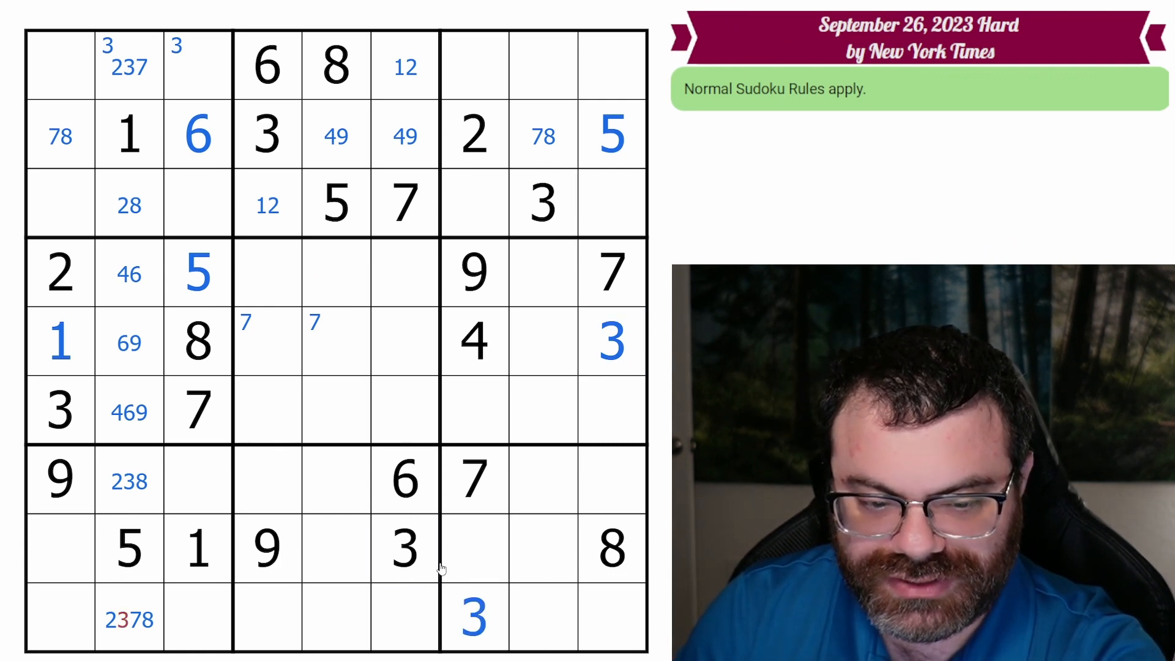
Step: Drop 3 from row 9 column 2's notes and corner-mark 3 in row 7 columns 2-3
{"action": "left_click", "coordinate": [128, 618]}
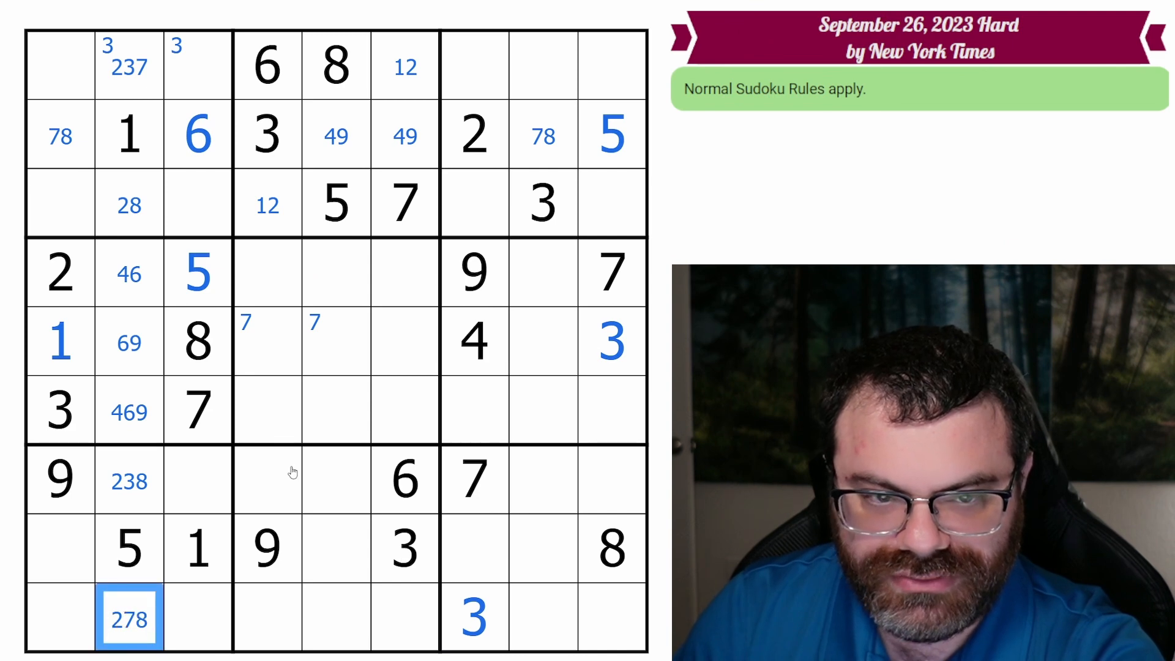
{"action": "left_click", "coordinate": [128, 481]}
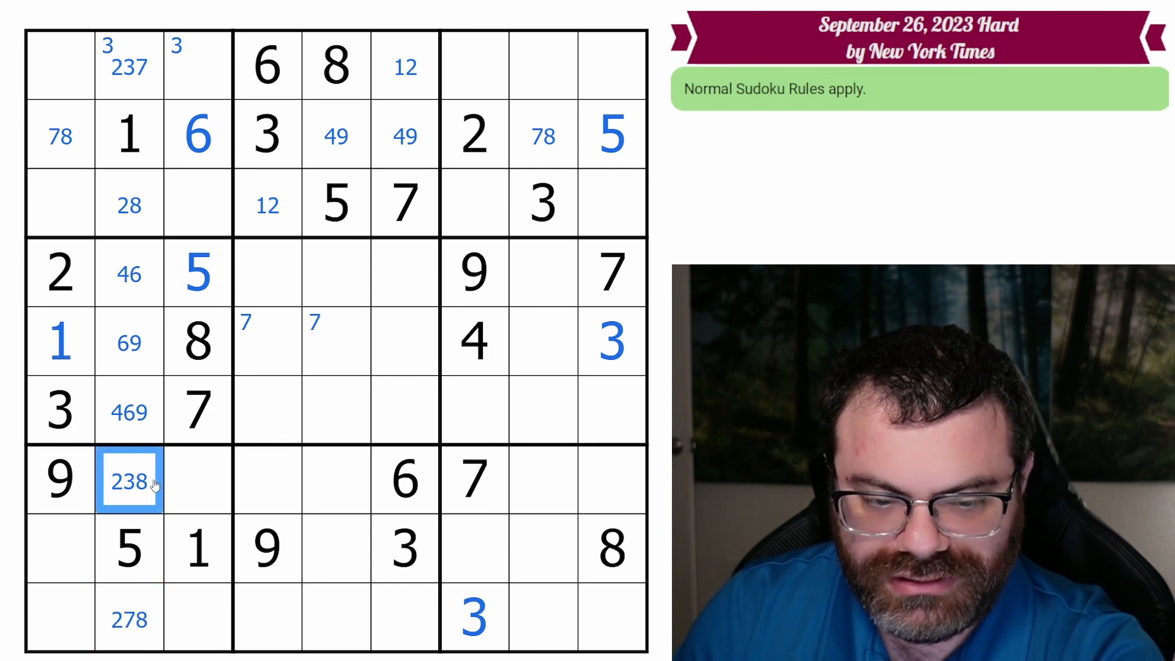
{"action": "type", "text": "3"}
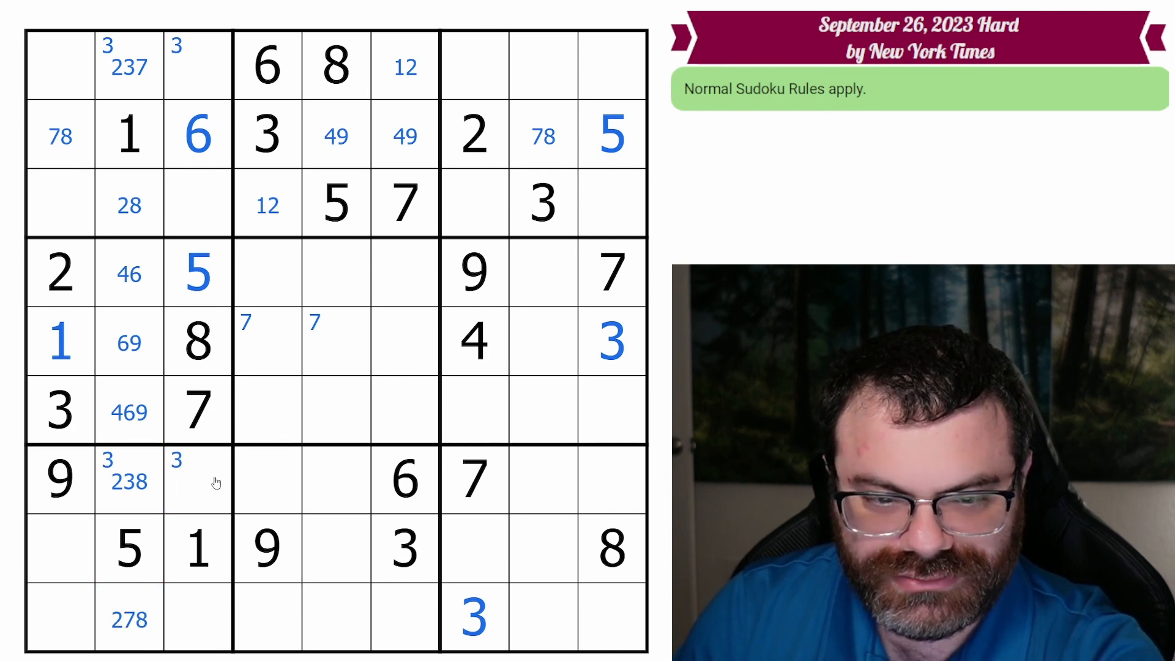
{"action": "mouse_move", "coordinate": [235, 476]}
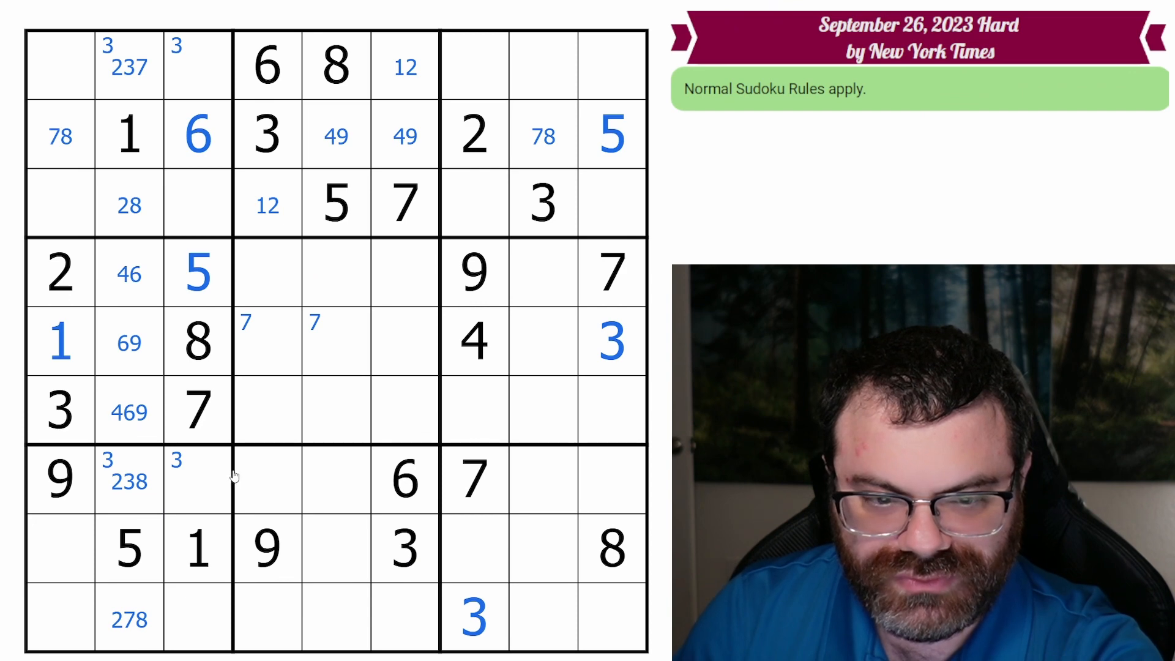
Step: Note candidates 2349, 249, 234 and 24 in column 3 and corner-mark 9 in r9c8/r9c9
{"action": "left_click", "coordinate": [197, 204]}
{"action": "type", "text": "249"}
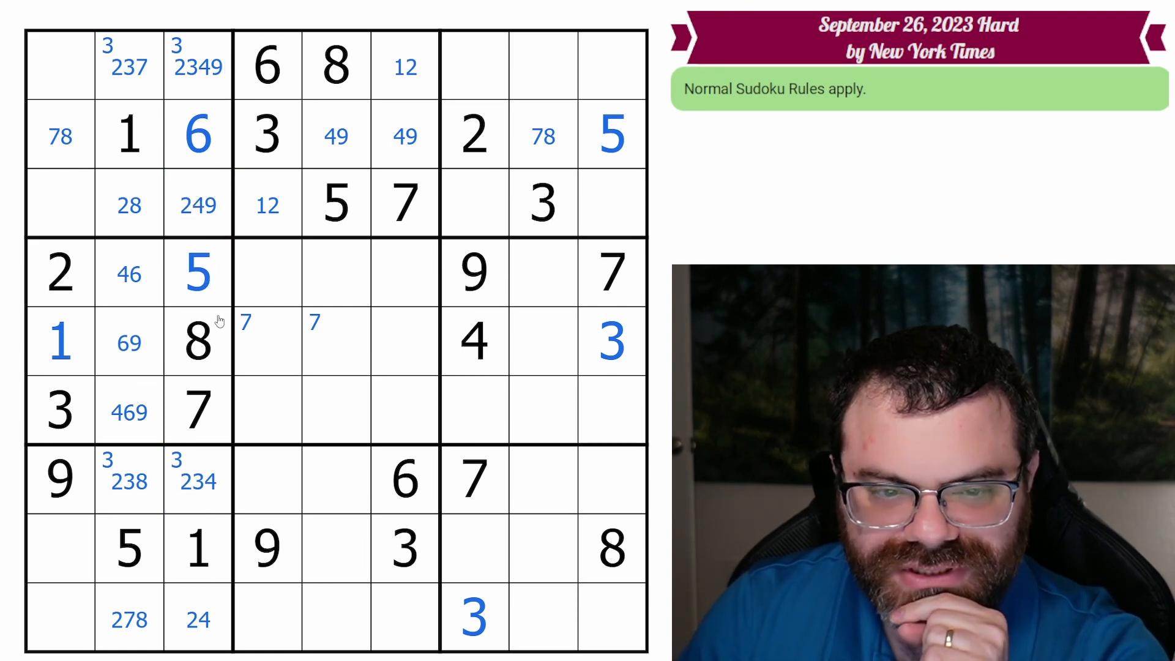
{"action": "mouse_move", "coordinate": [219, 494]}
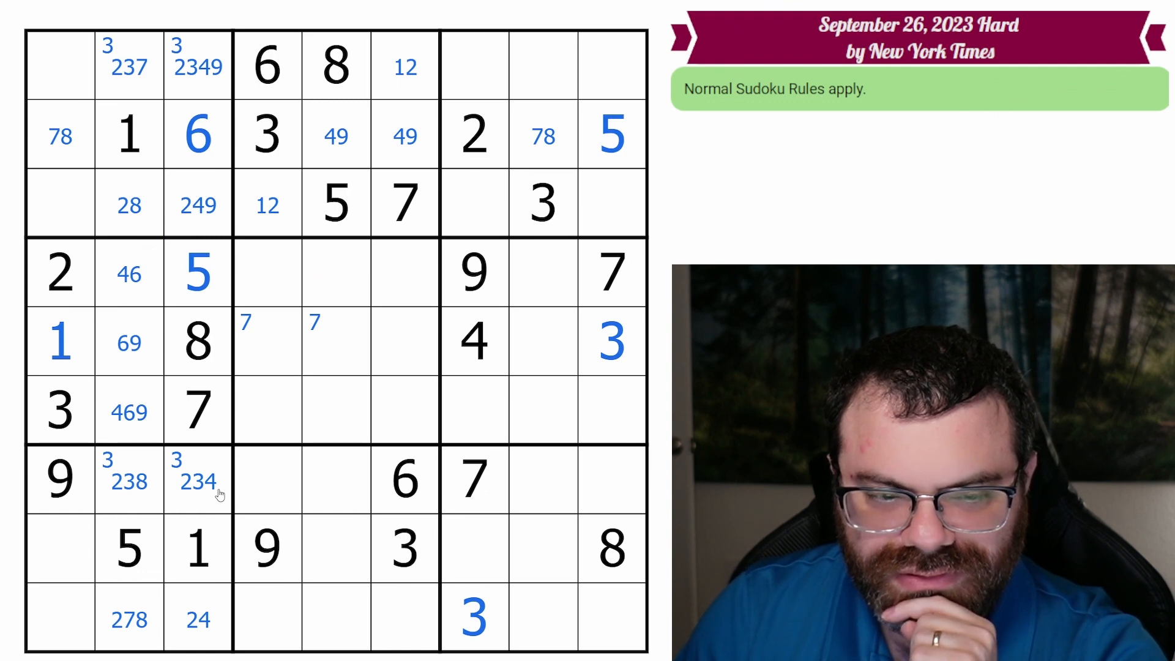
{"action": "left_click", "coordinate": [197, 479]}
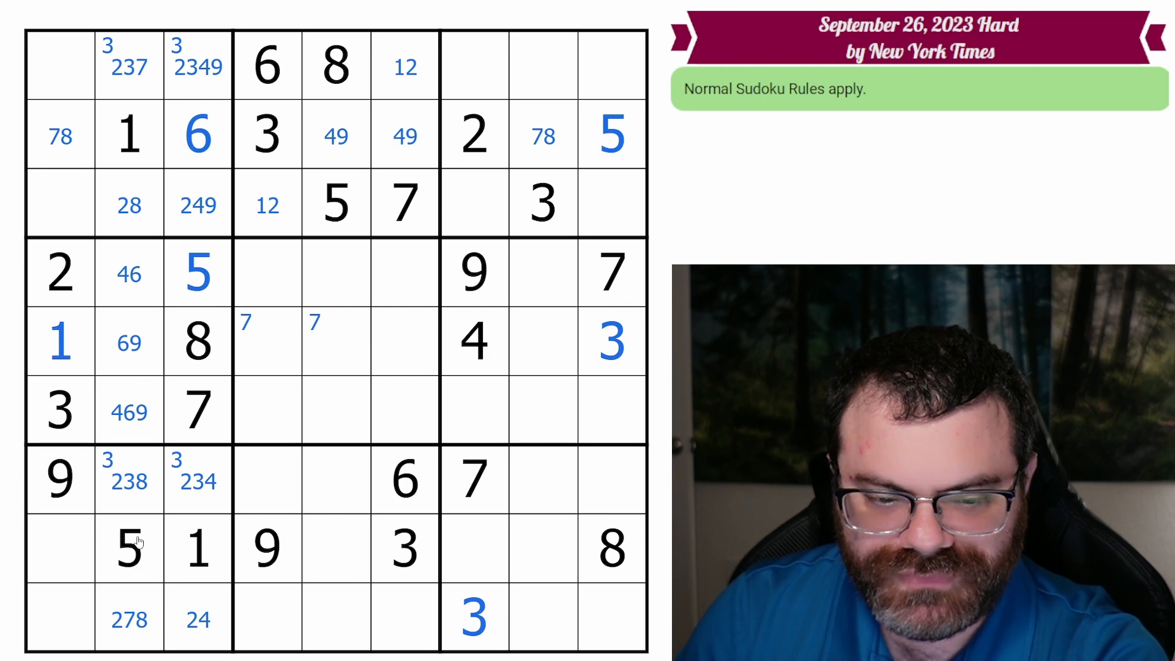
{"action": "left_click", "coordinate": [197, 547]}
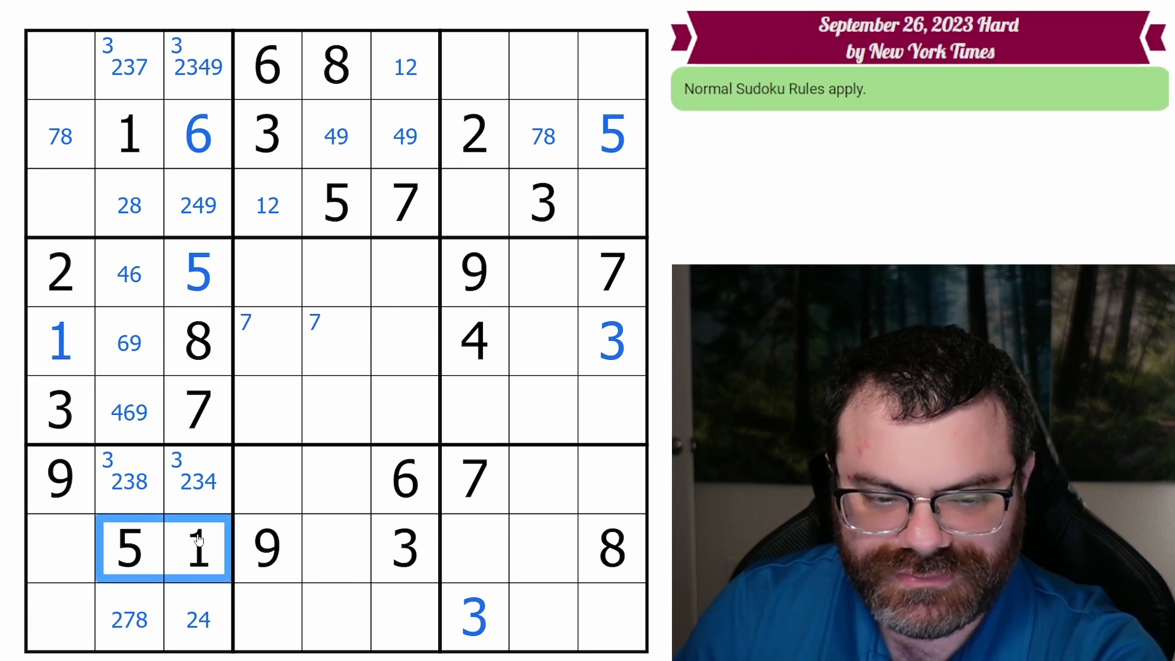
{"action": "left_click", "coordinate": [60, 273]}
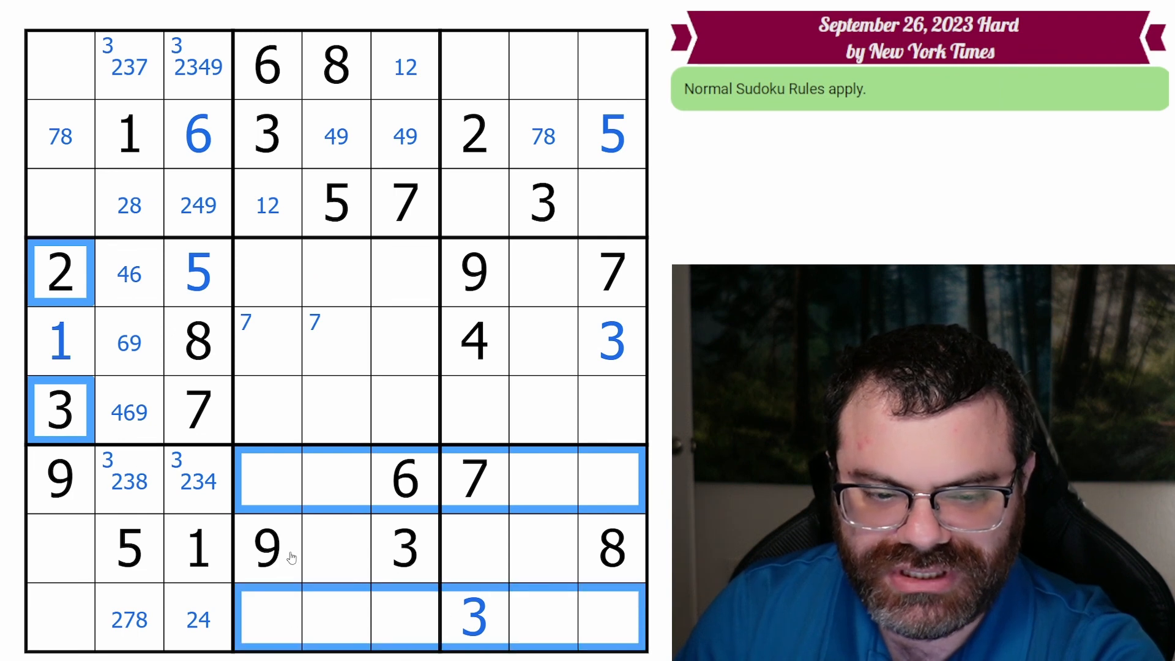
{"action": "mouse_move", "coordinate": [437, 542]}
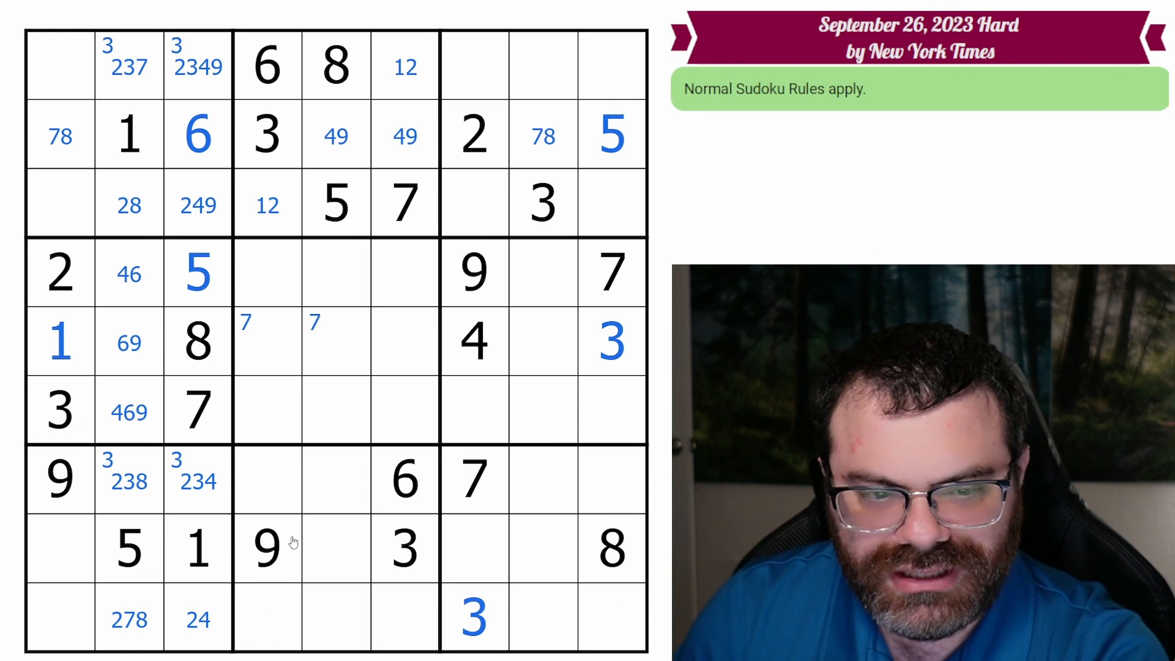
{"action": "left_click", "coordinate": [59, 272]}
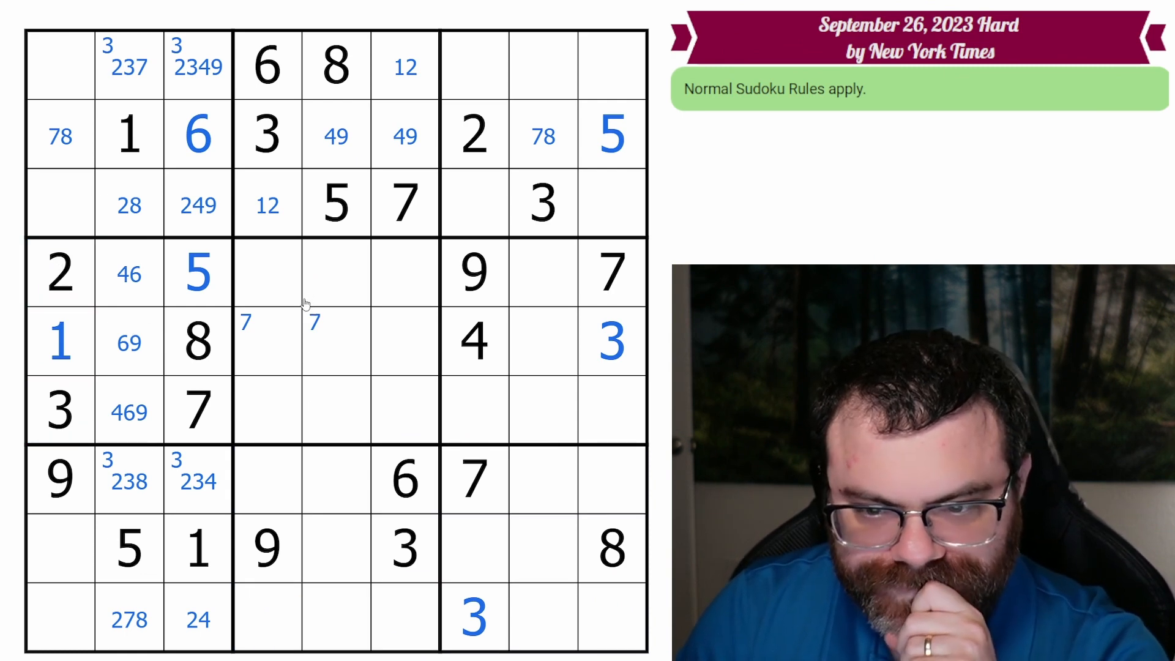
{"action": "mouse_move", "coordinate": [311, 310]}
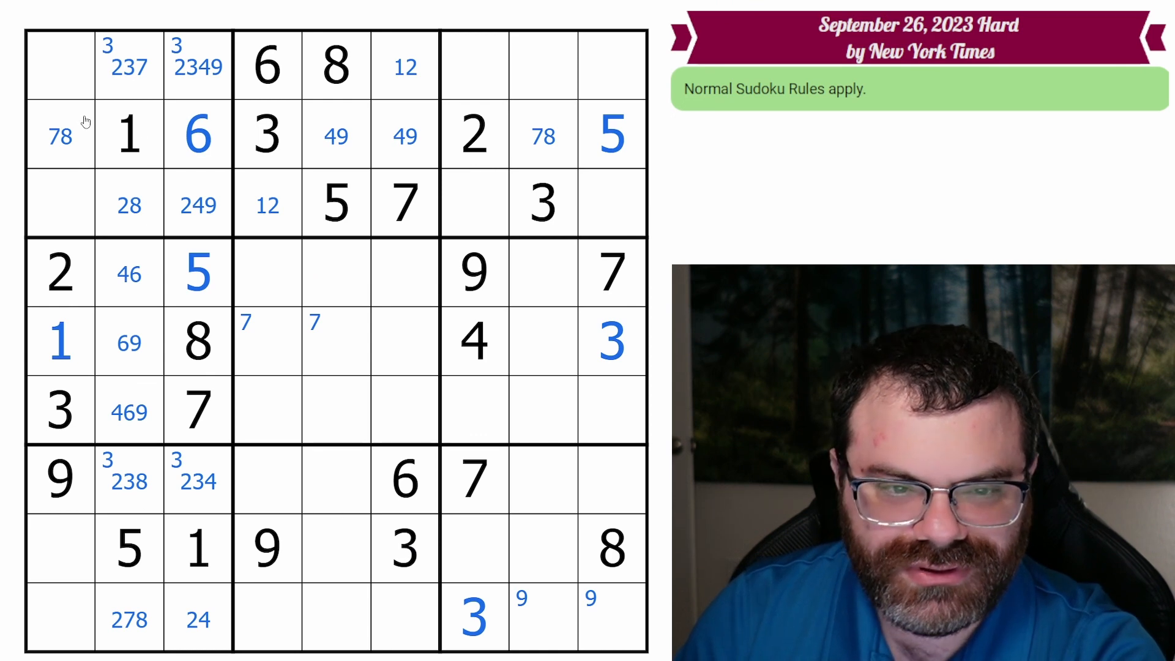
Step: Corner-mark 6 as a candidate in the bottom two cells of column 1
{"action": "left_click", "coordinate": [60, 547]}
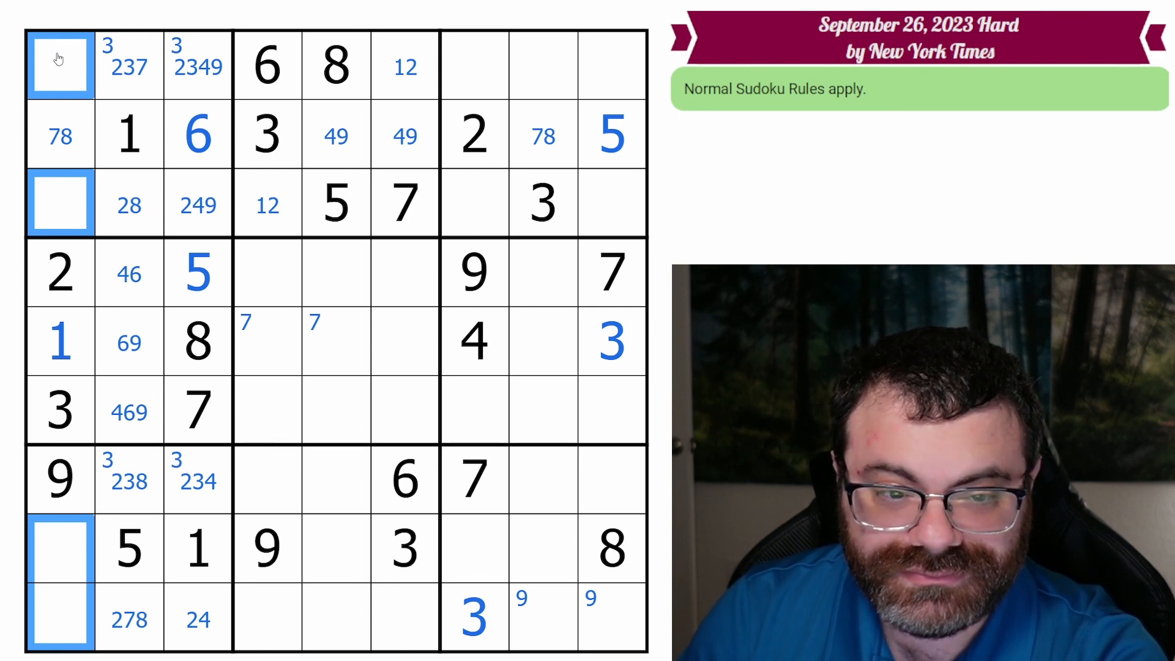
{"action": "mouse_move", "coordinate": [68, 204]}
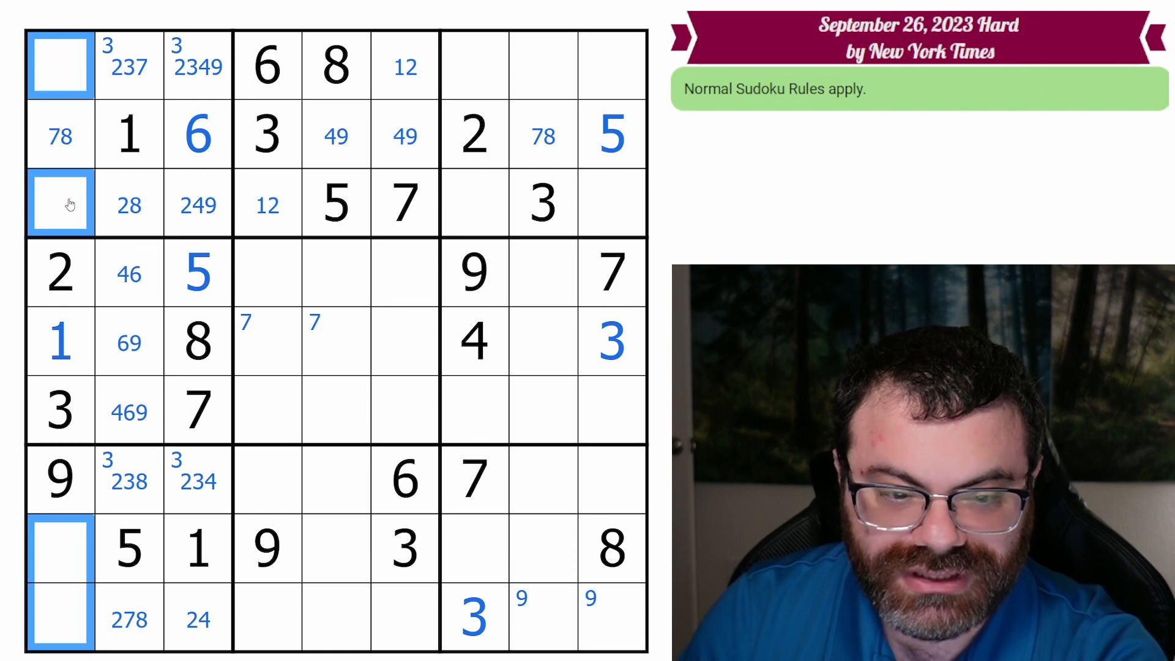
{"action": "left_click", "coordinate": [60, 547]}
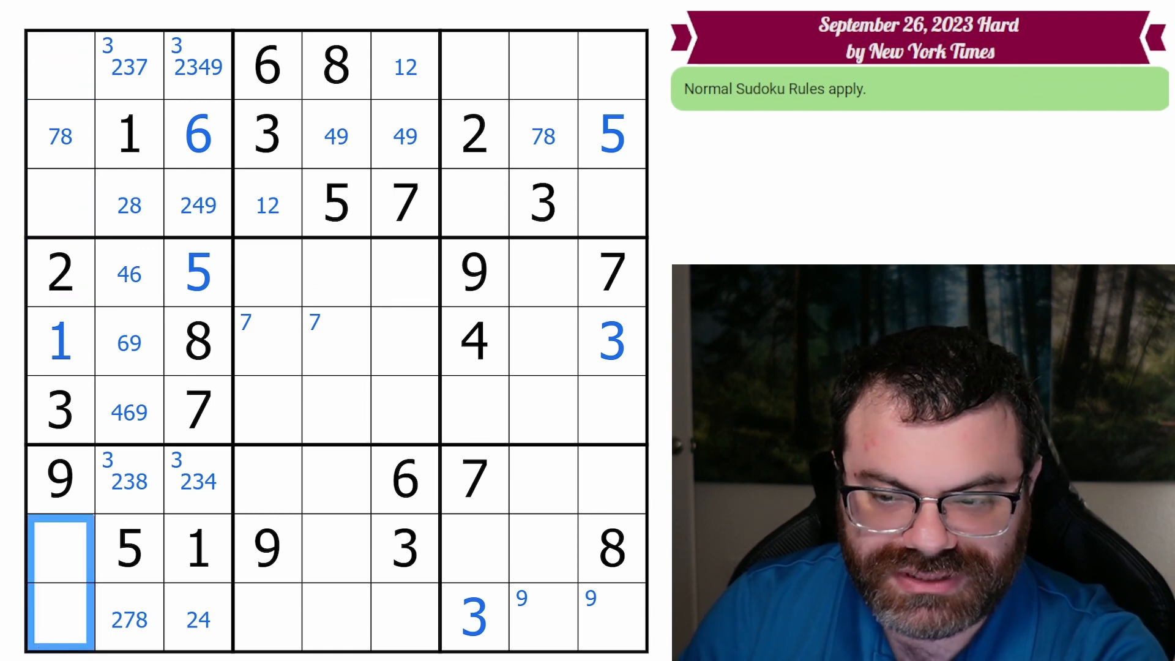
{"action": "type", "text": "6"}
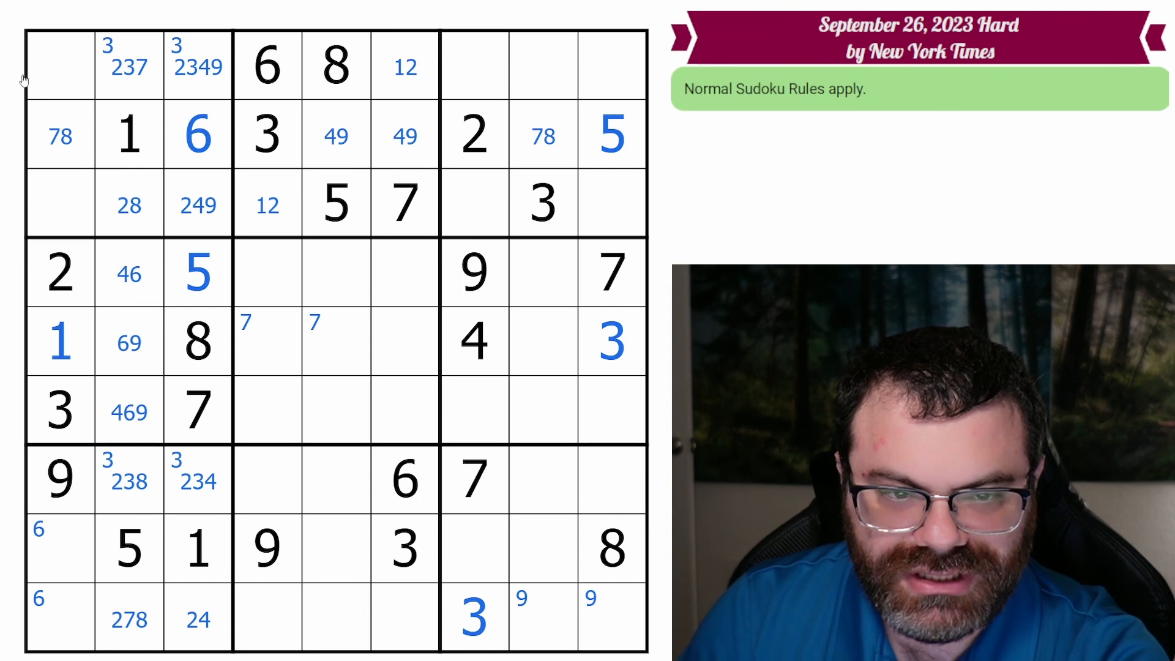
Step: Pencil 457 in the top-left corner cell and 48 in row 3 column 1, then highlight all 5s
{"action": "left_click", "coordinate": [59, 65]}
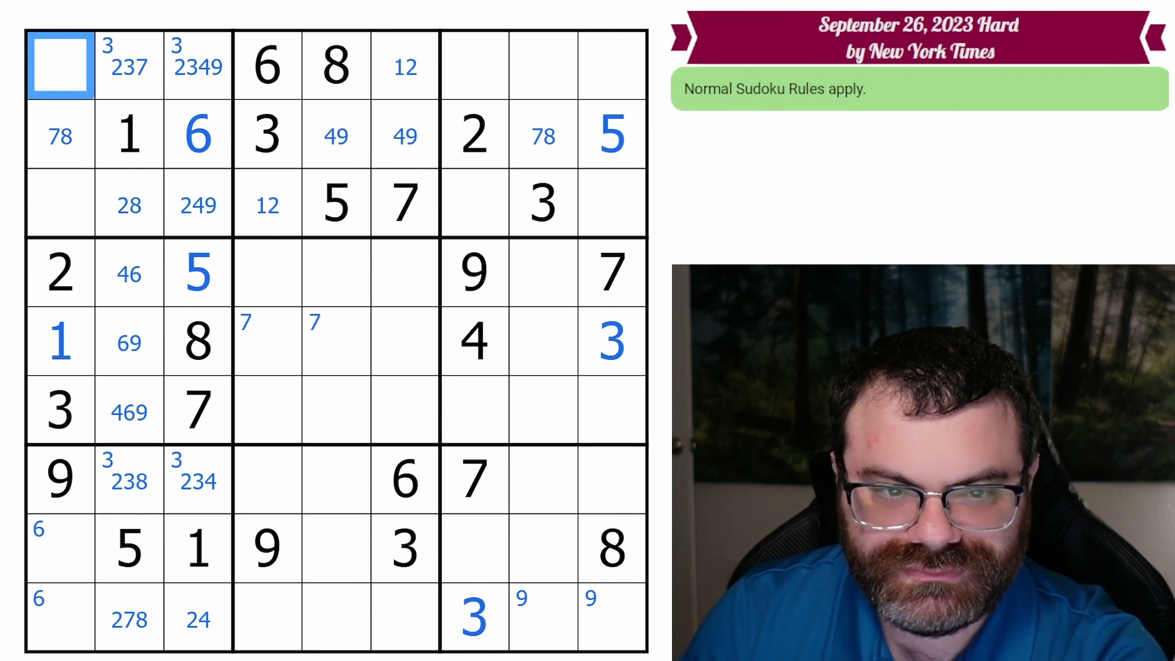
{"action": "left_click", "coordinate": [60, 205]}
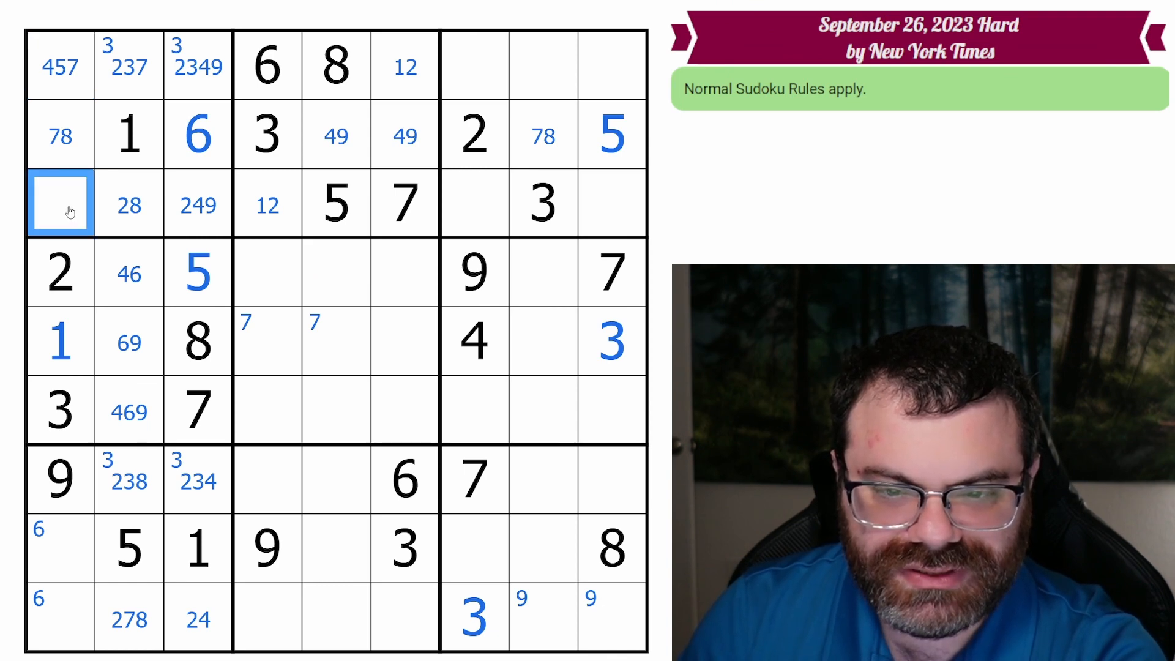
{"action": "type", "text": "48"}
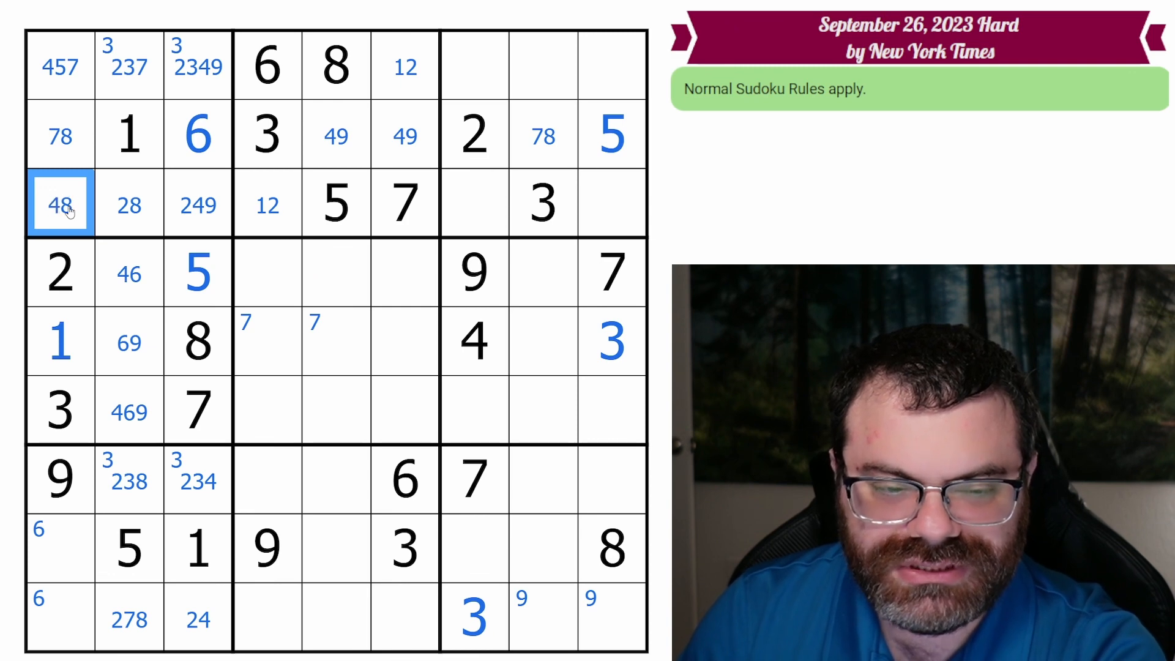
{"action": "mouse_move", "coordinate": [71, 218]}
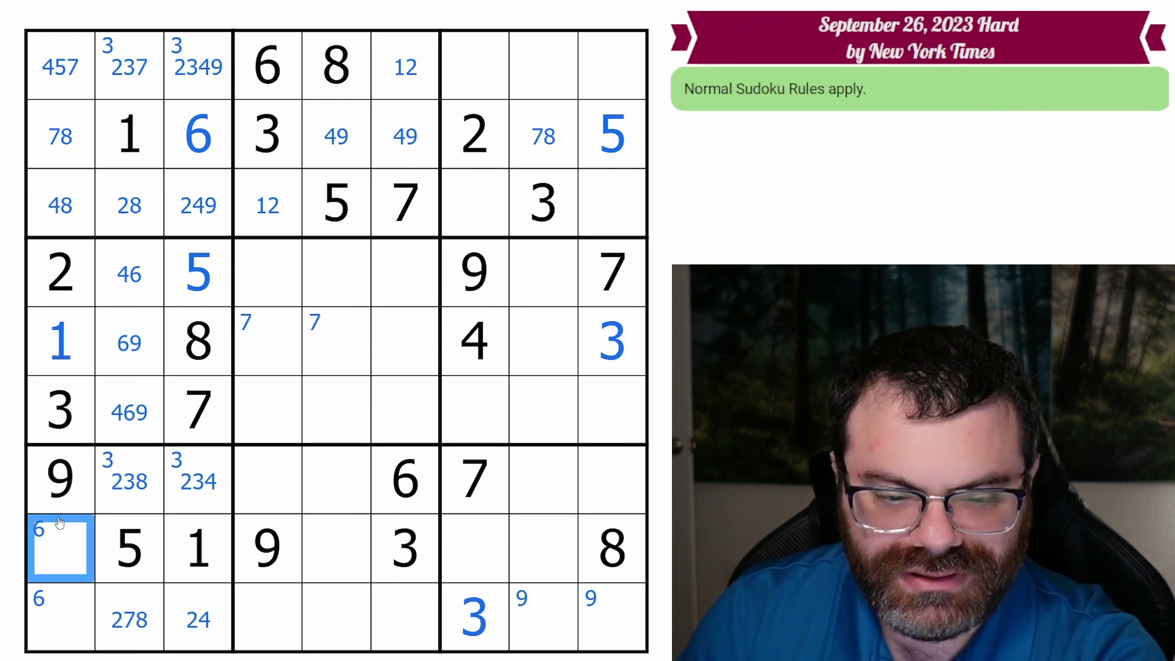
{"action": "left_click", "coordinate": [60, 616]}
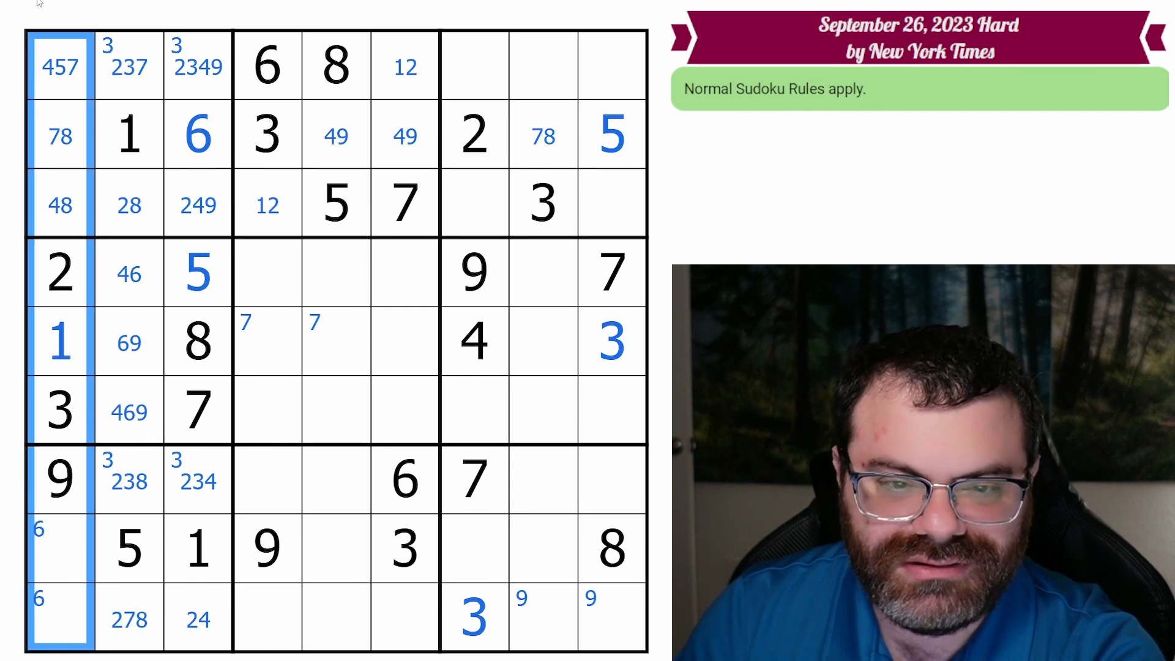
{"action": "left_click", "coordinate": [335, 205]}
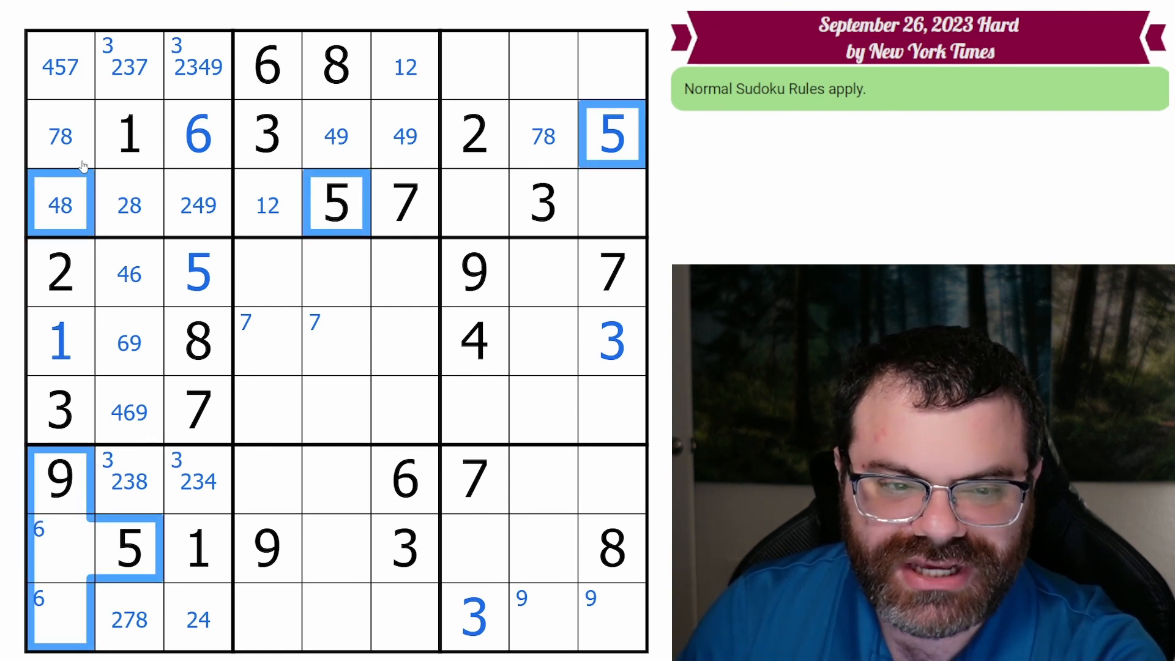
Step: Place 5 in the top-left corner cell and pencil 467 into row 8 column 1
{"action": "left_click", "coordinate": [60, 66]}
{"action": "type", "text": "5"}
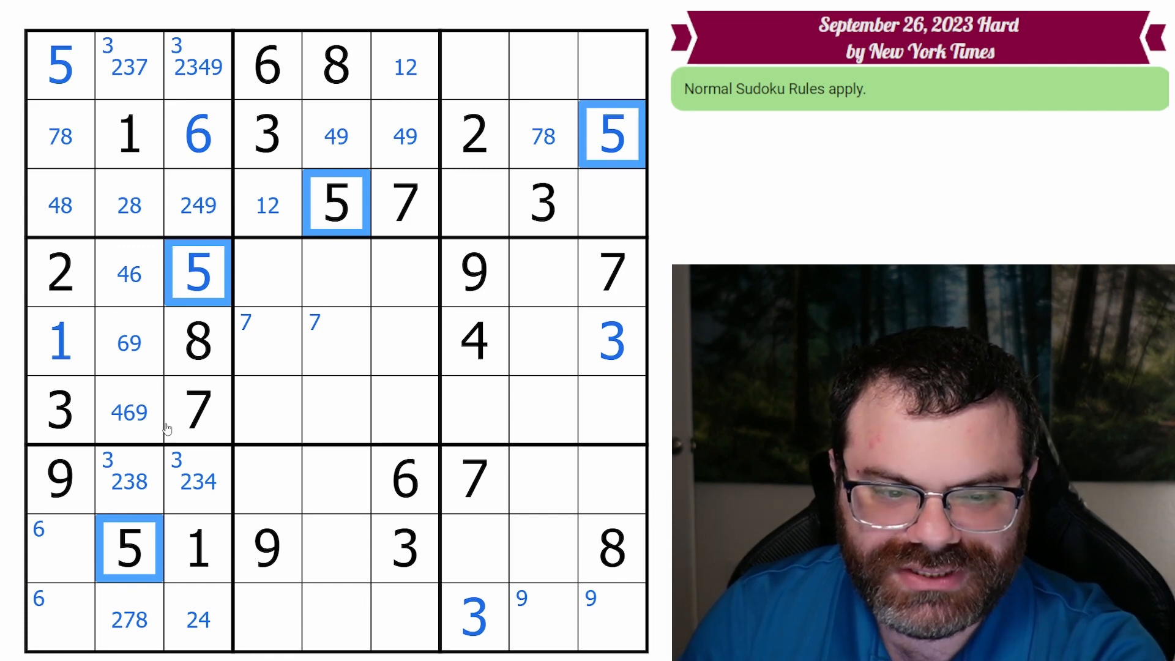
{"action": "left_click", "coordinate": [60, 547]}
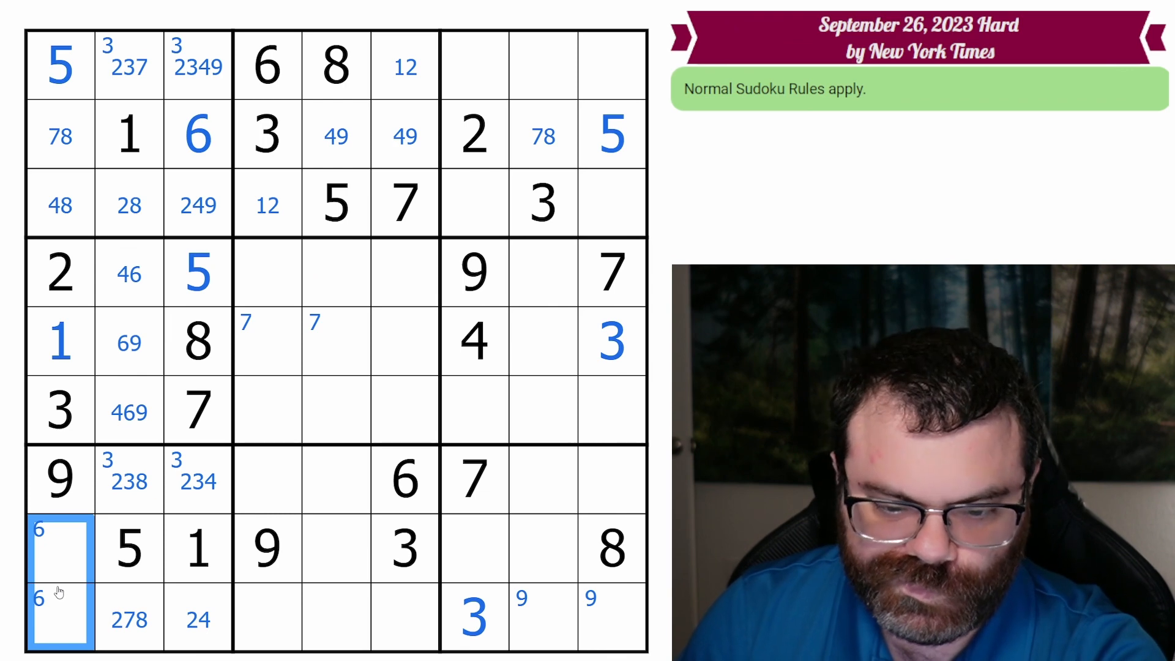
{"action": "mouse_move", "coordinate": [251, 544]}
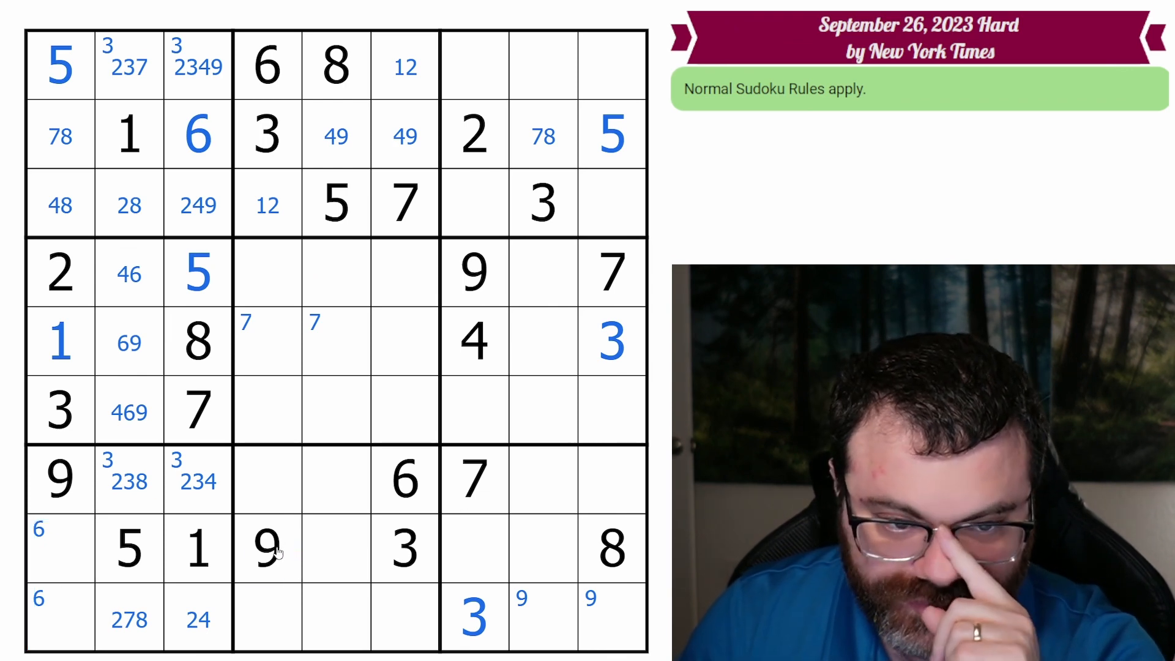
{"action": "left_click", "coordinate": [60, 547]}
{"action": "type", "text": "467"}
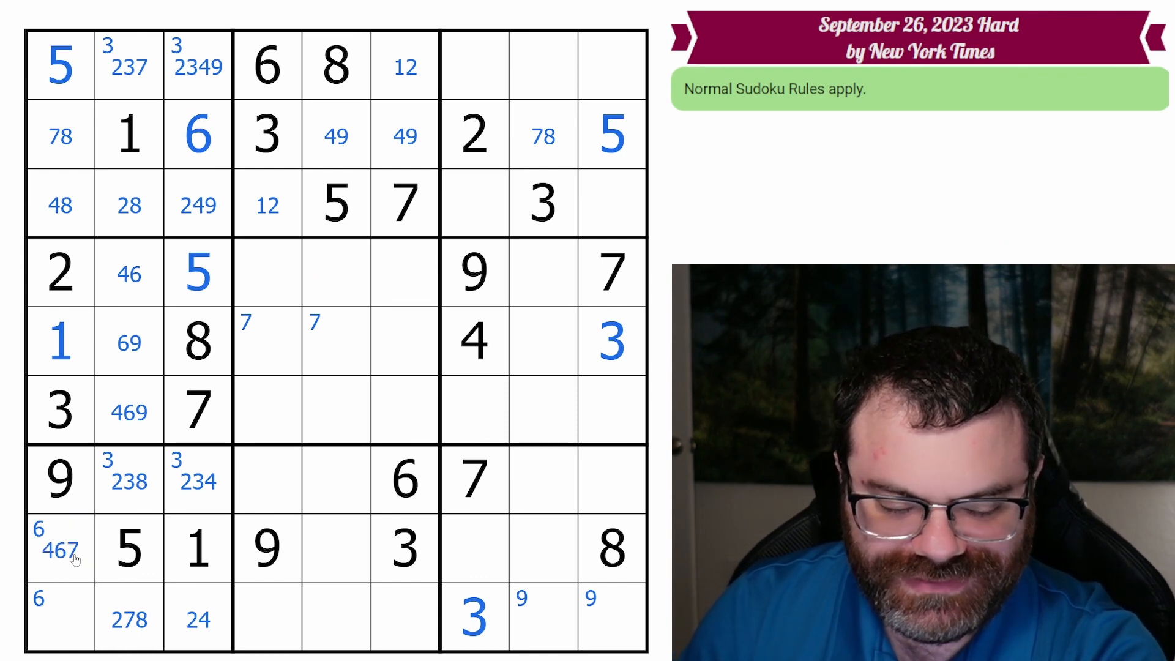
{"action": "left_click", "coordinate": [335, 548]}
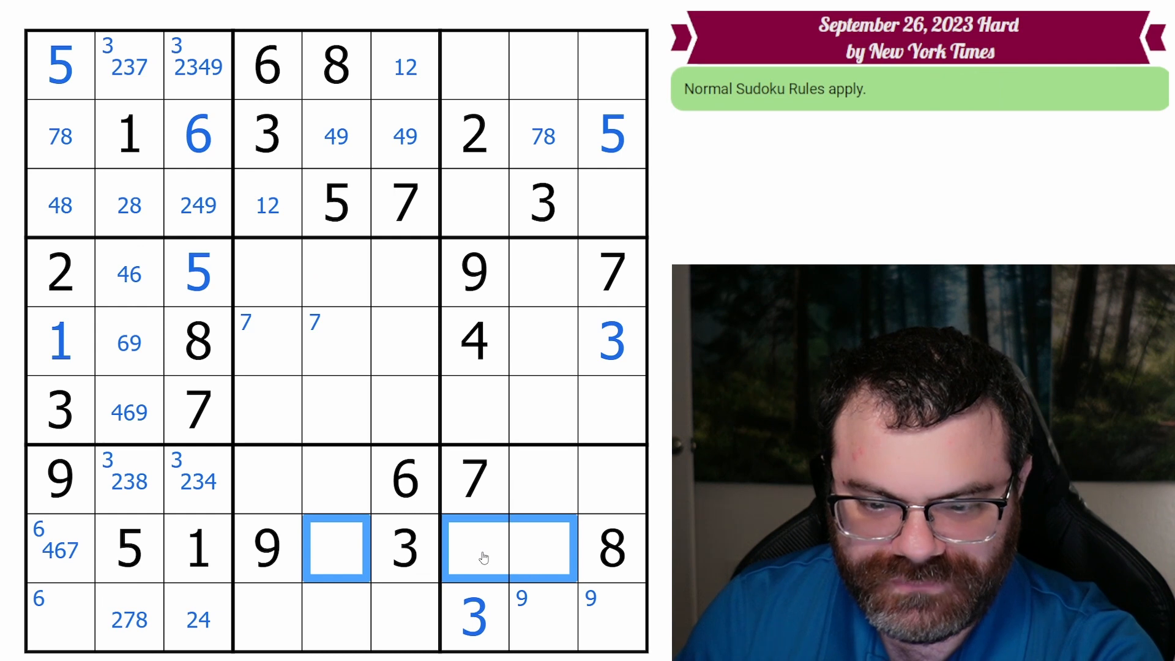
Step: Place 6 in row 8 column 7 and row 9 column 1, then 3 in row 4 column 5
{"action": "left_click", "coordinate": [509, 547]}
{"action": "type", "text": "6"}
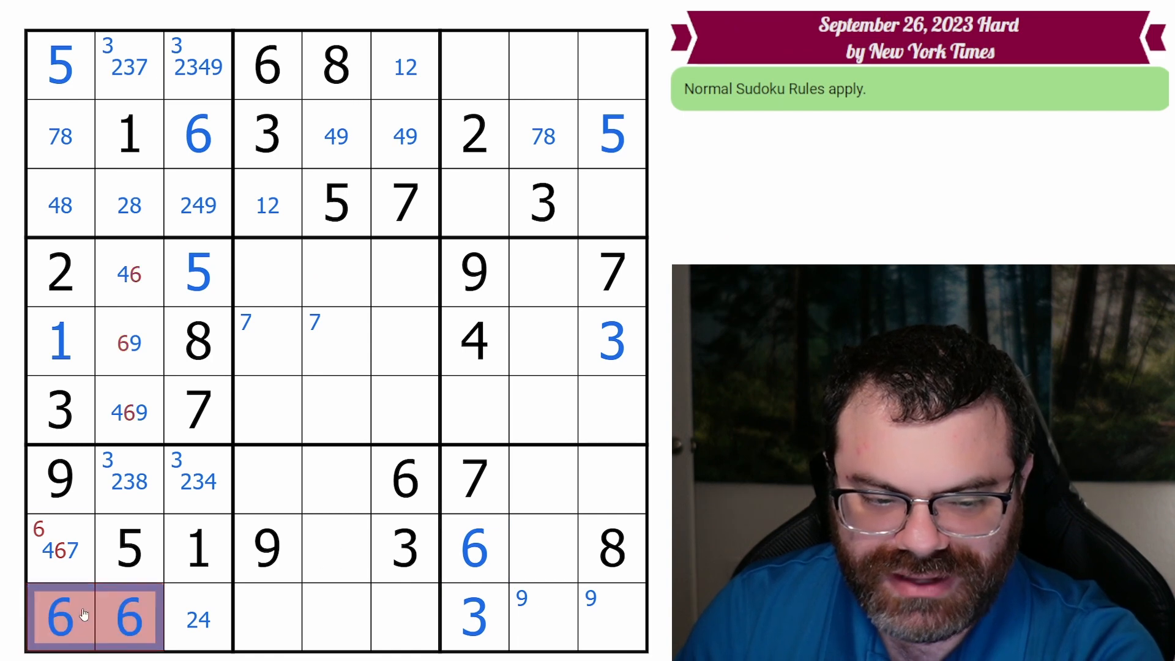
{"action": "left_click", "coordinate": [60, 547]}
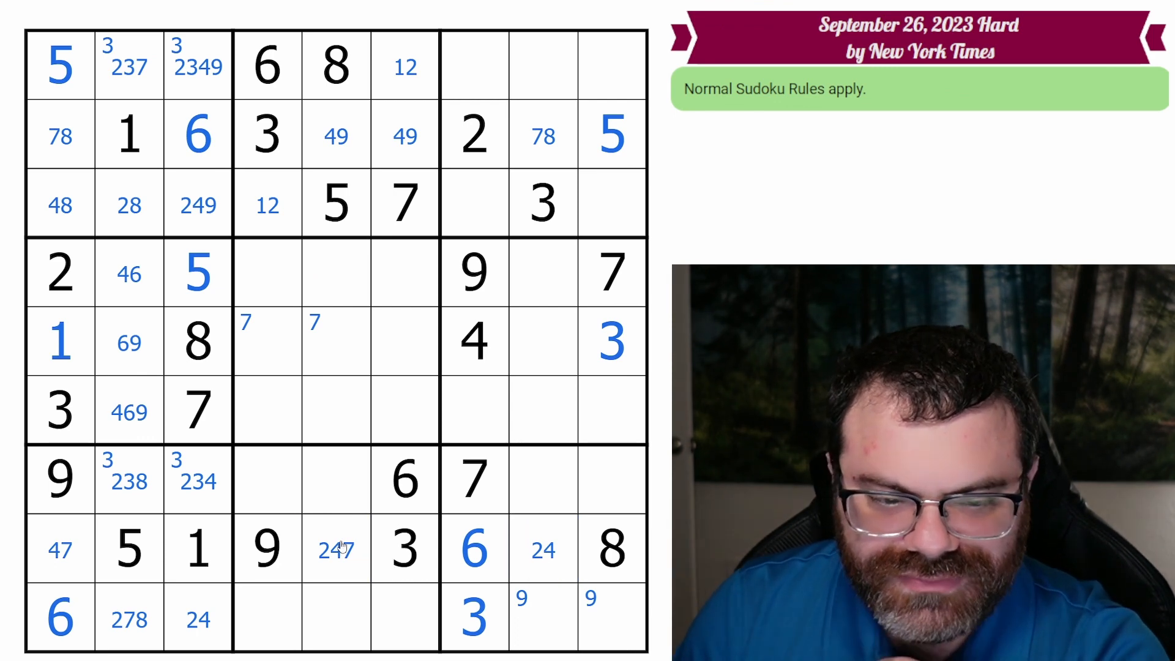
{"action": "left_click", "coordinate": [266, 135]}
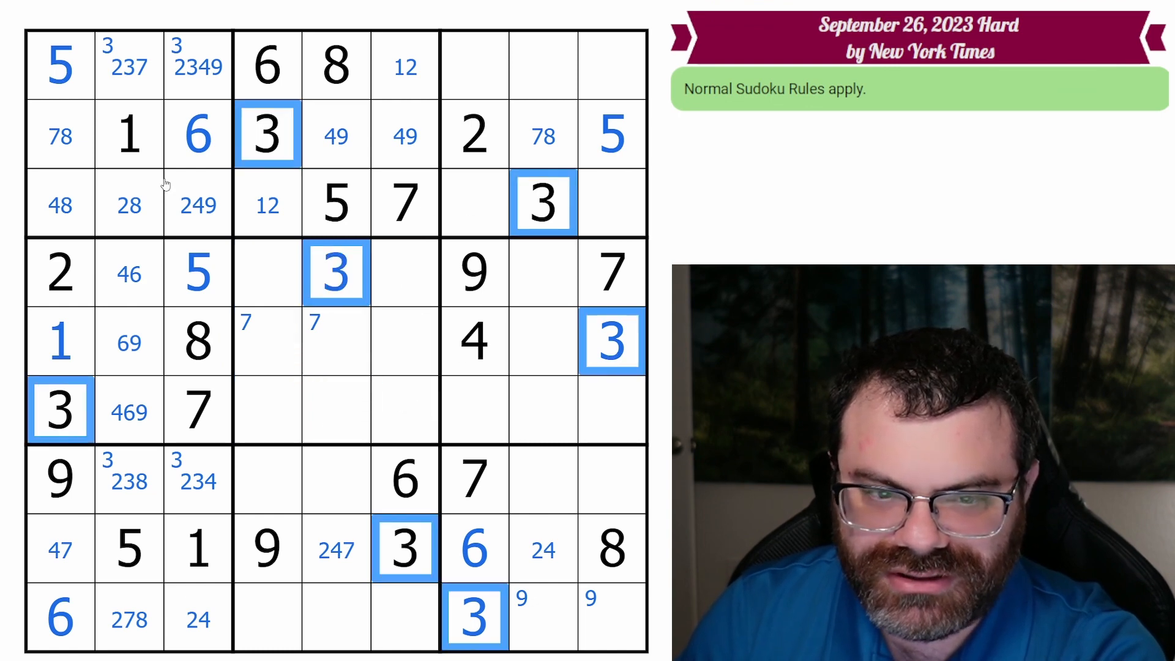
Step: Note candidate 6 in the middle box and place 2 and the column-7 digits in rows 3 and 6
{"action": "left_click", "coordinate": [128, 66]}
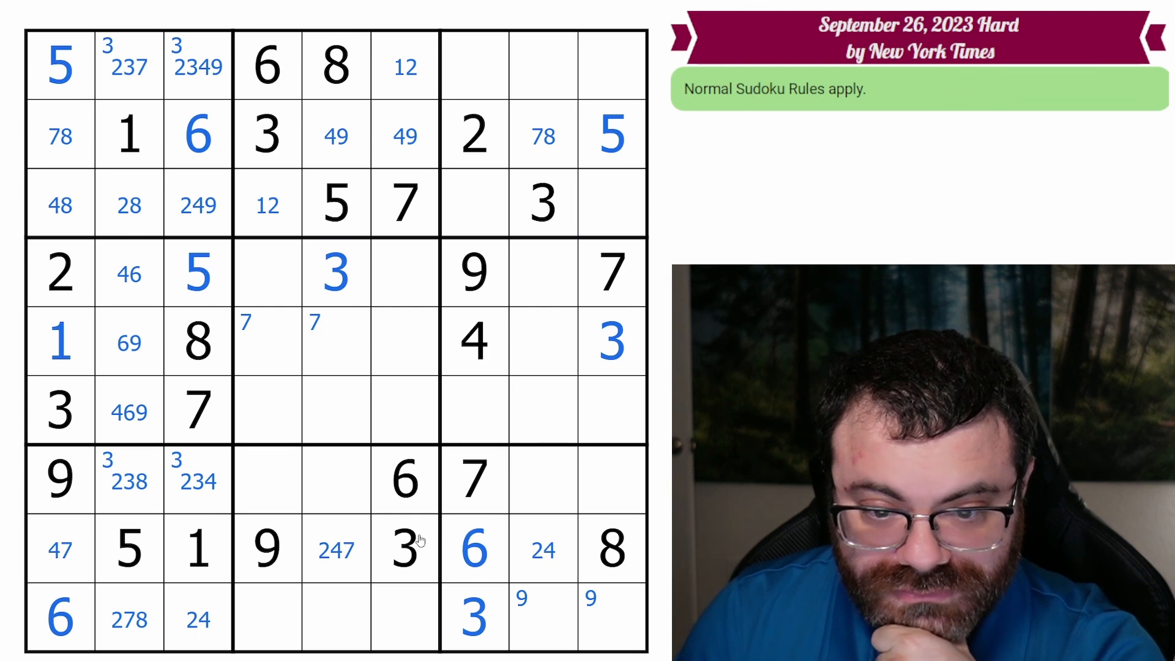
{"action": "left_click", "coordinate": [336, 412]}
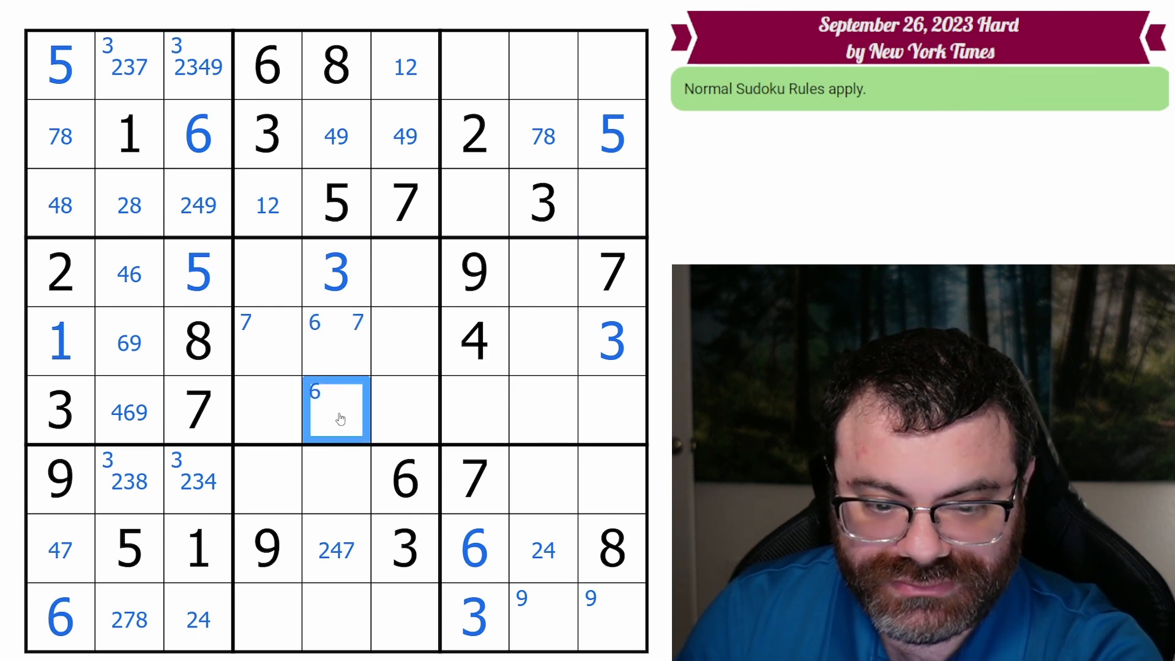
{"action": "mouse_move", "coordinate": [382, 480]}
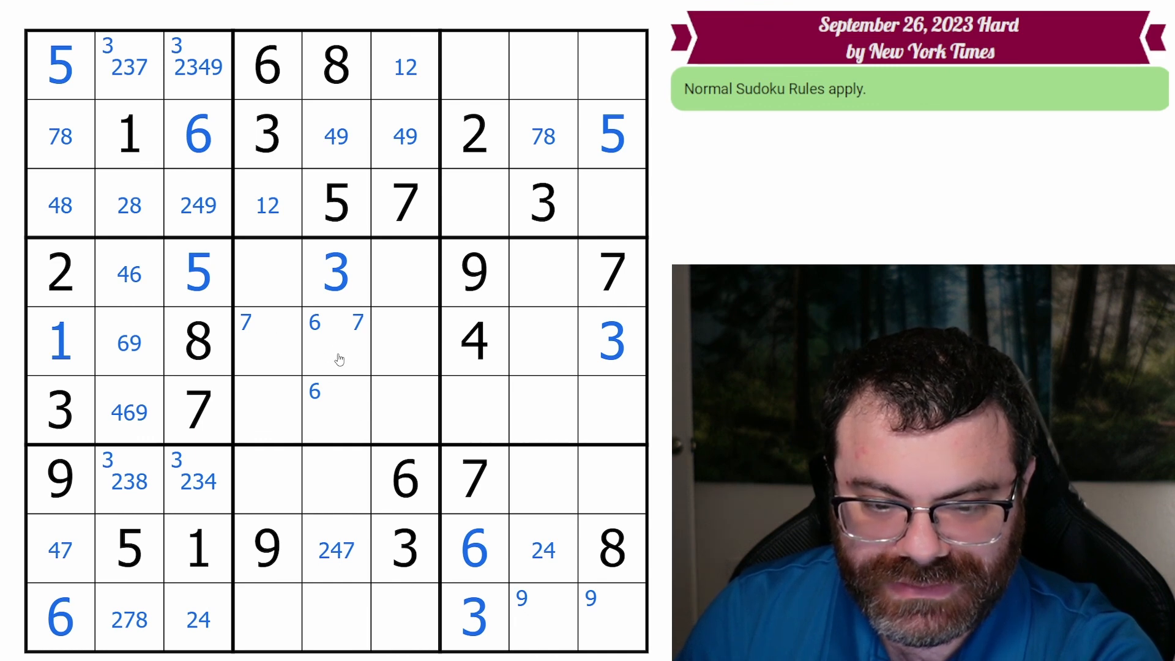
{"action": "mouse_move", "coordinate": [342, 429]}
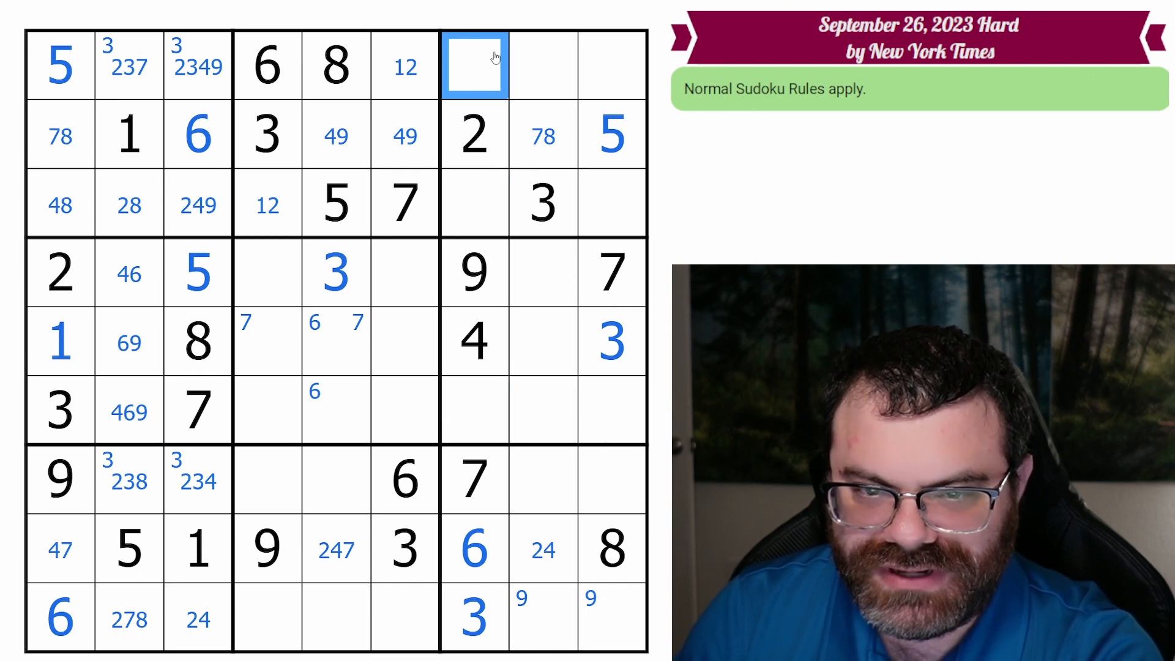
{"action": "type", "text": "2"}
{"action": "type", "text": "1"}
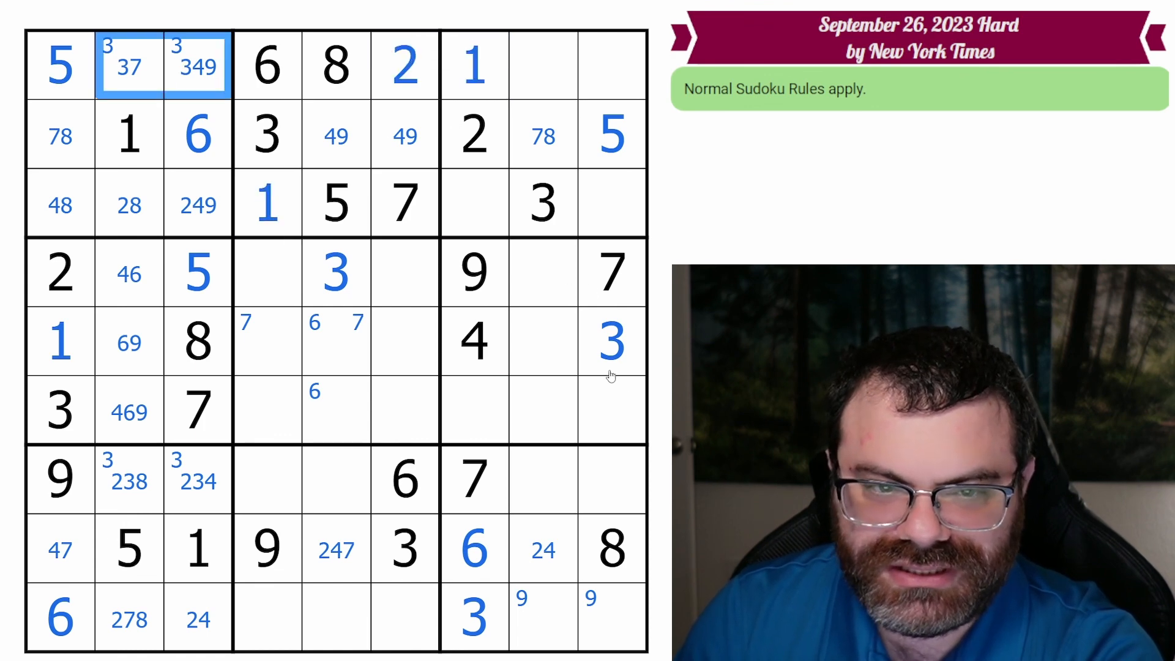
{"action": "left_click", "coordinate": [474, 204]}
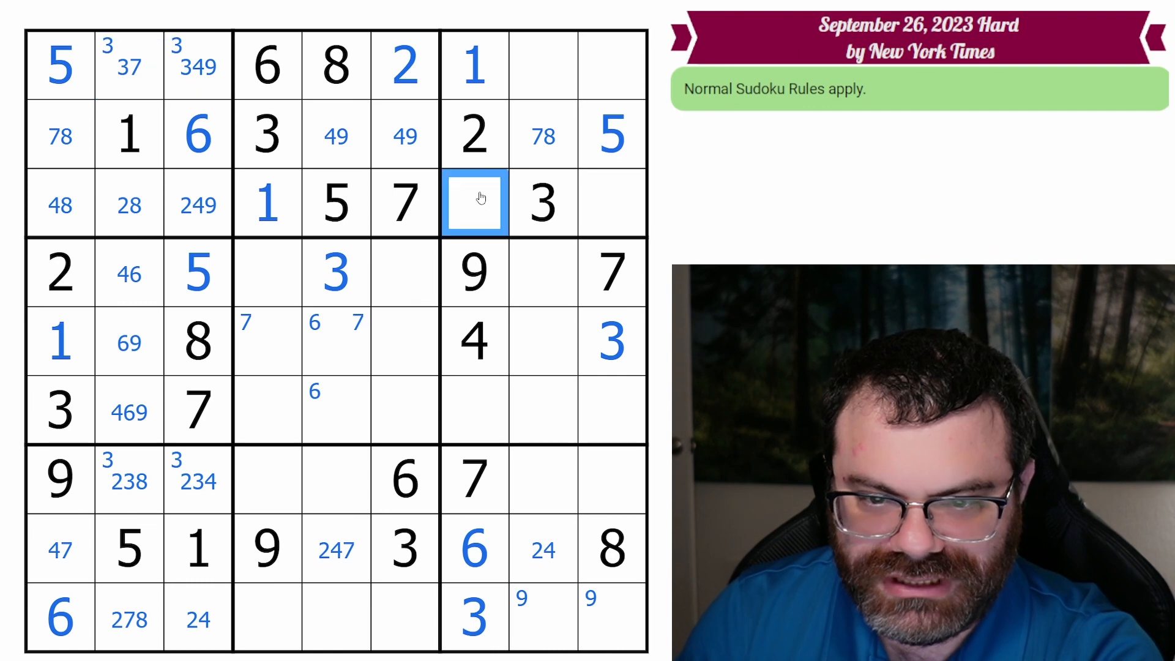
{"action": "left_click", "coordinate": [474, 410]}
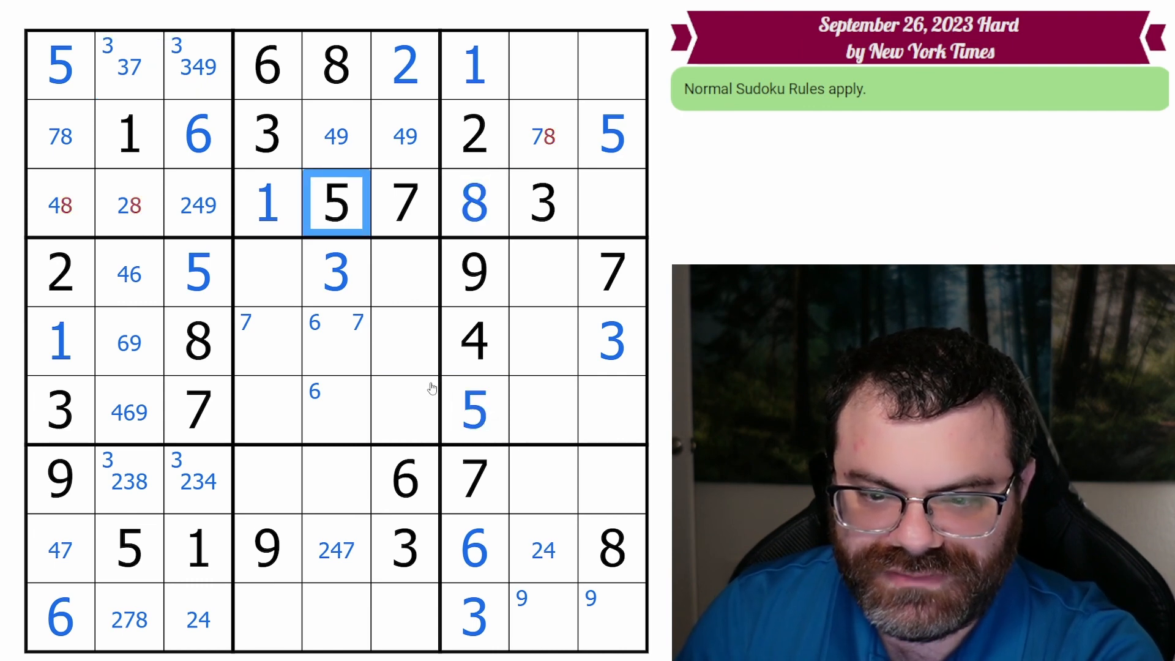
Step: Place 8 in the bottom row and narrow the row 7 and row 8 cells to candidates 24
{"action": "left_click", "coordinate": [128, 204]}
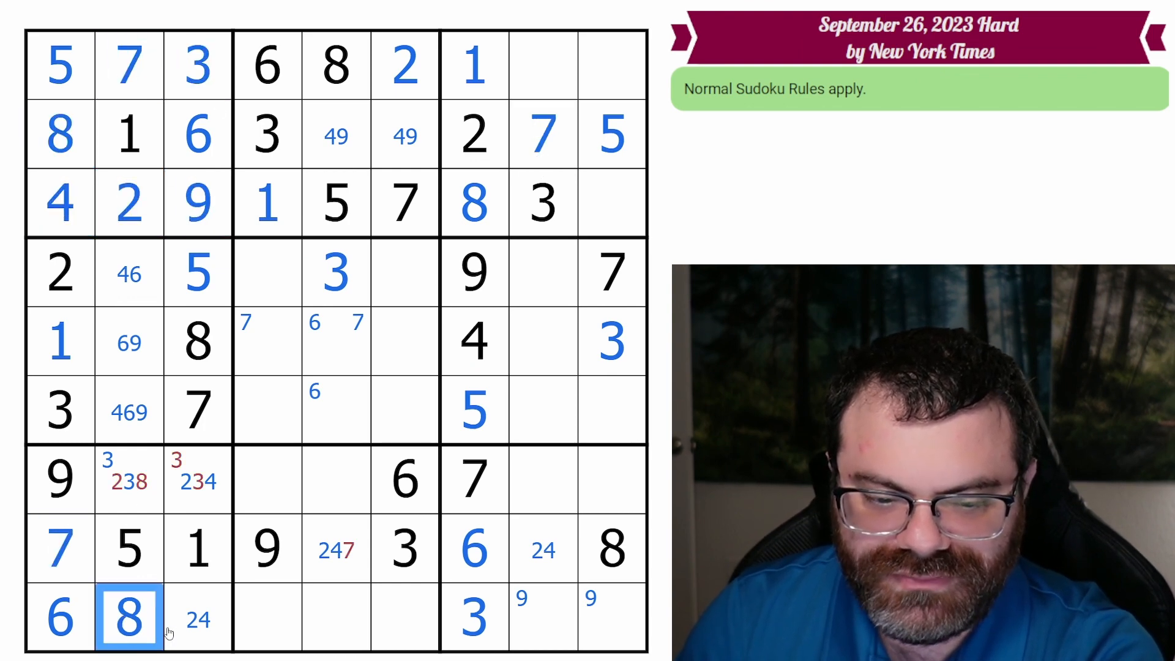
{"action": "left_click", "coordinate": [127, 478]}
{"action": "type", "text": "3"}
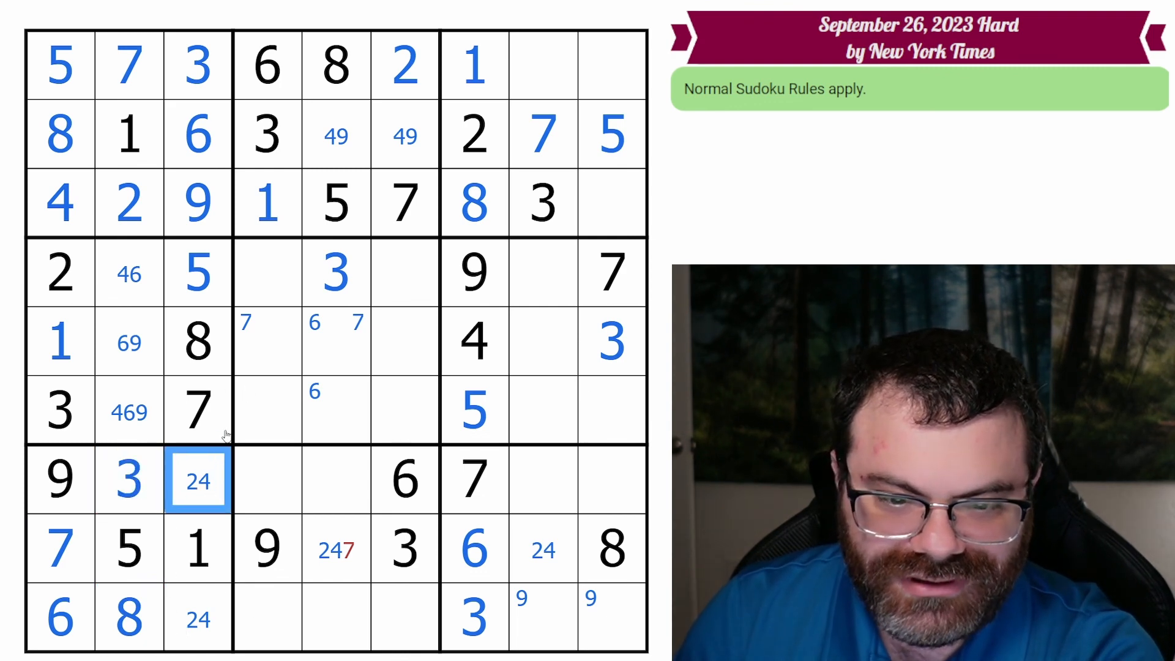
{"action": "left_click", "coordinate": [335, 549]}
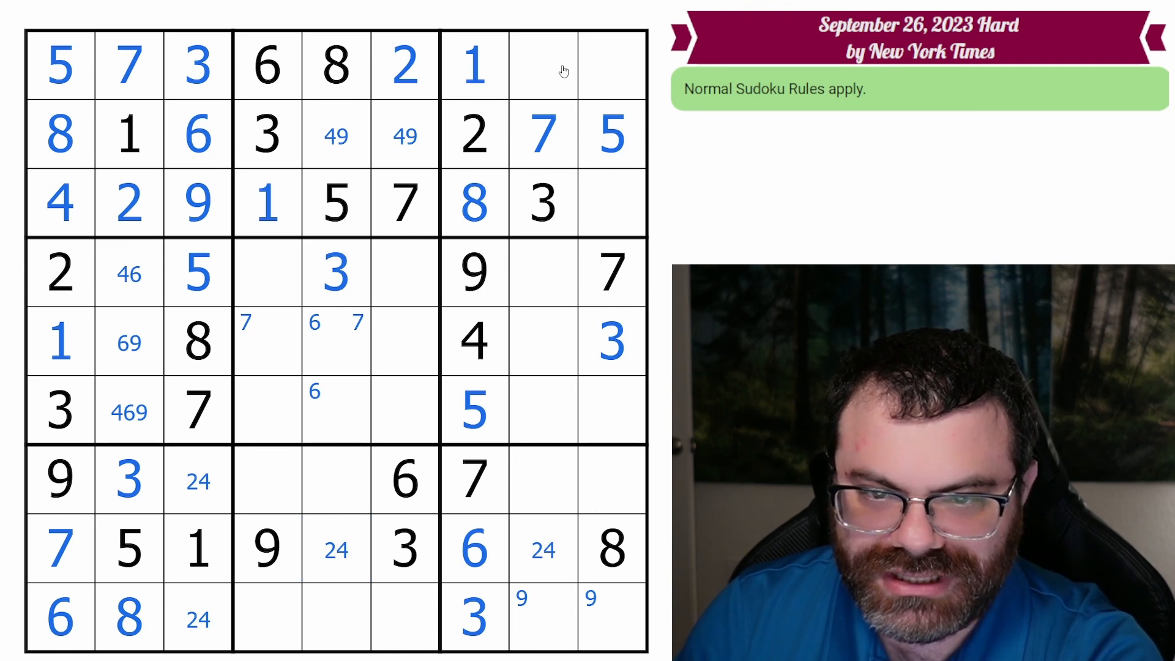
Step: Complete row 3 with a 6 and pencil 49 into the top-right box
{"action": "left_click", "coordinate": [610, 202]}
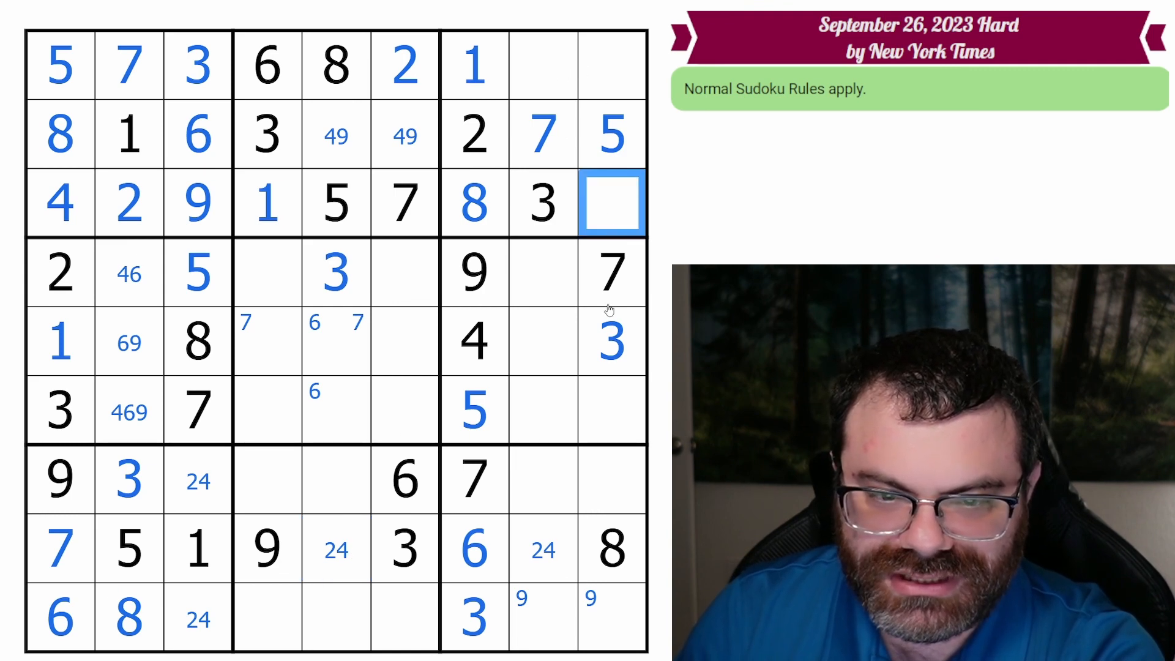
{"action": "type", "text": "6"}
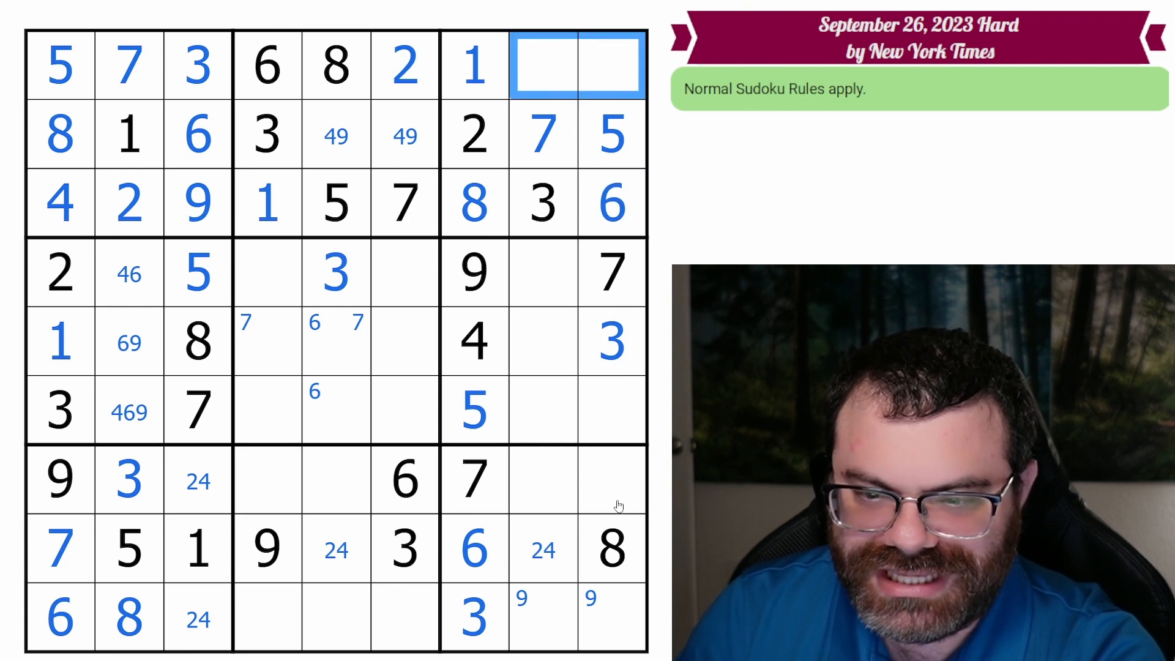
{"action": "mouse_move", "coordinate": [519, 146]}
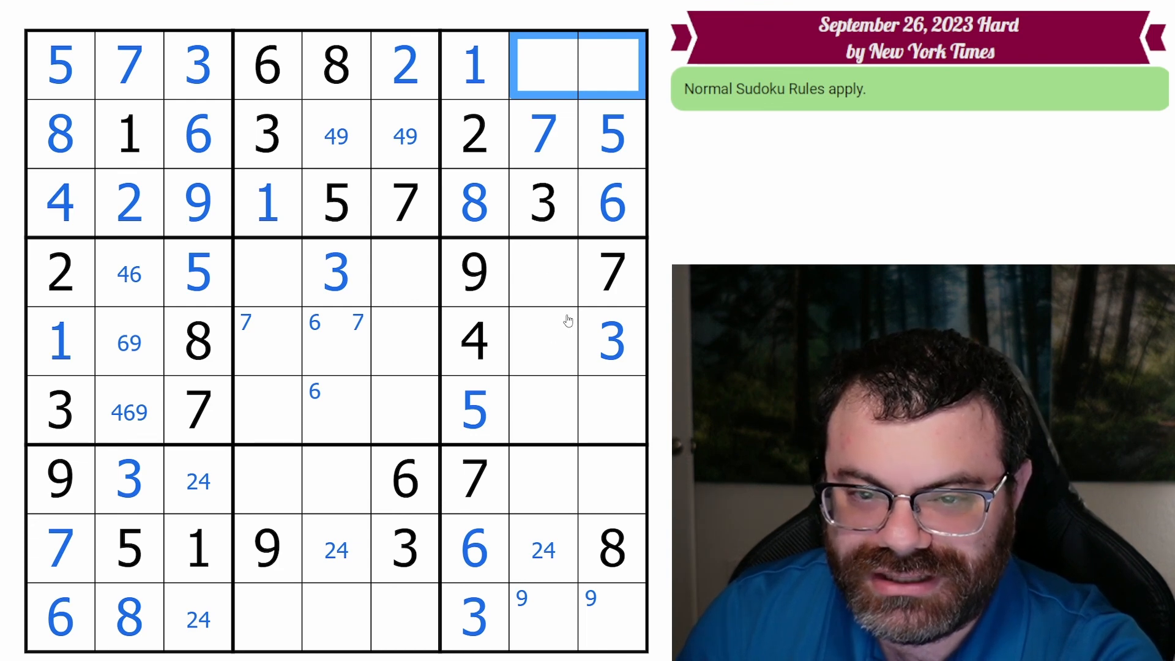
{"action": "type", "text": "49"}
{"action": "left_click", "coordinate": [543, 411]}
{"action": "type", "text": "1268"}
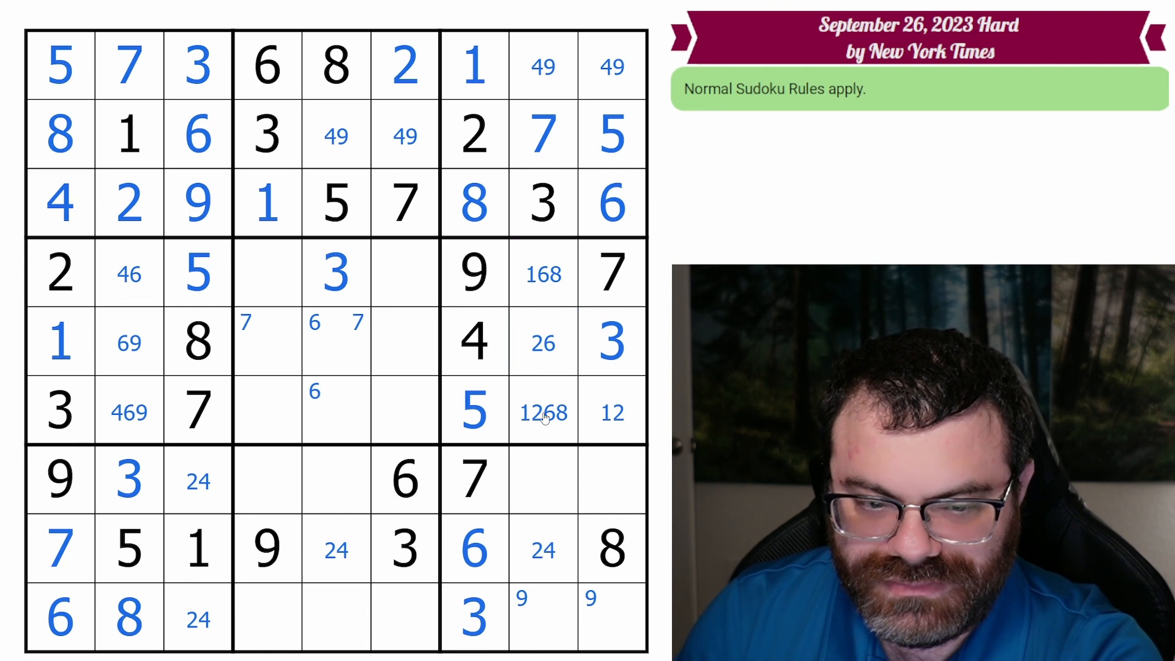
{"action": "mouse_move", "coordinate": [577, 434]}
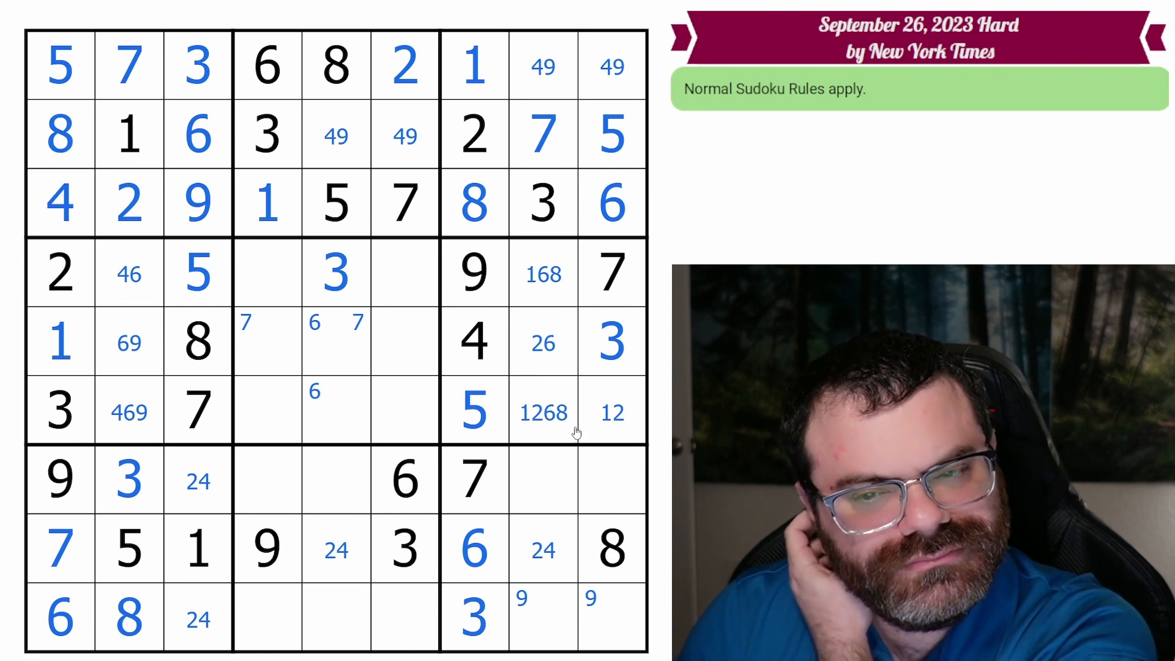
Step: Note 1249 in row 7 column 9 and mark the possible 5 positions along row 7
{"action": "left_click", "coordinate": [612, 479]}
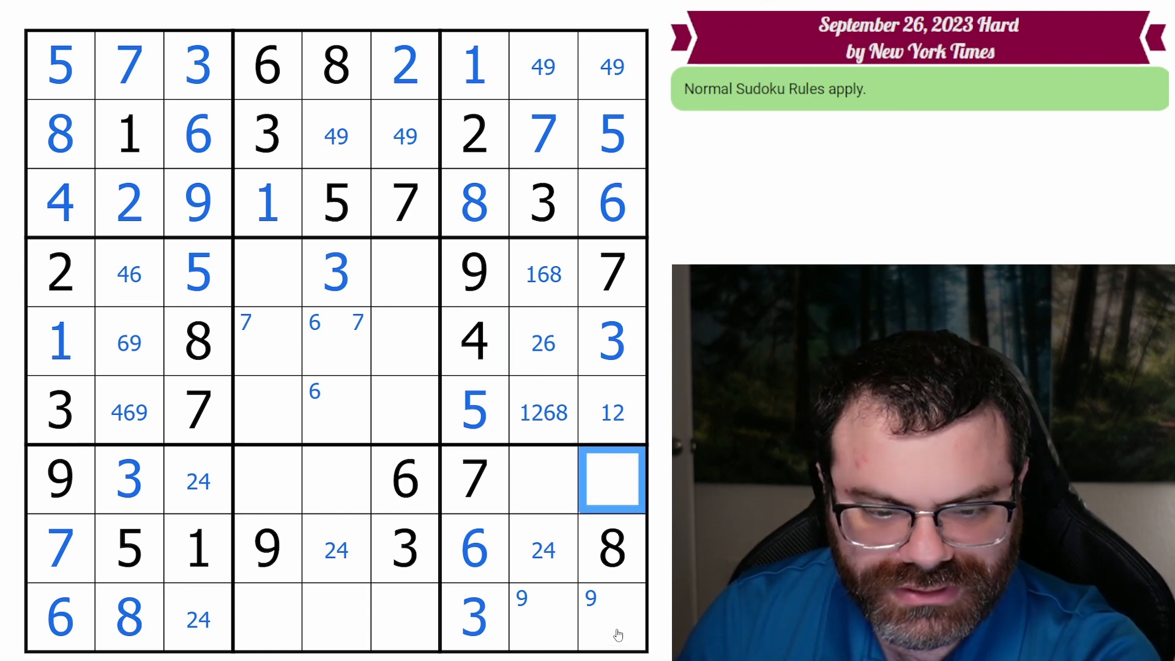
{"action": "type", "text": "1249"}
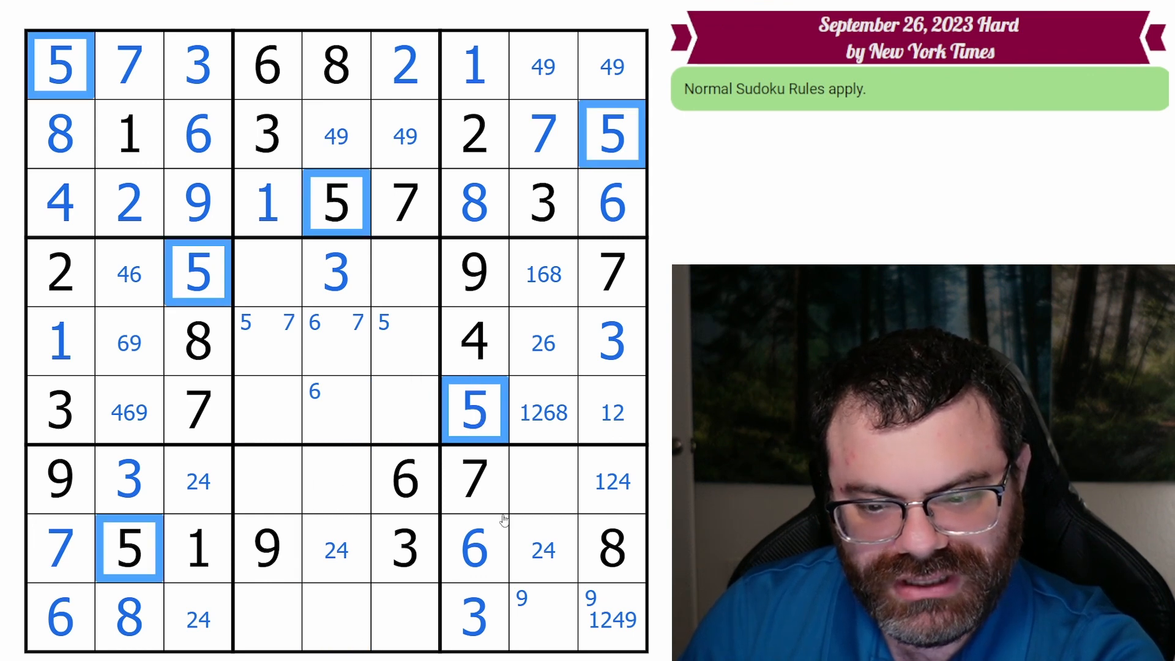
{"action": "left_click", "coordinate": [543, 480]}
{"action": "type", "text": "5"}
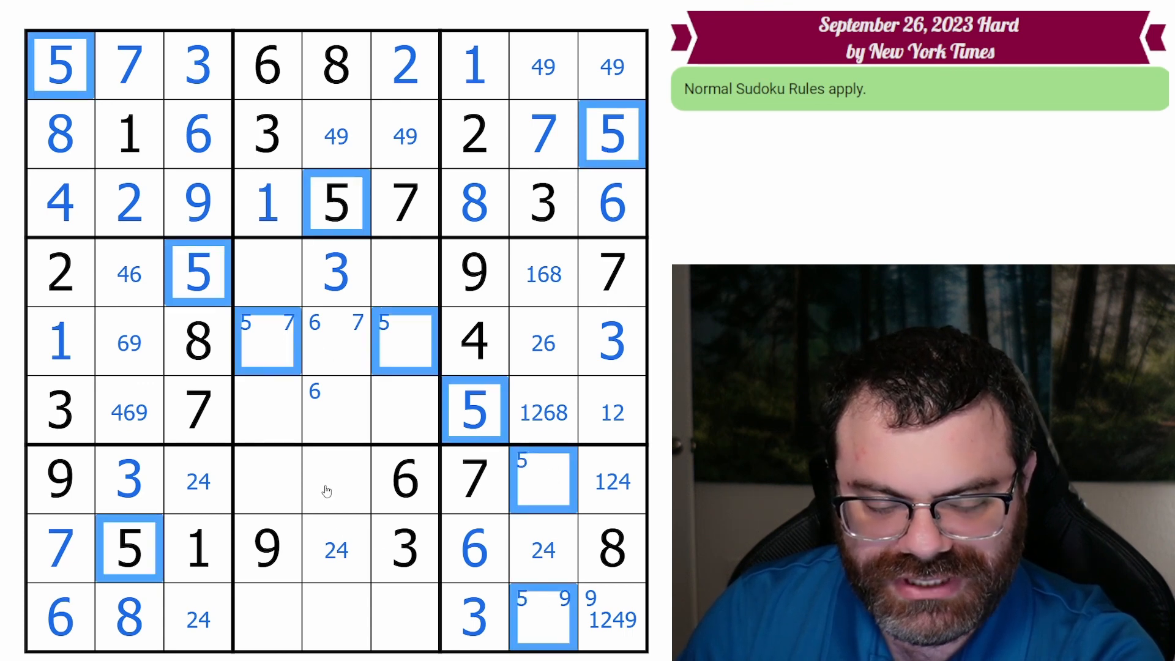
{"action": "left_click", "coordinate": [267, 480]}
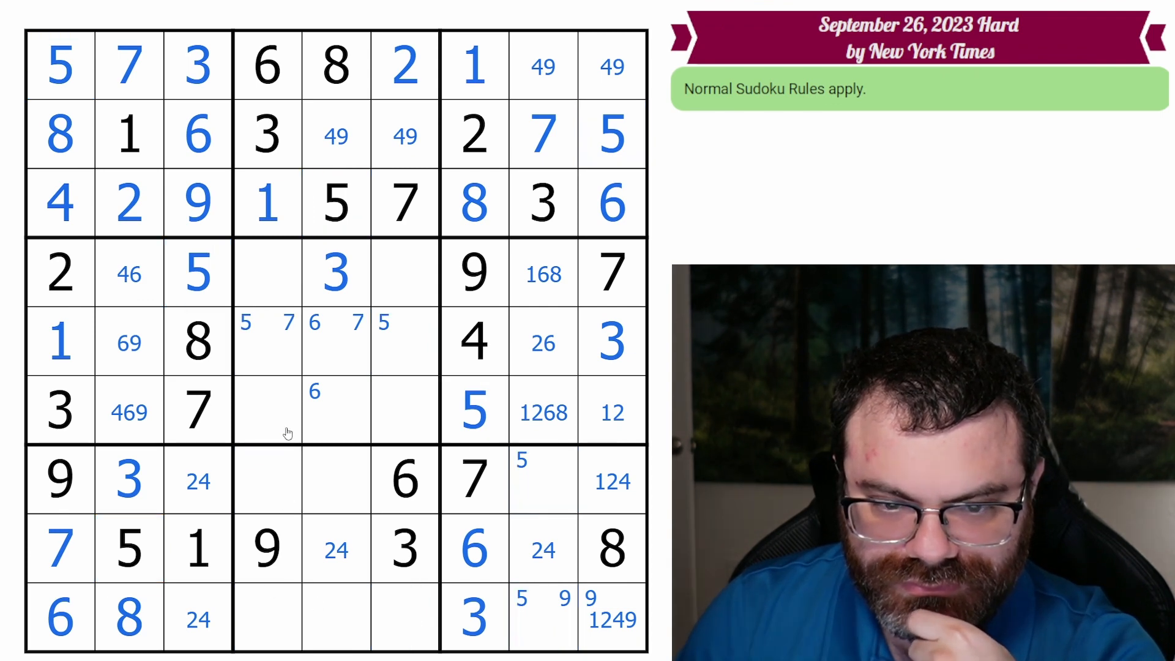
Step: Pencil 148 into row 4 of the centre box and revisit the row 7 cell noted with 5
{"action": "left_click", "coordinate": [266, 272]}
{"action": "type", "text": "48"}
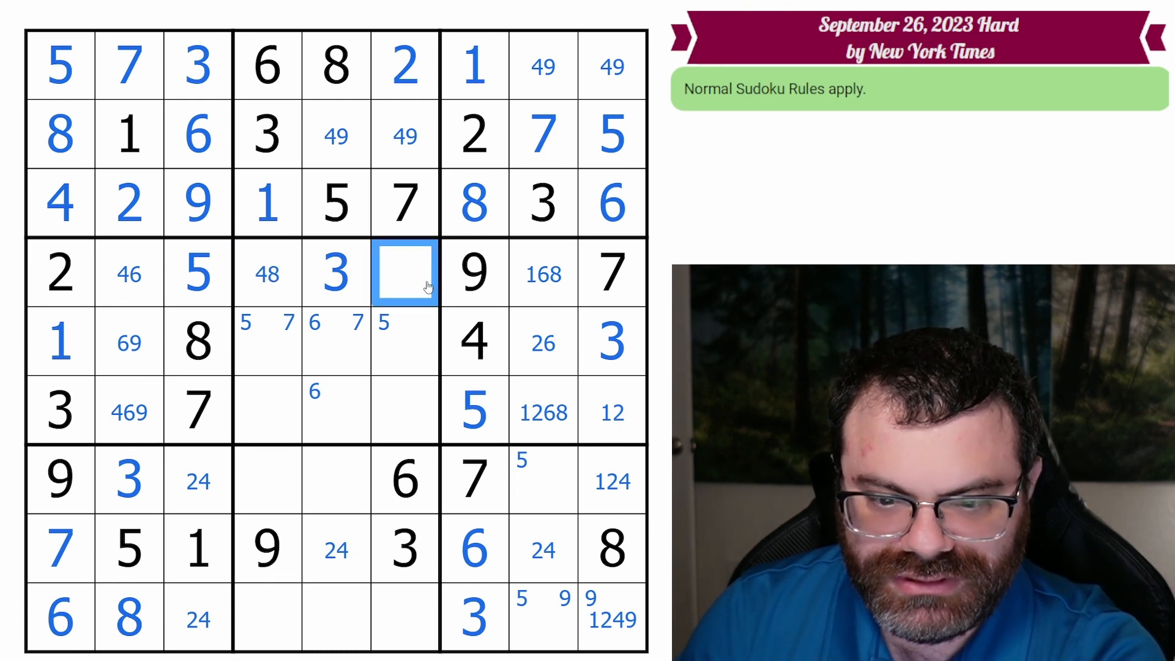
{"action": "type", "text": "148"}
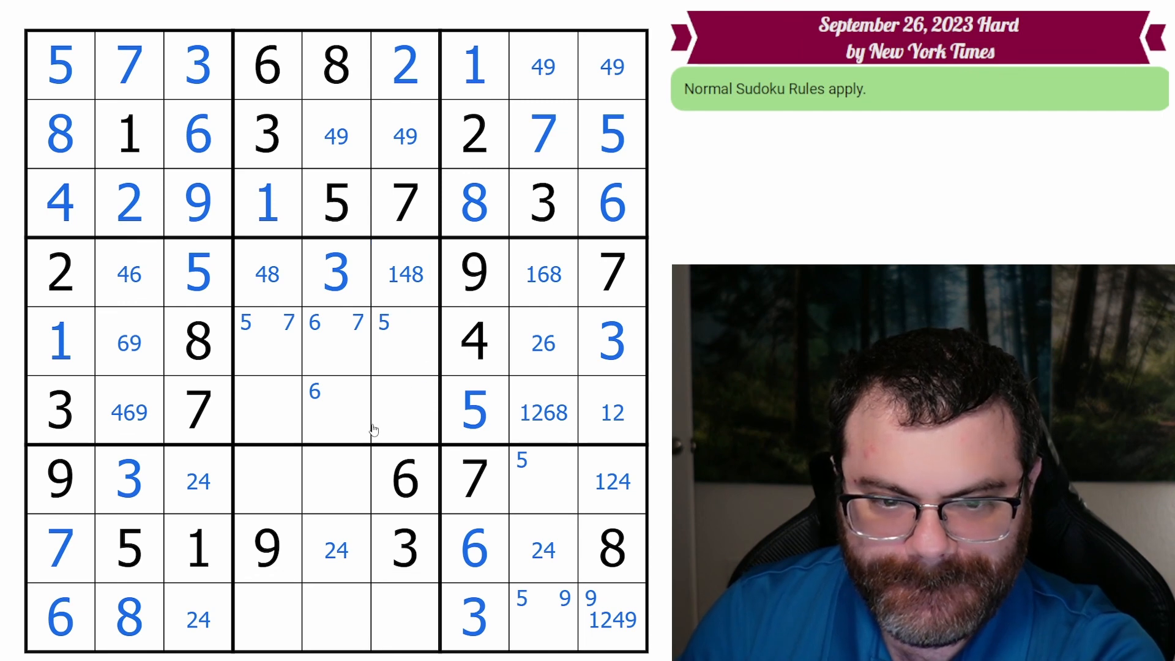
{"action": "mouse_move", "coordinate": [233, 399]}
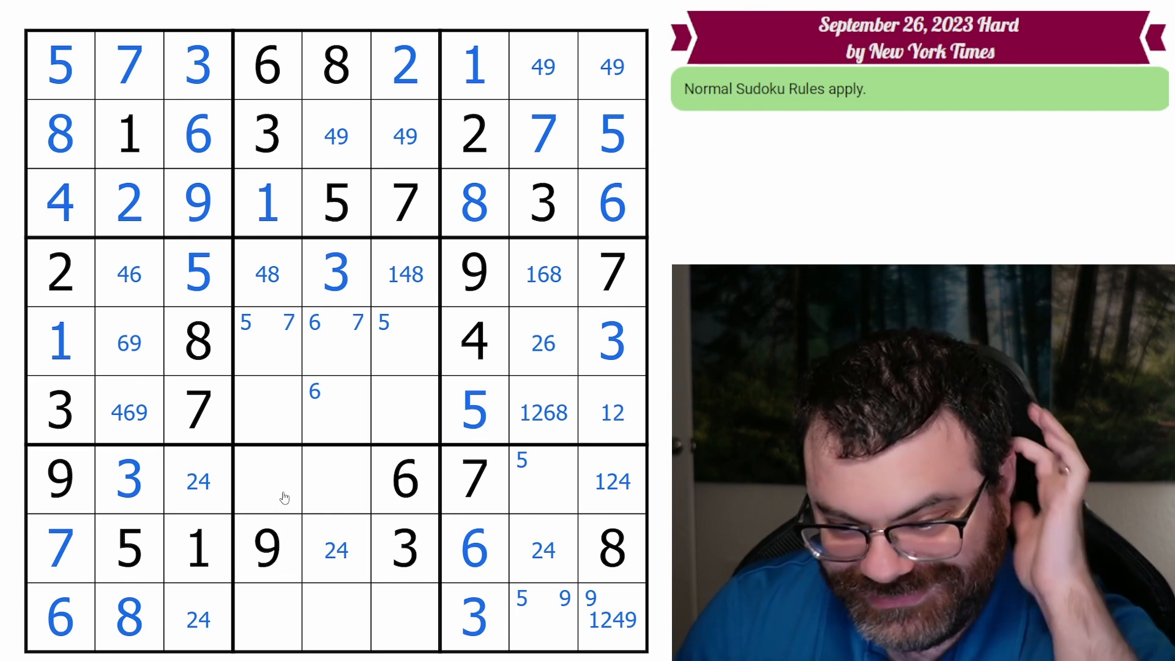
{"action": "mouse_move", "coordinate": [569, 493]}
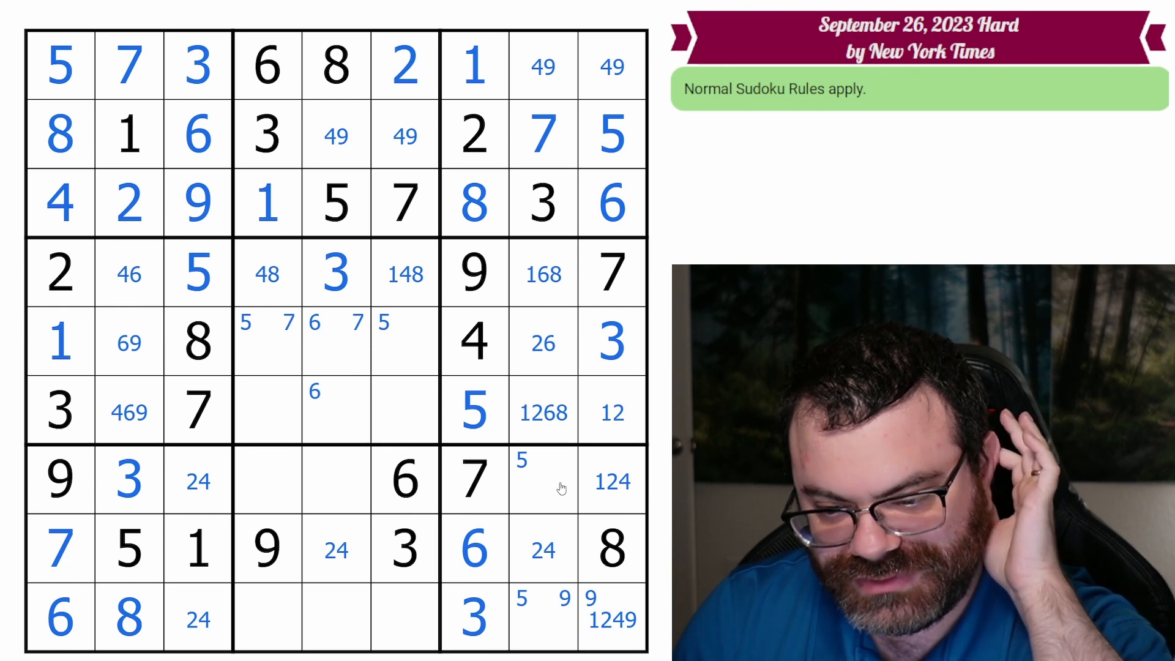
{"action": "left_click", "coordinate": [543, 480]}
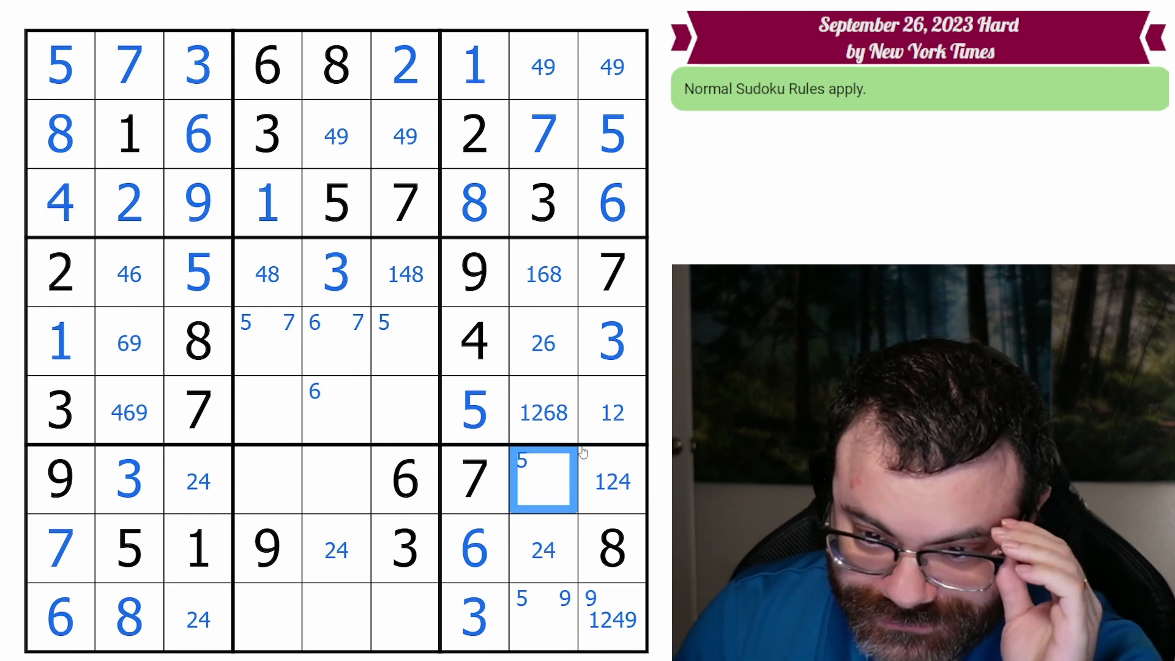
{"action": "mouse_move", "coordinate": [540, 476]}
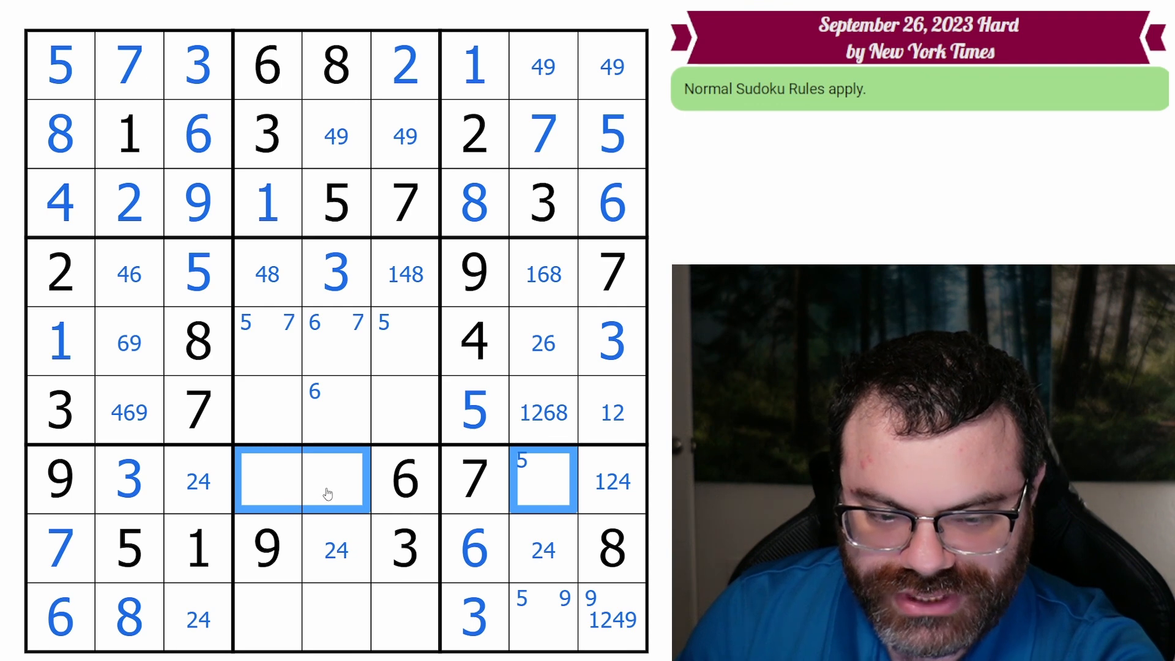
{"action": "mouse_move", "coordinate": [360, 502]}
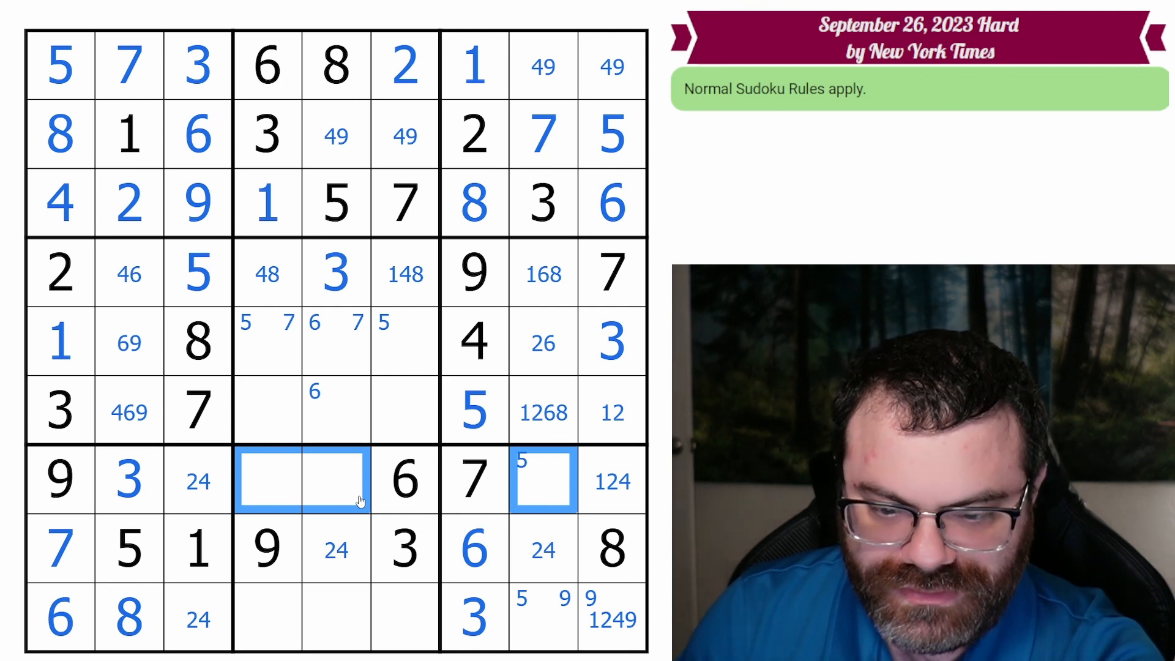
{"action": "mouse_move", "coordinate": [409, 498]}
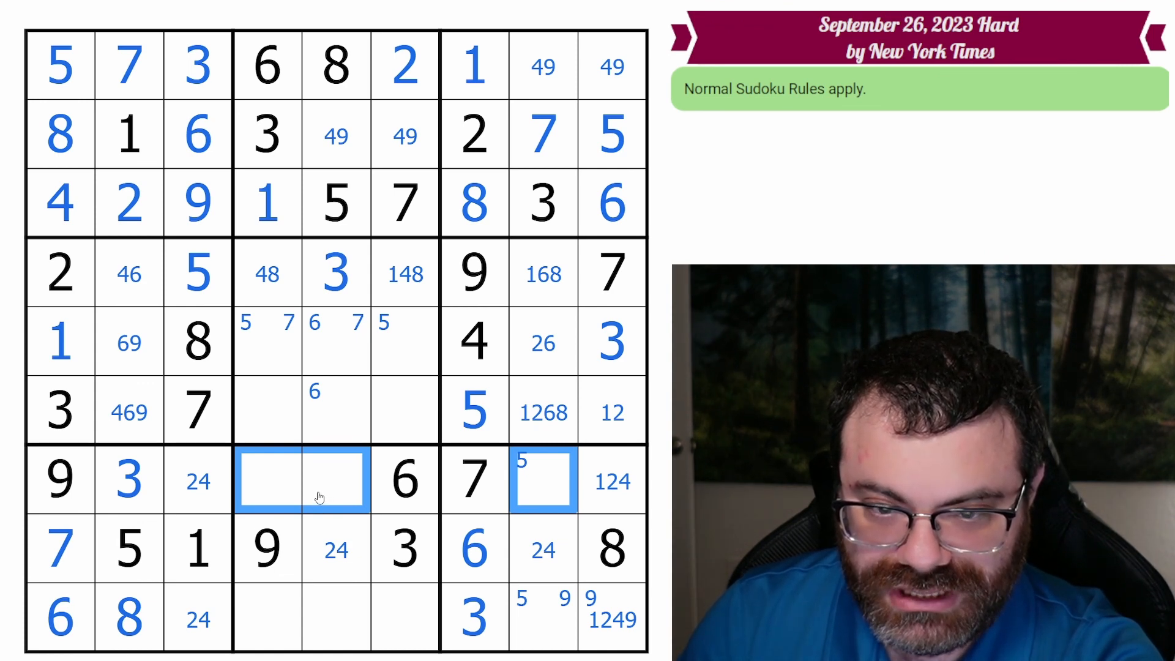
Step: Fill column 4's cell in row 7, place 6 and 9 down column 2, note 124 in r7c5, select r6c4
{"action": "left_click", "coordinate": [268, 480]}
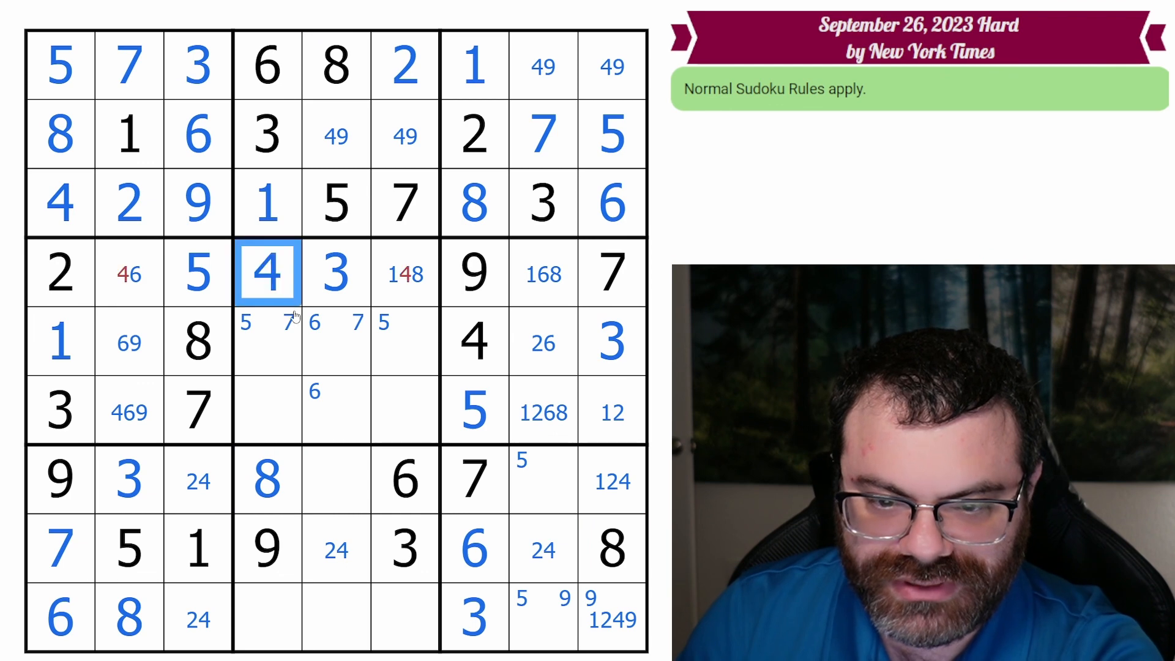
{"action": "left_click", "coordinate": [130, 341]}
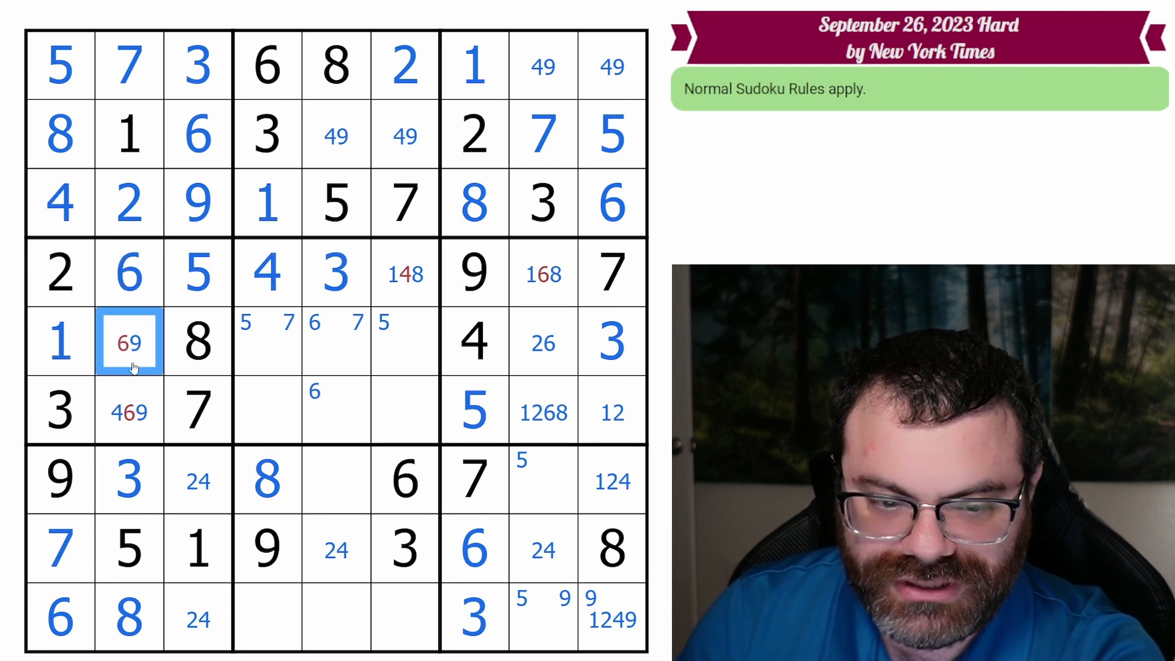
{"action": "left_click", "coordinate": [406, 271]}
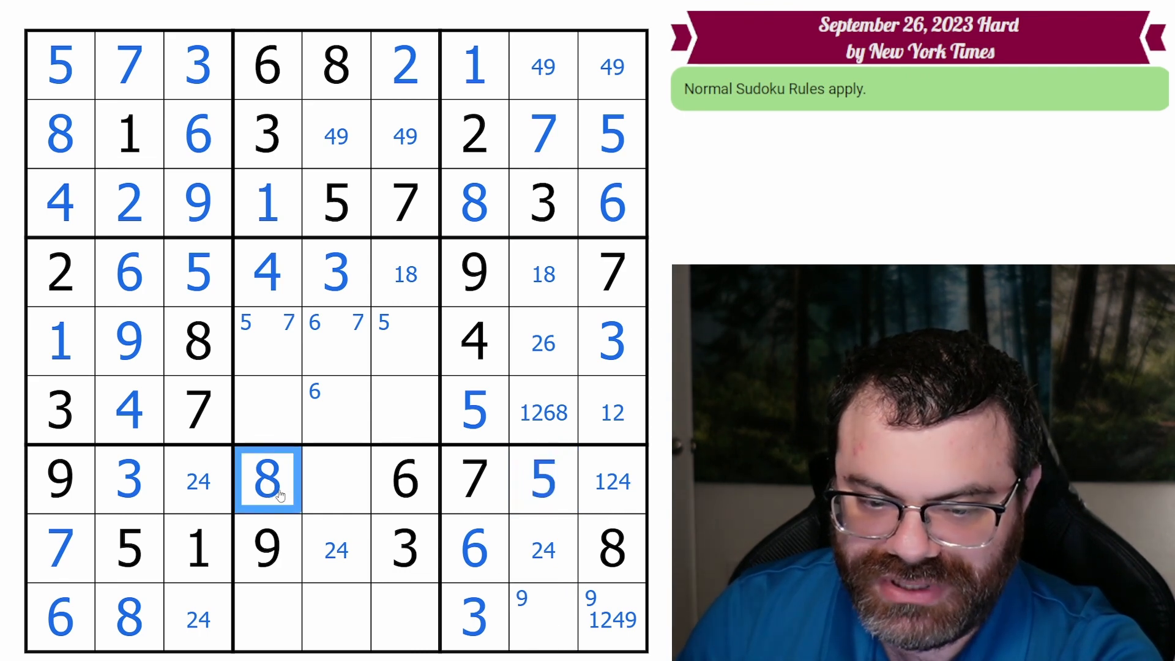
{"action": "left_click", "coordinate": [335, 480]}
{"action": "type", "text": "124"}
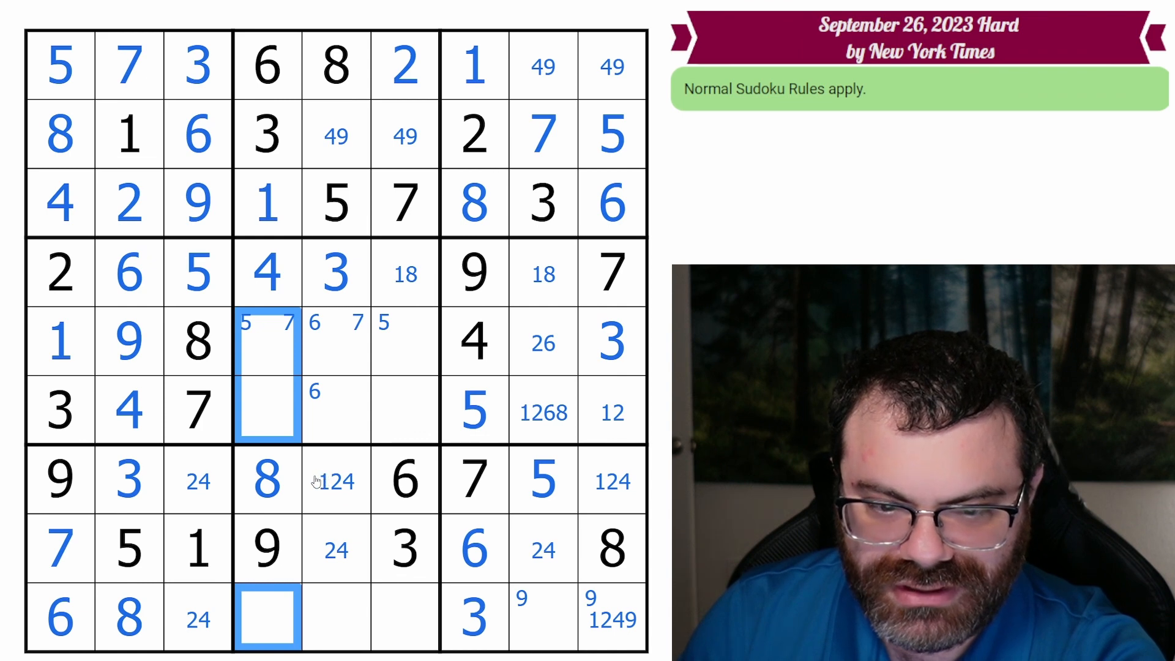
{"action": "left_click", "coordinate": [268, 410]}
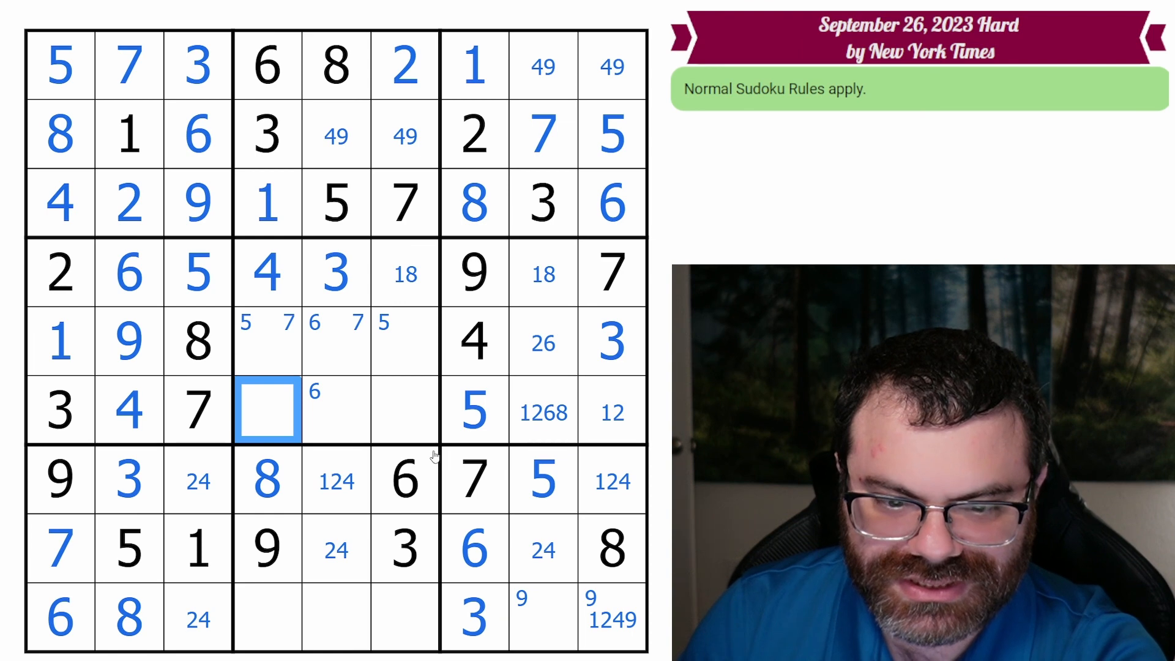
Step: Enter 1 in row 6 column 4 and fill the remaining middle-band and row 7 cells
{"action": "type", "text": "1"}
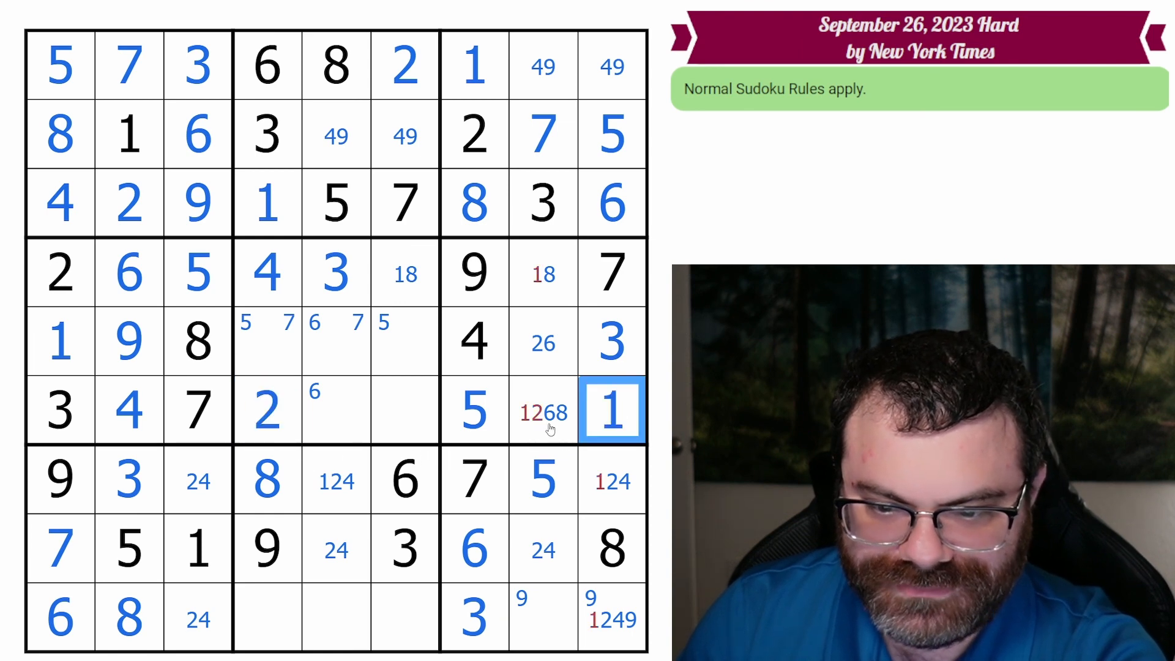
{"action": "left_click", "coordinate": [542, 411]}
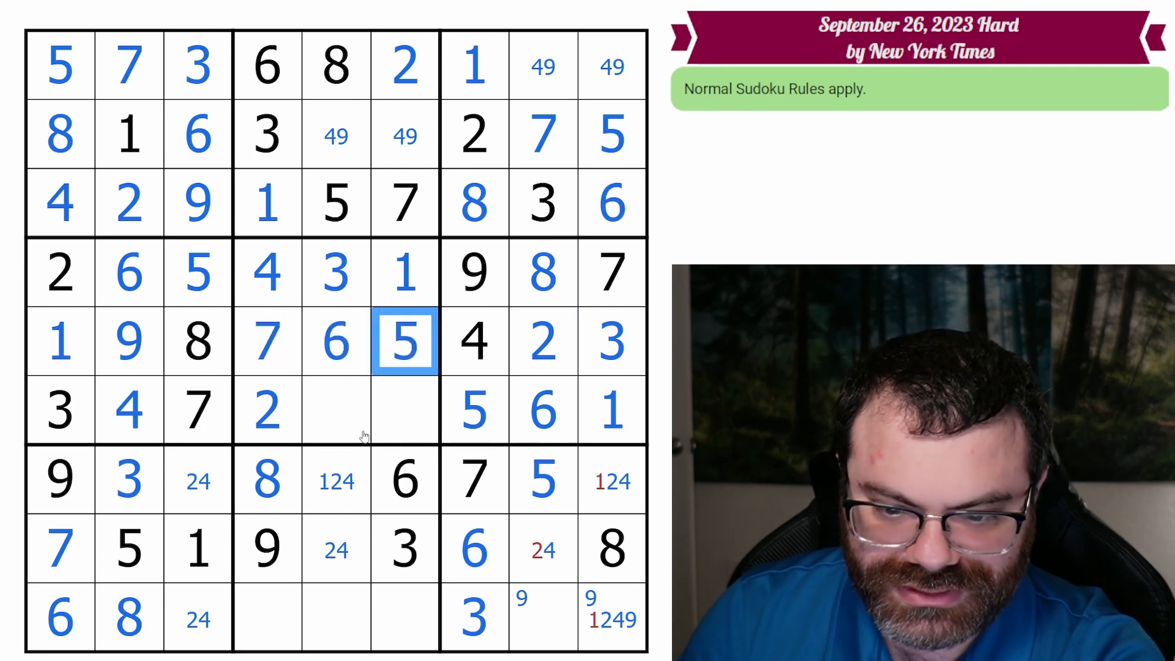
{"action": "left_click", "coordinate": [610, 479]}
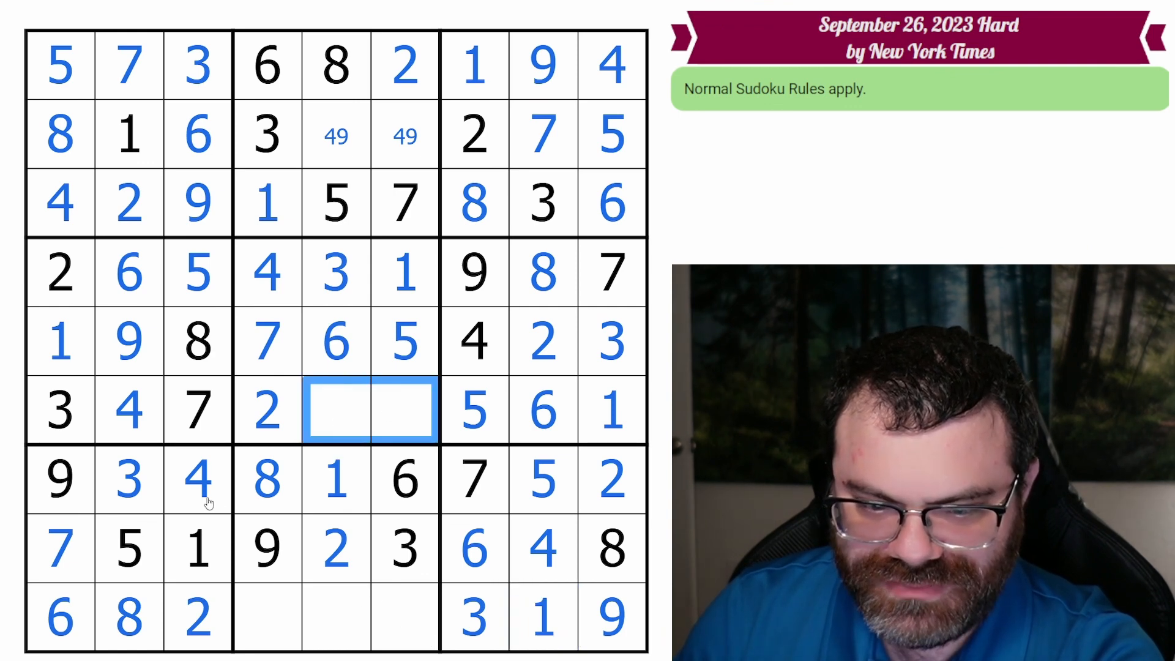
{"action": "left_click", "coordinate": [266, 478]}
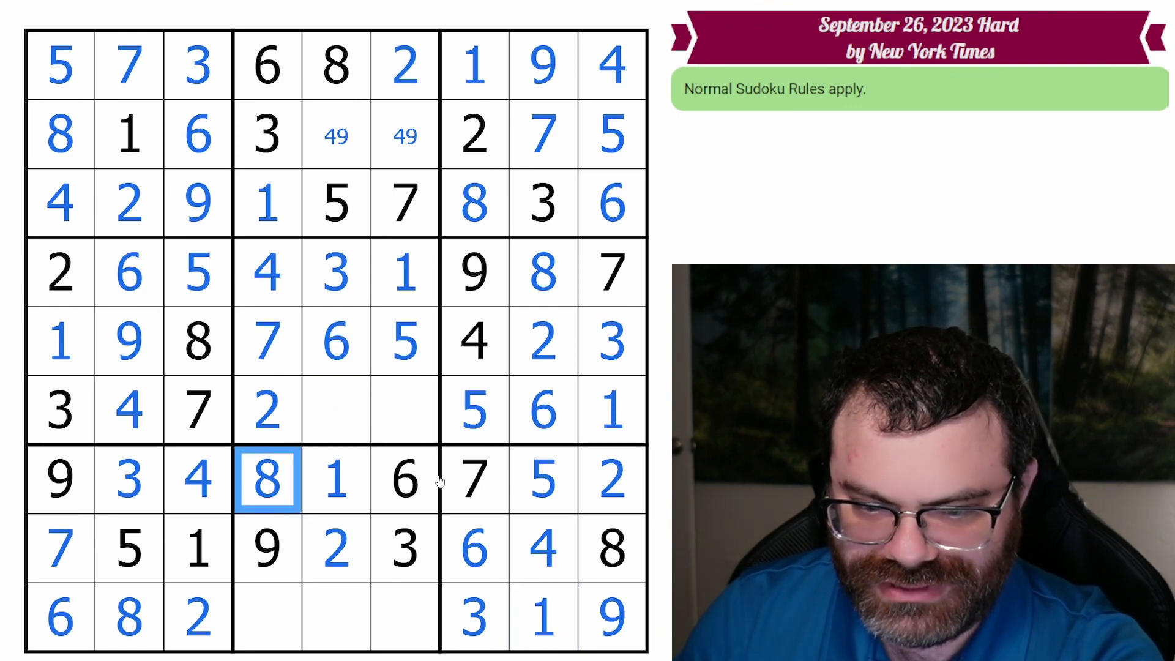
{"action": "left_click", "coordinate": [367, 410]}
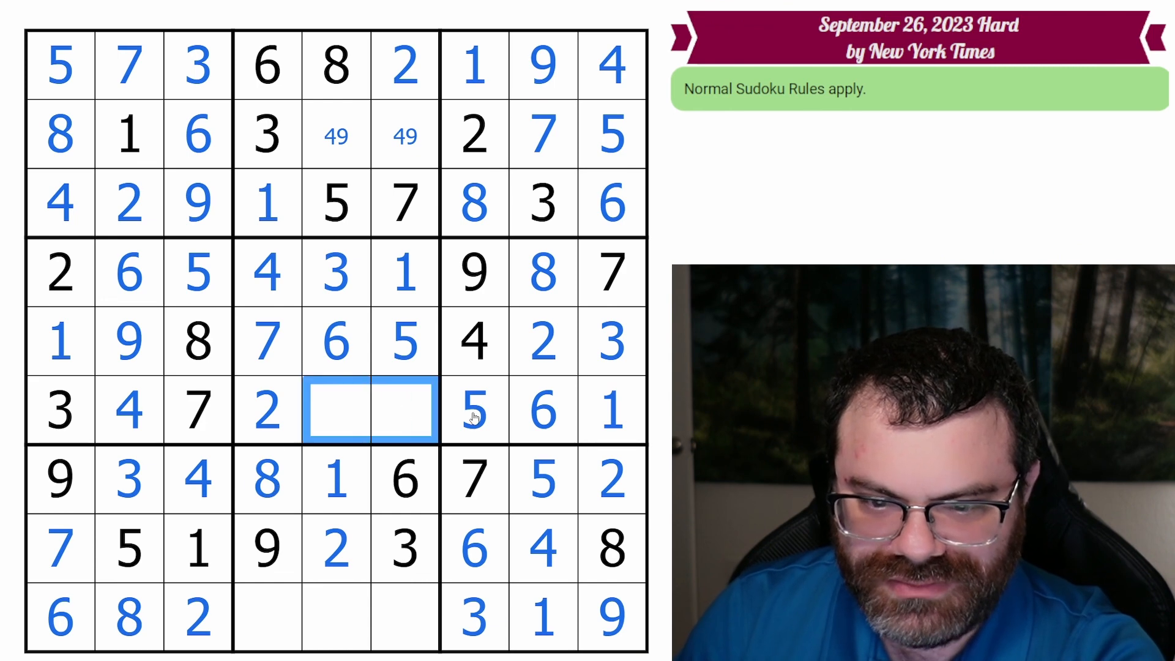
{"action": "mouse_move", "coordinate": [411, 431]}
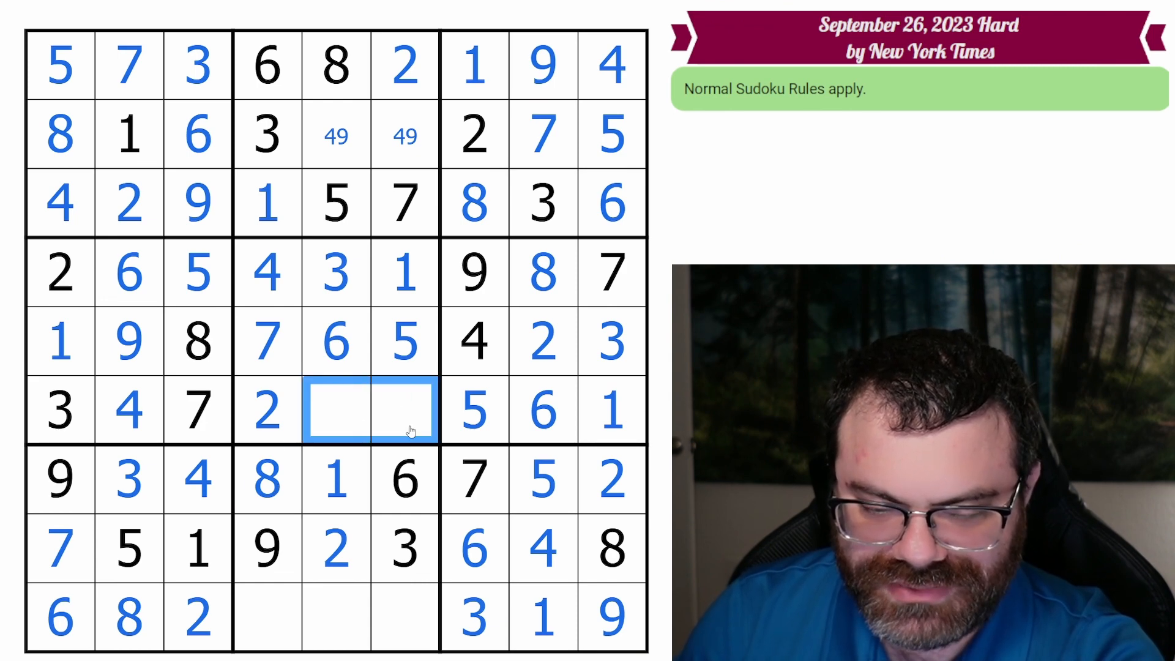
{"action": "mouse_move", "coordinate": [335, 423]}
{"action": "type", "text": "9"}
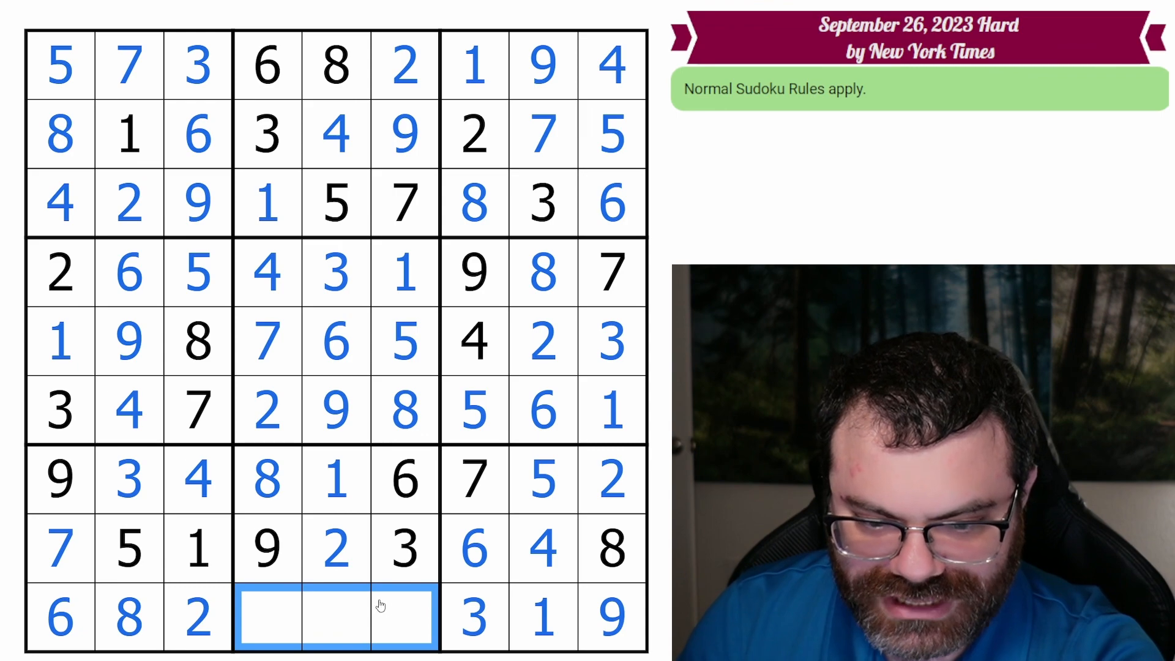
Step: Finish with 5 and 4 in row 6, confirm the solve and dismiss the congratulations dialog
{"action": "type", "text": "5"}
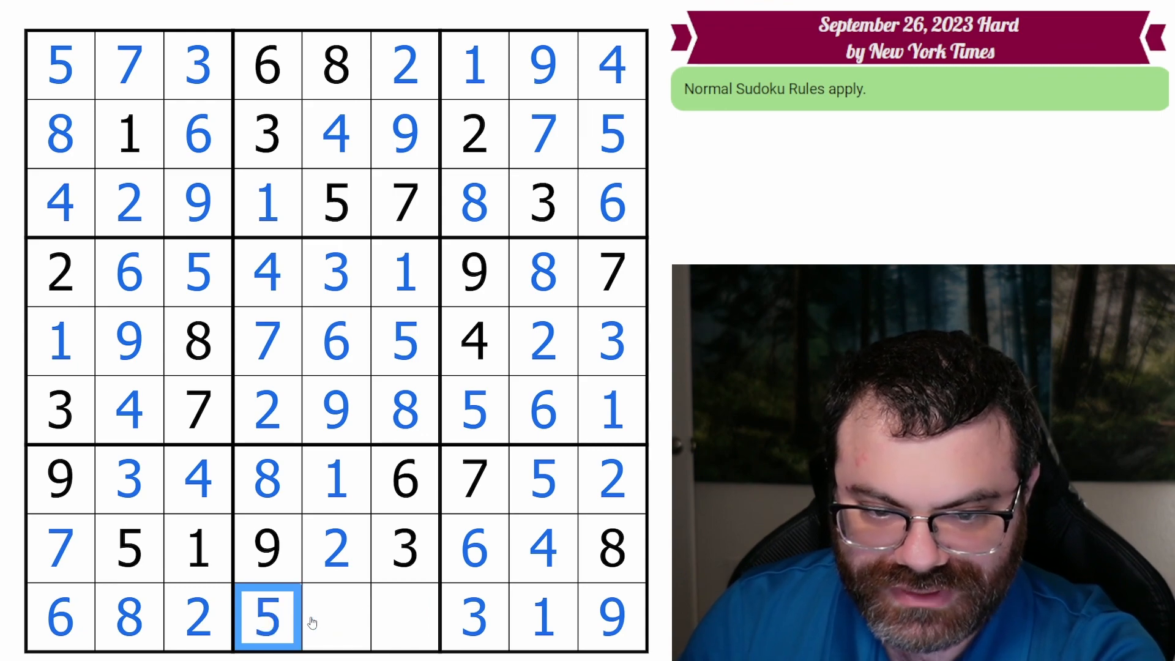
{"action": "type", "text": "4"}
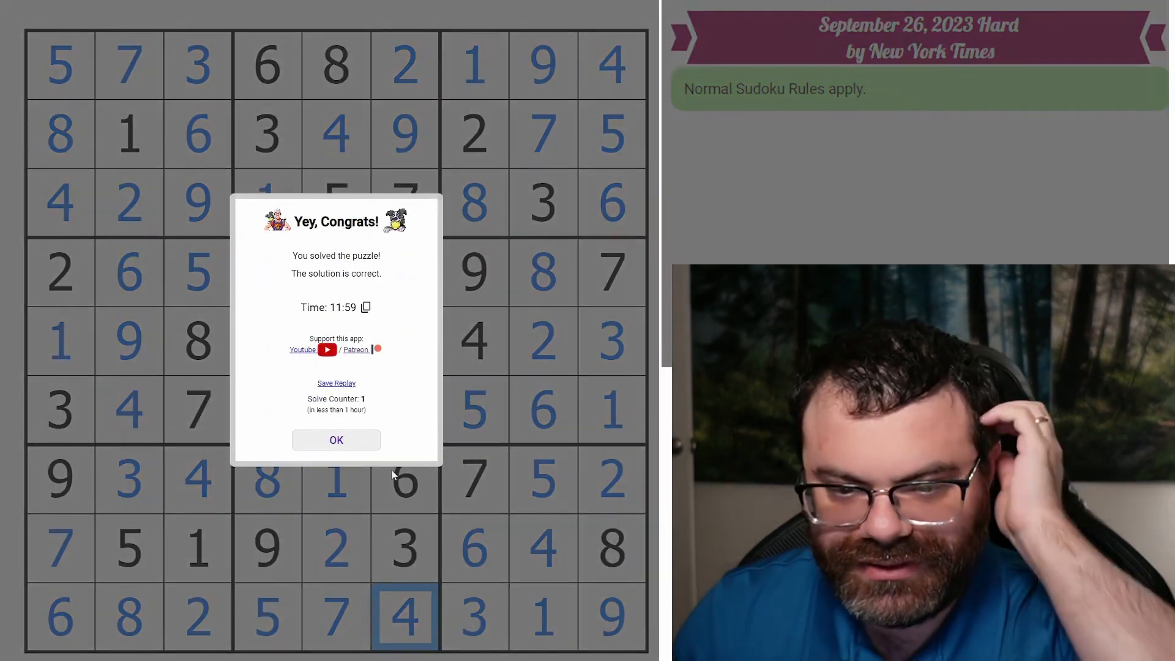
{"action": "left_click", "coordinate": [336, 439]}
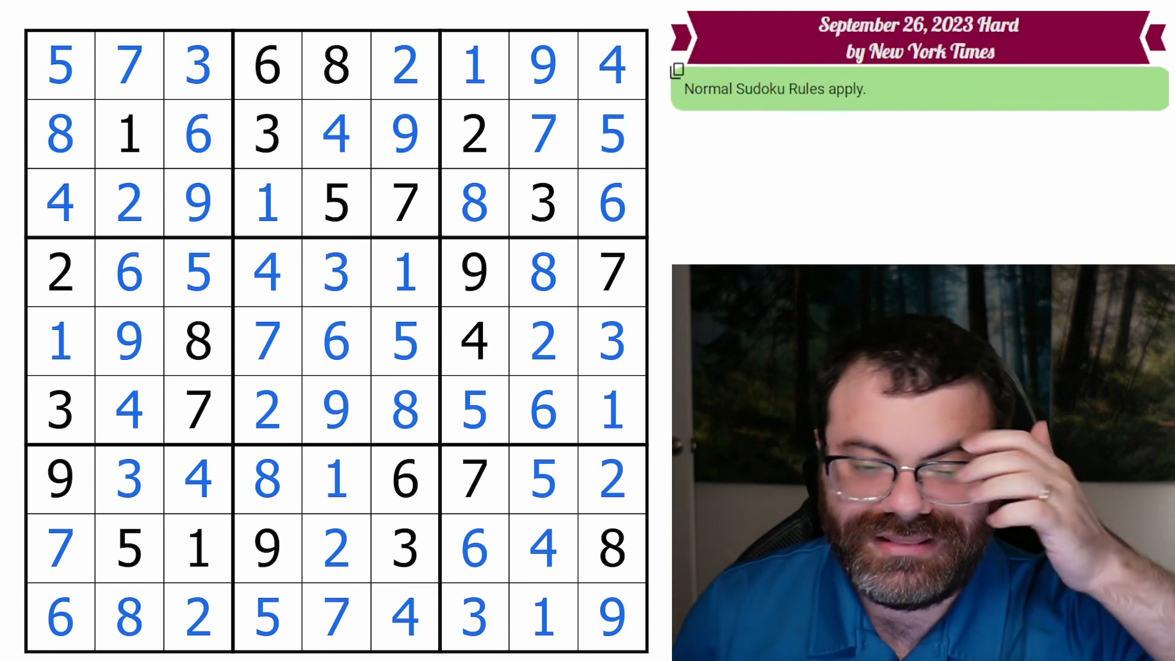